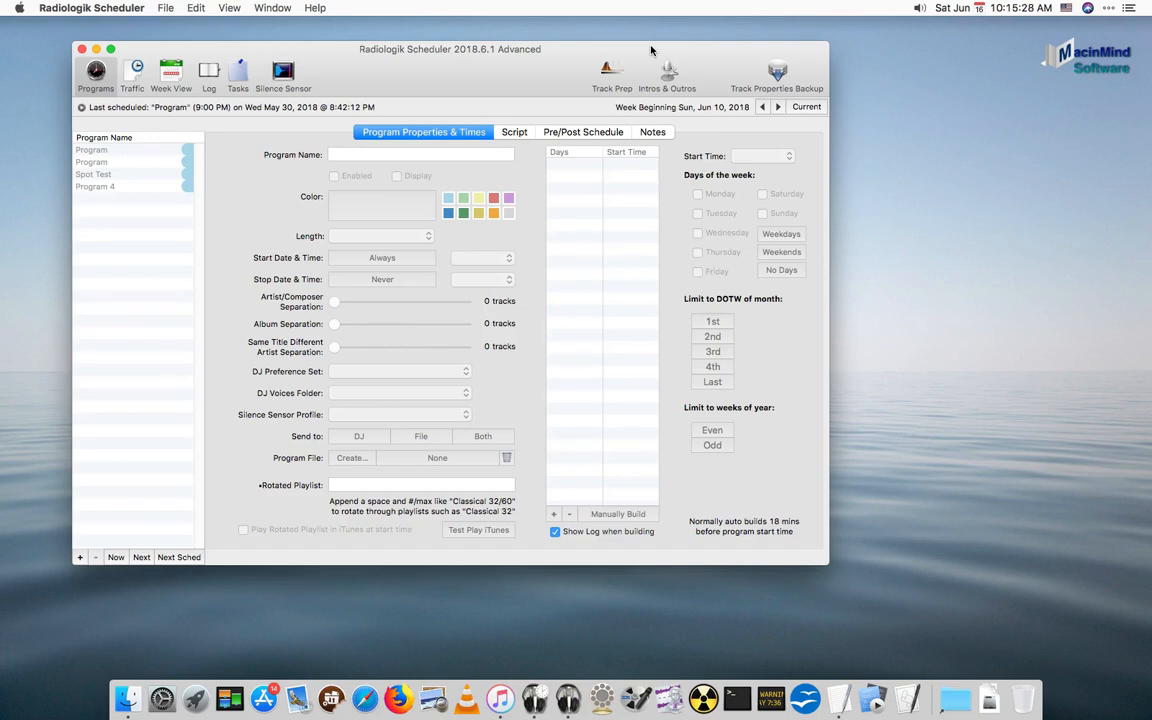
{"action": "mouse_move", "coordinate": [659, 72]}
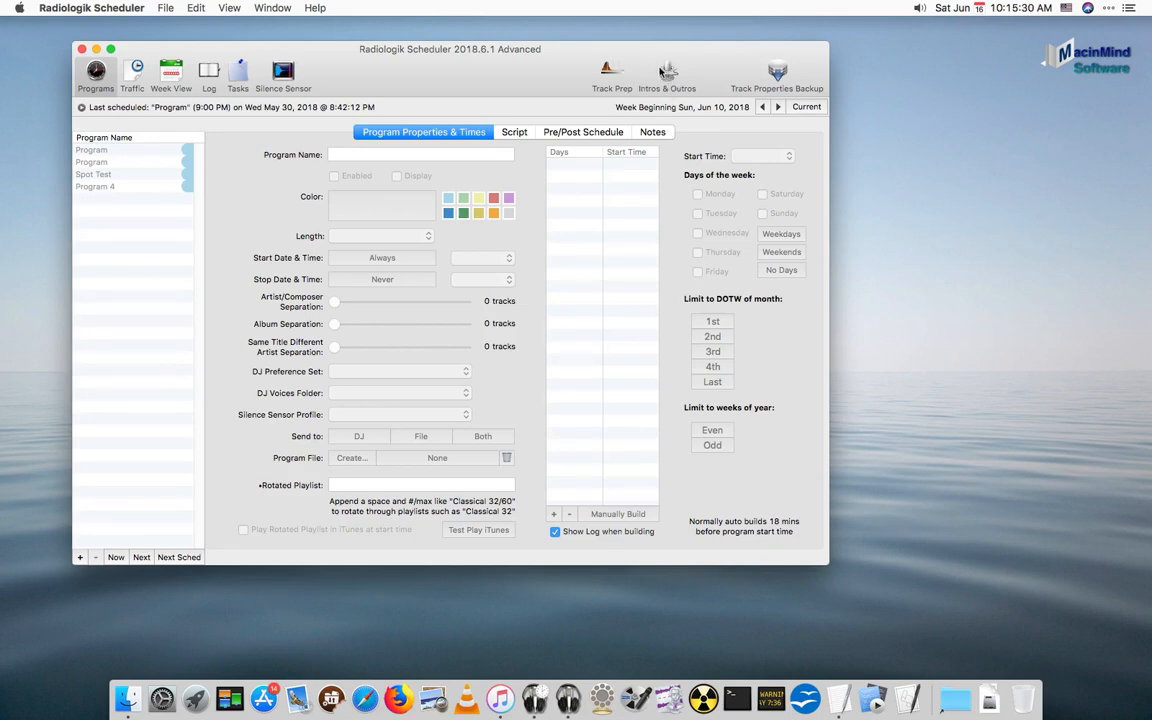
Open Hourly's Script tab and inspect its intro, first fill and combo steps
{"action": "left_click", "coordinate": [667, 70]}
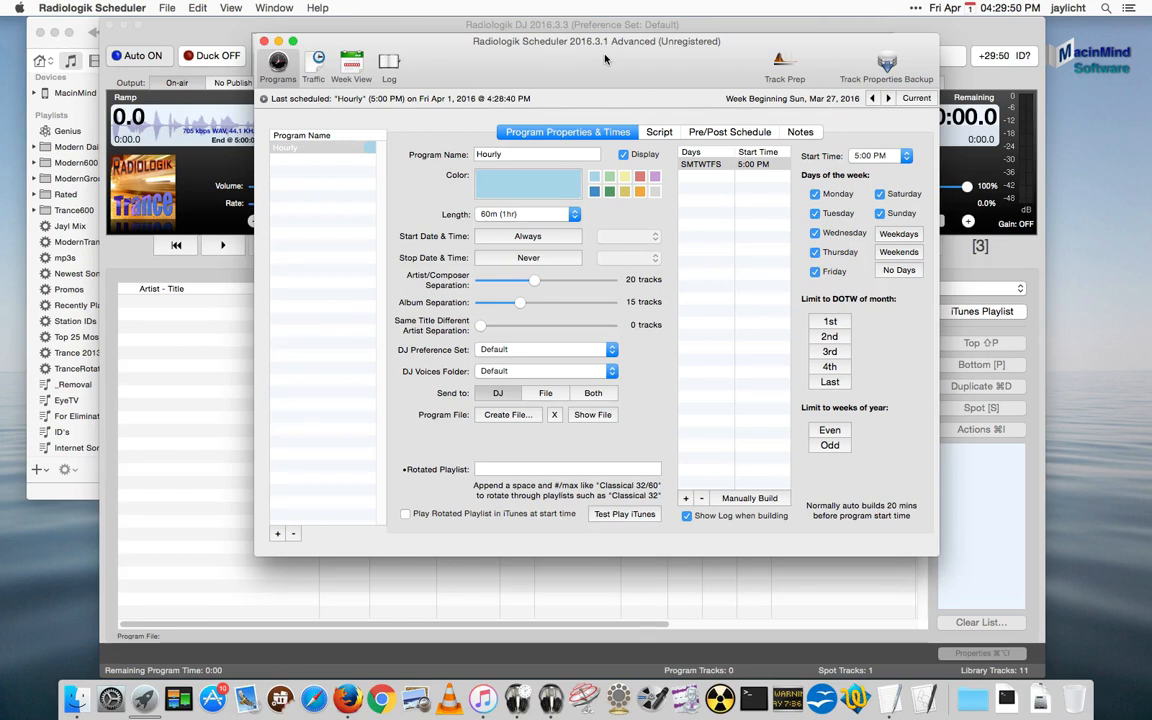
{"action": "mouse_move", "coordinate": [550, 77]}
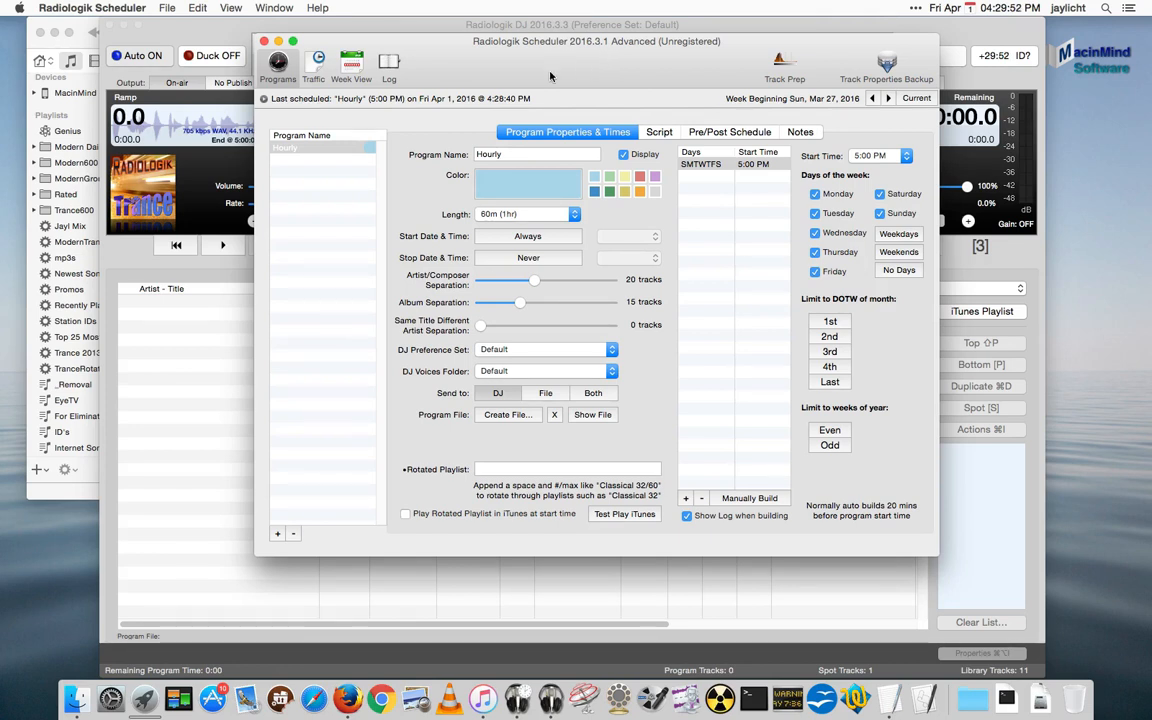
{"action": "left_click", "coordinate": [659, 131]}
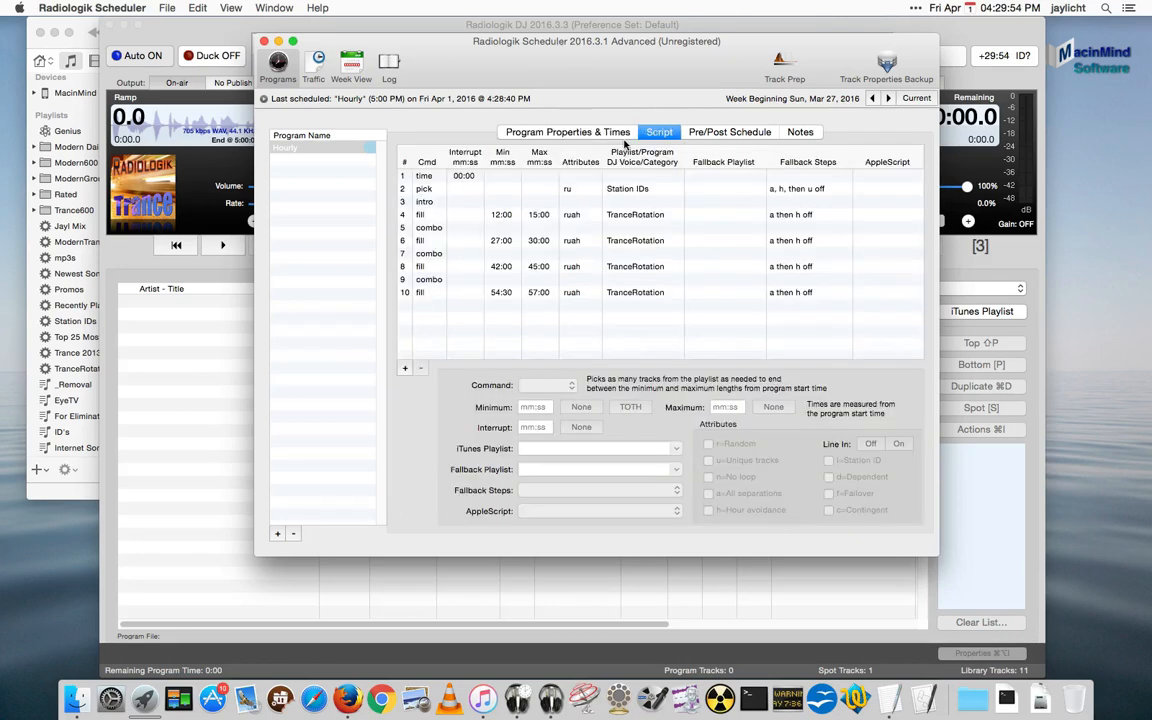
{"action": "mouse_move", "coordinate": [473, 203]}
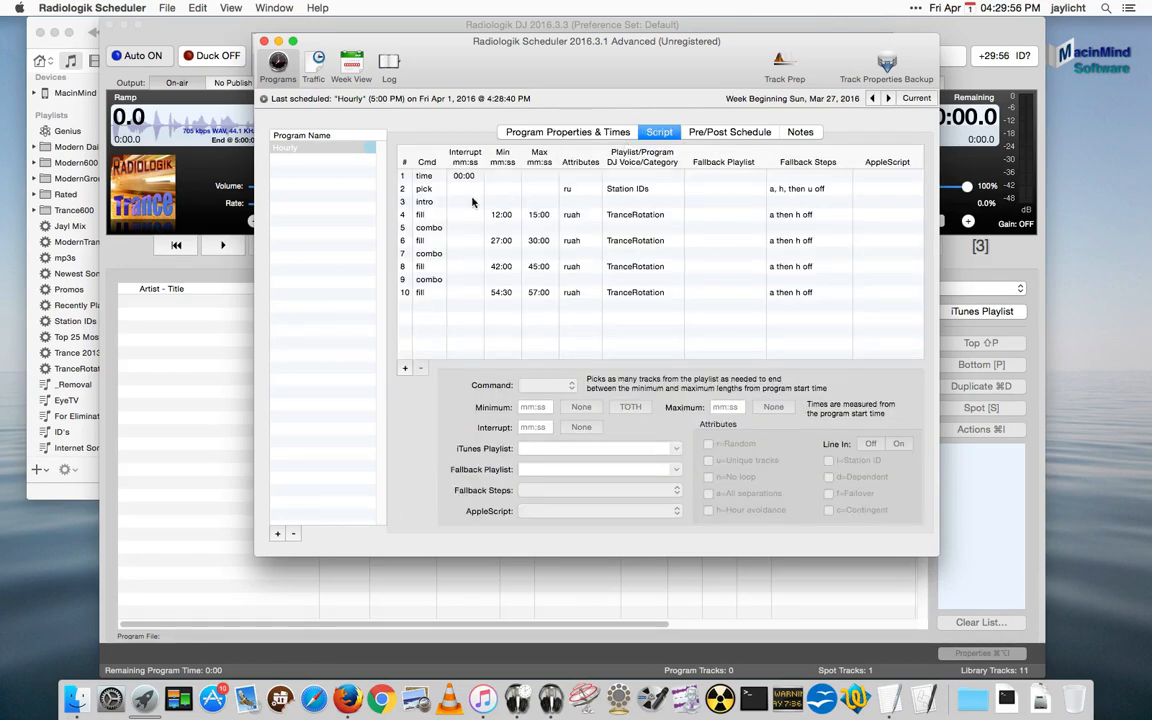
{"action": "left_click", "coordinate": [424, 201]}
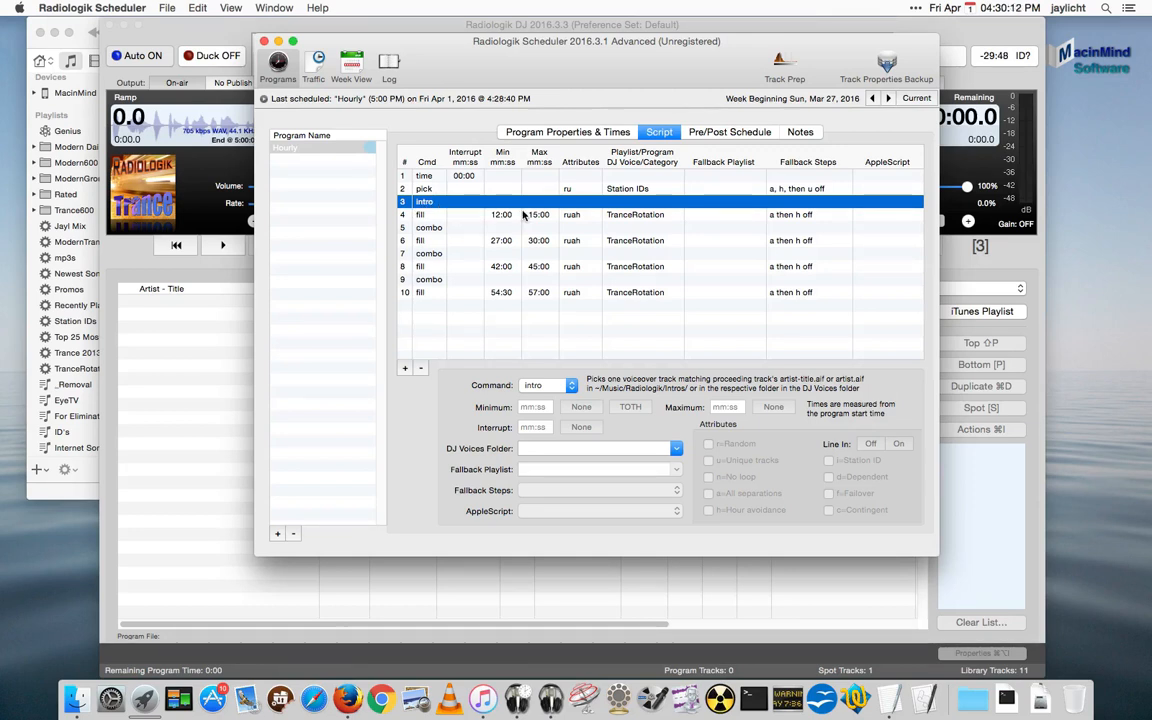
{"action": "left_click", "coordinate": [550, 214]}
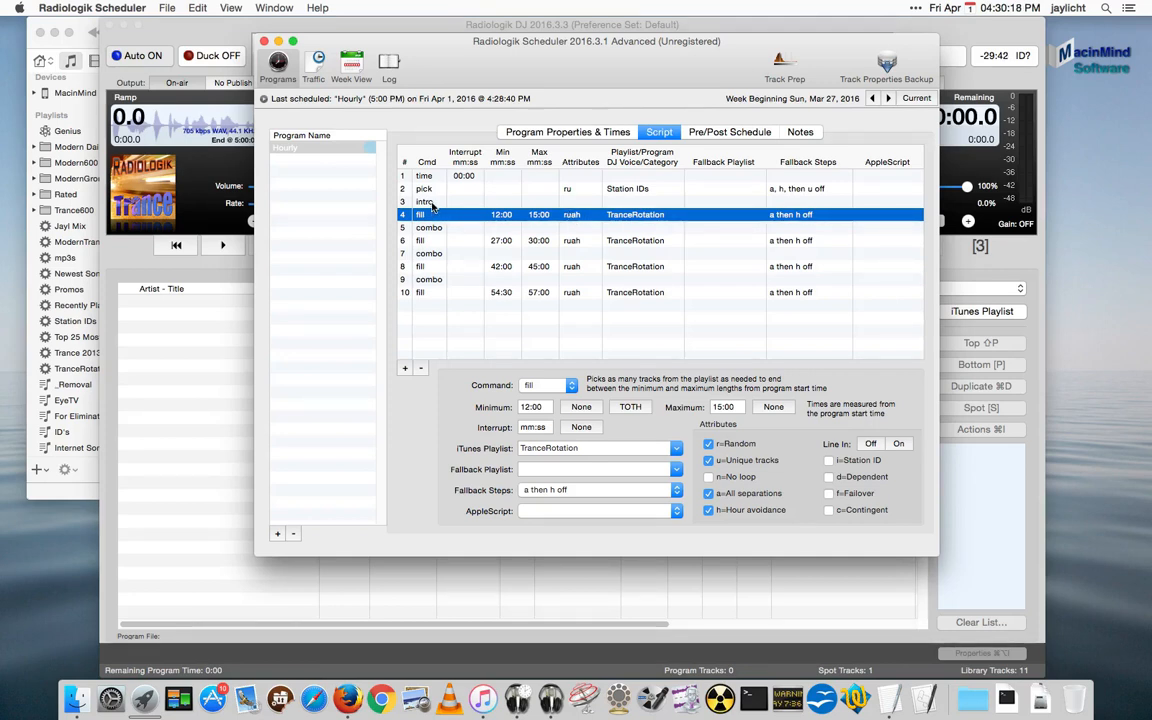
{"action": "left_click", "coordinate": [424, 201]}
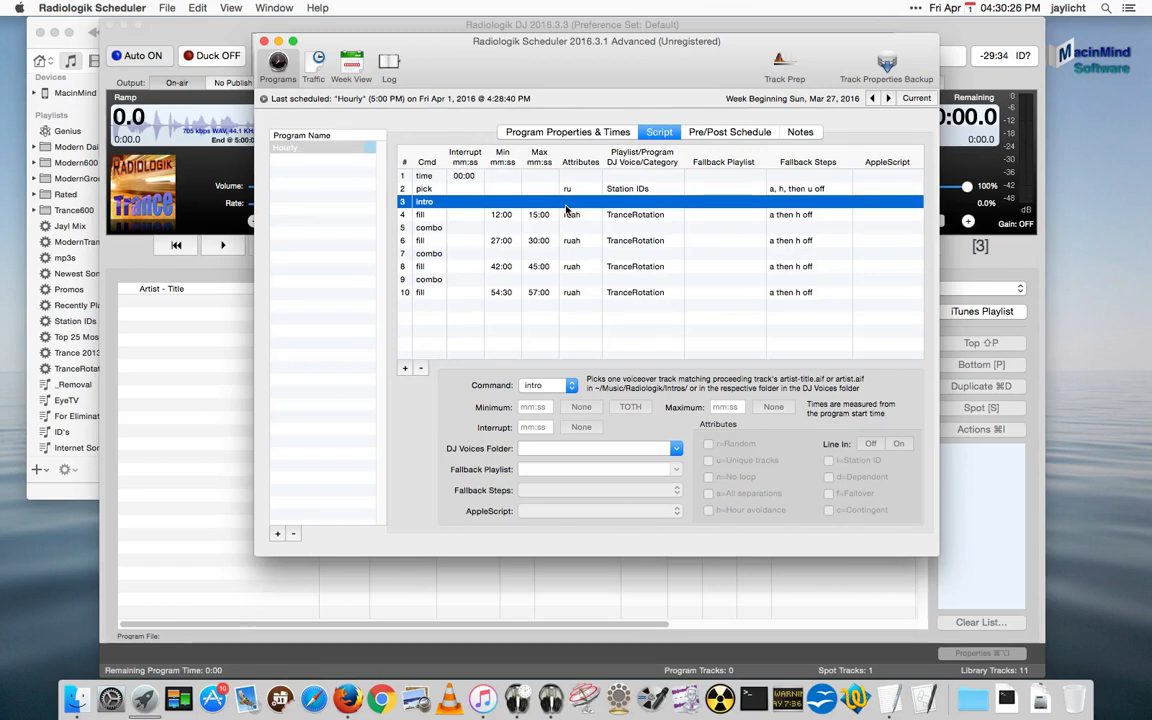
{"action": "mouse_move", "coordinate": [463, 250]}
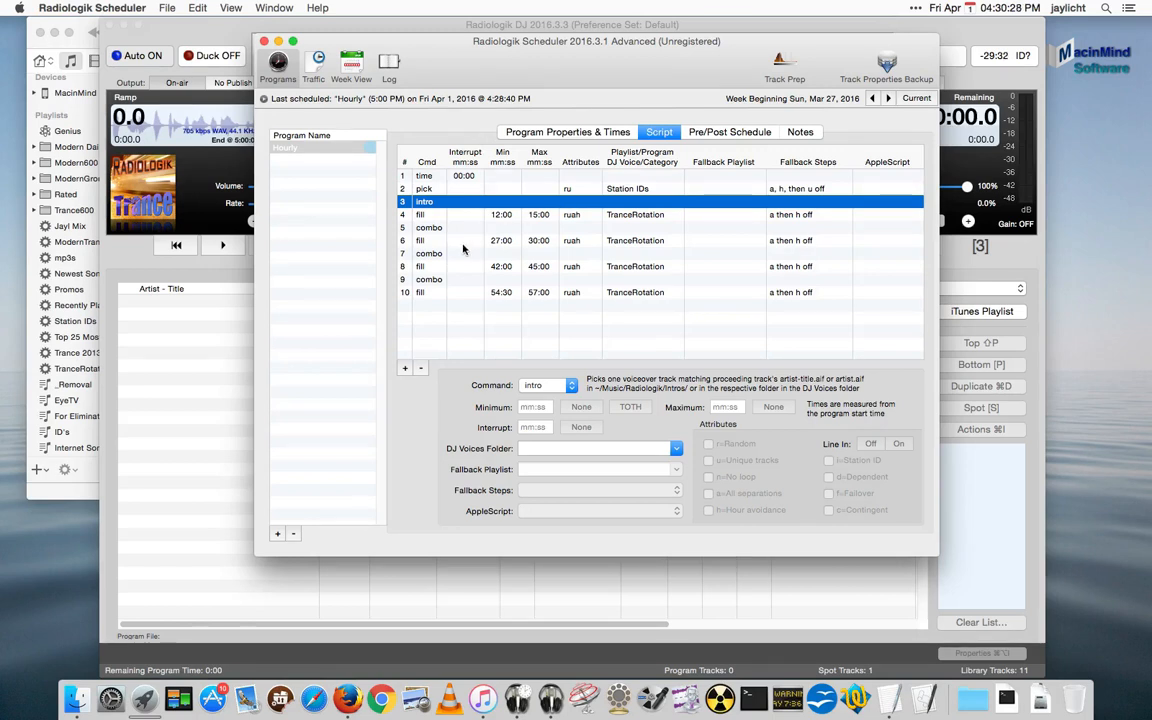
{"action": "left_click", "coordinate": [428, 227]}
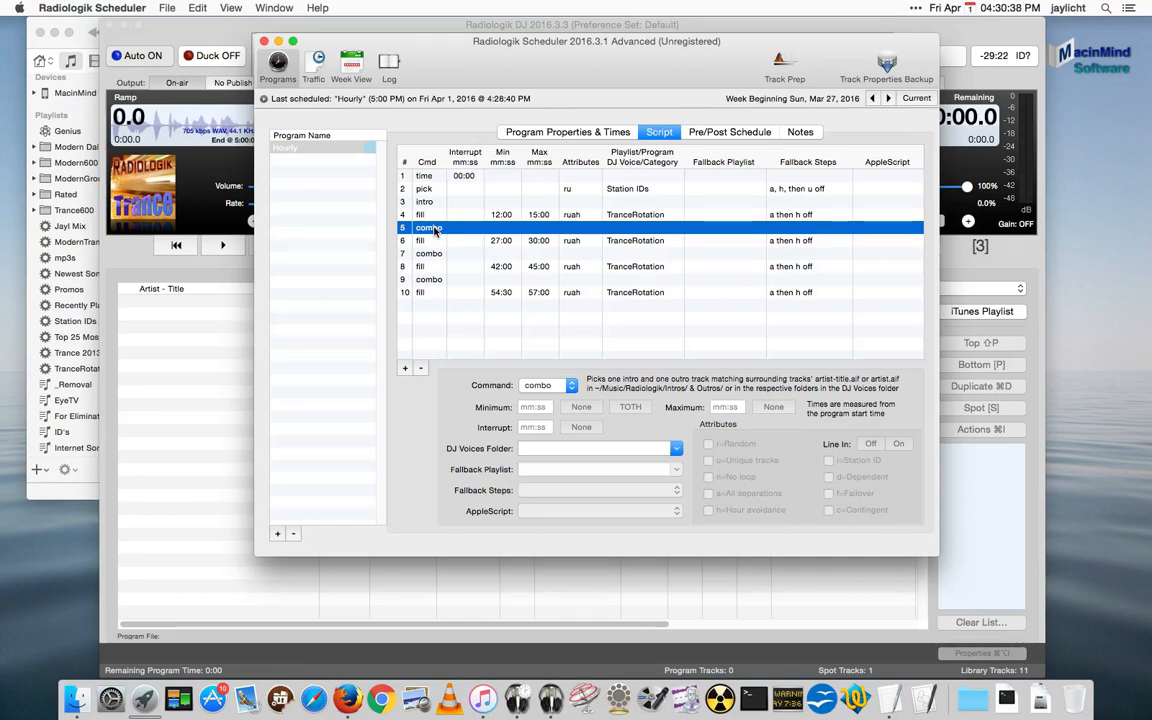
{"action": "left_click", "coordinate": [424, 175]}
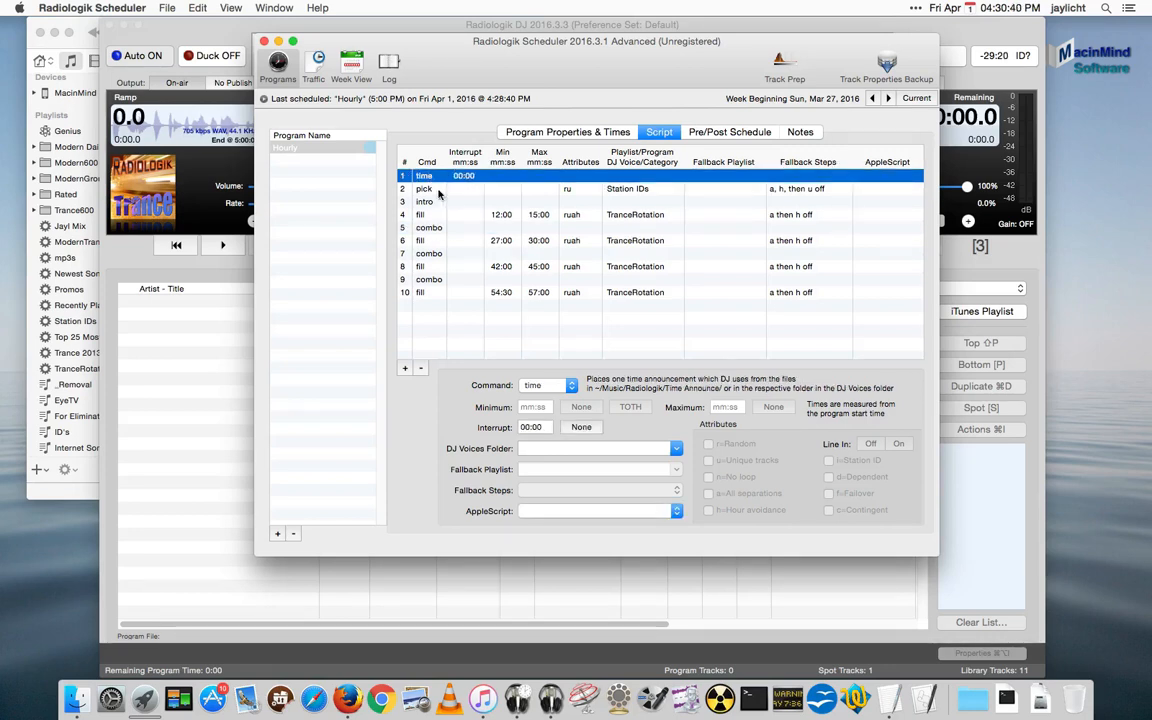
{"action": "left_click", "coordinate": [424, 201]}
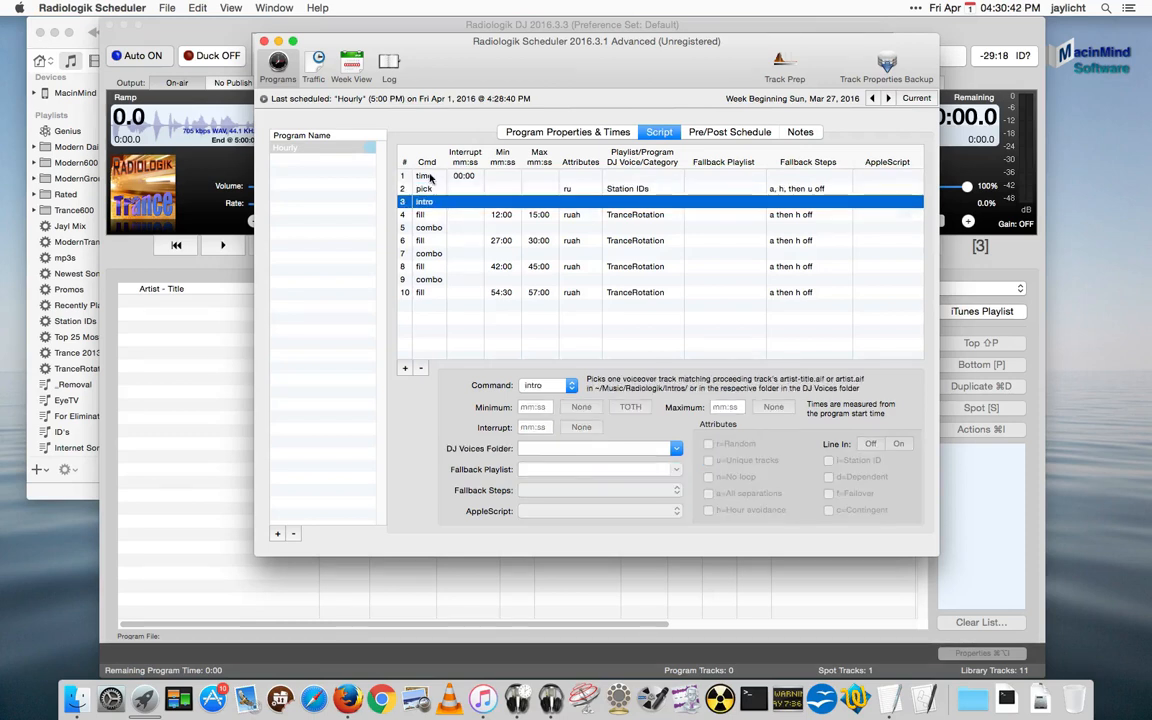
{"action": "left_click", "coordinate": [424, 175]}
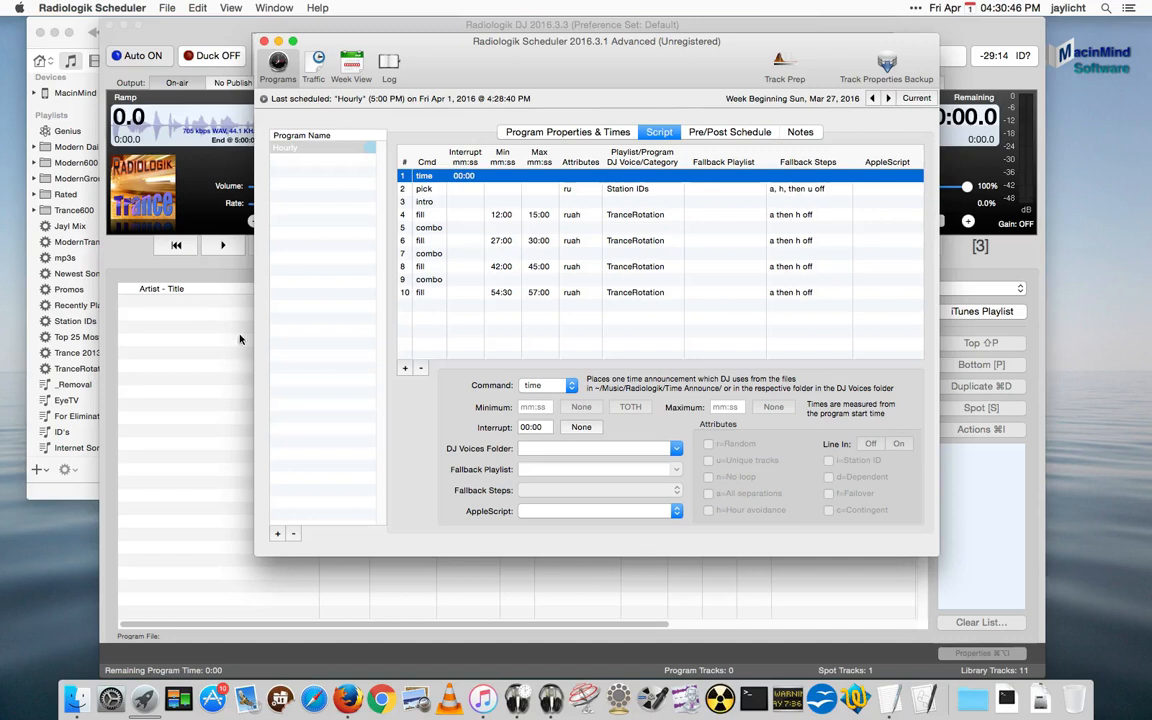
{"action": "mouse_move", "coordinate": [405, 272]}
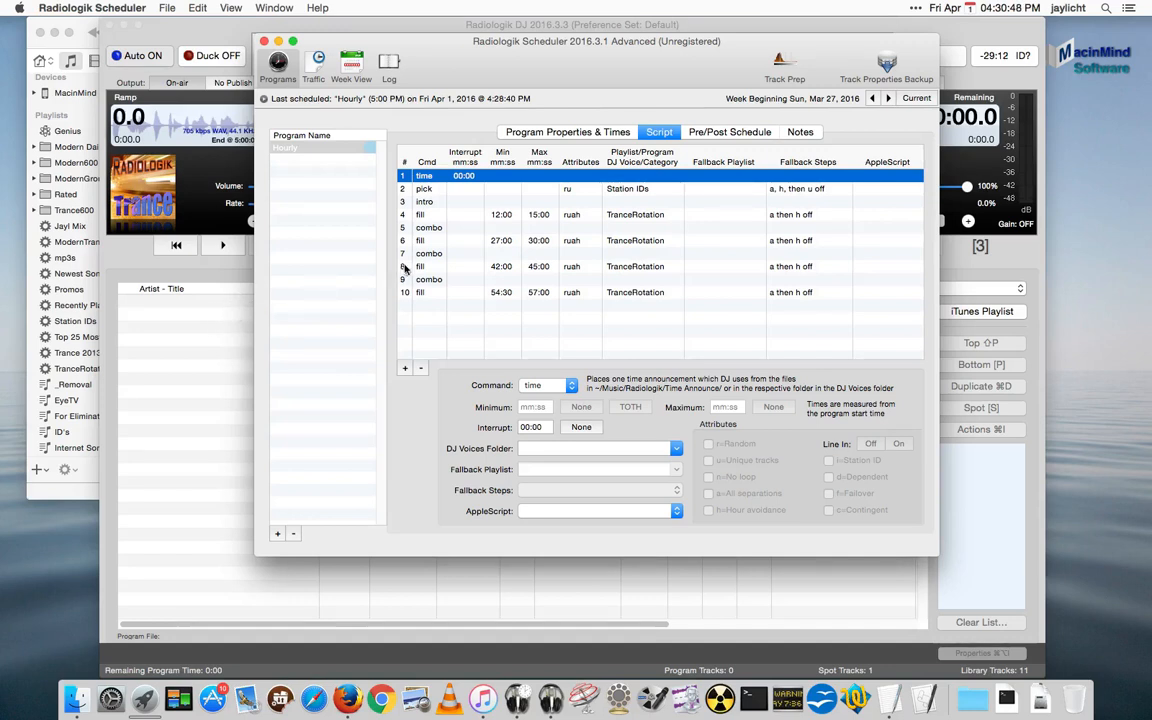
{"action": "left_click", "coordinate": [424, 188]}
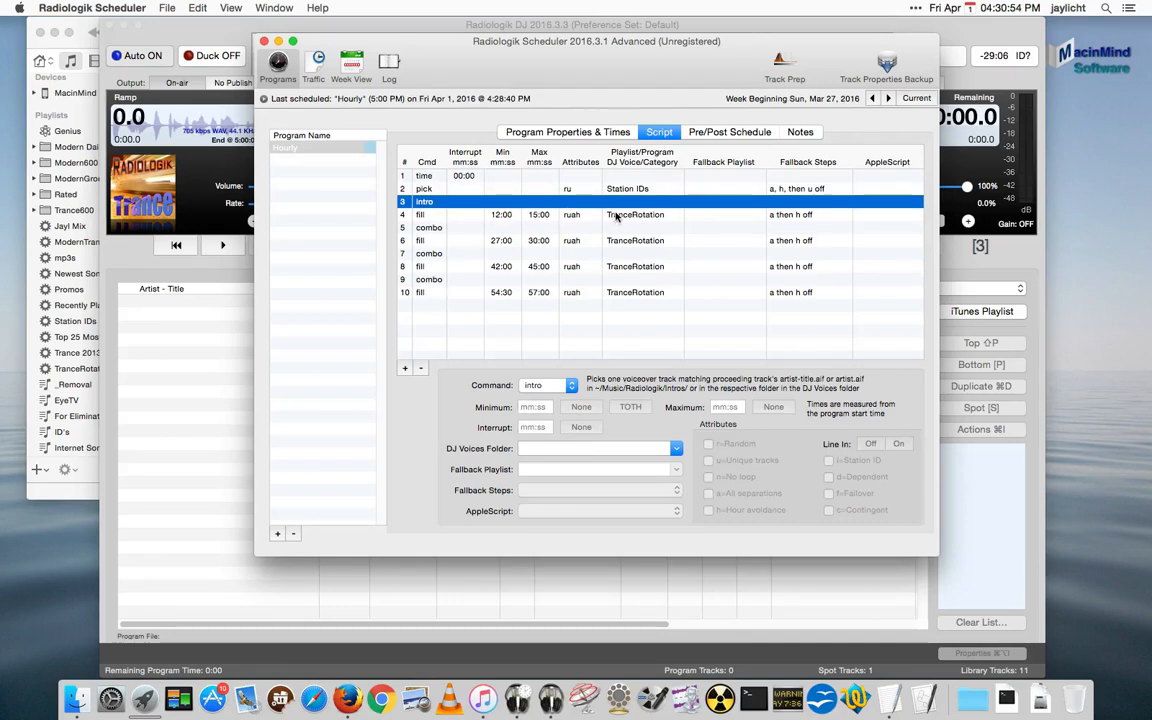
{"action": "left_click", "coordinate": [635, 214]}
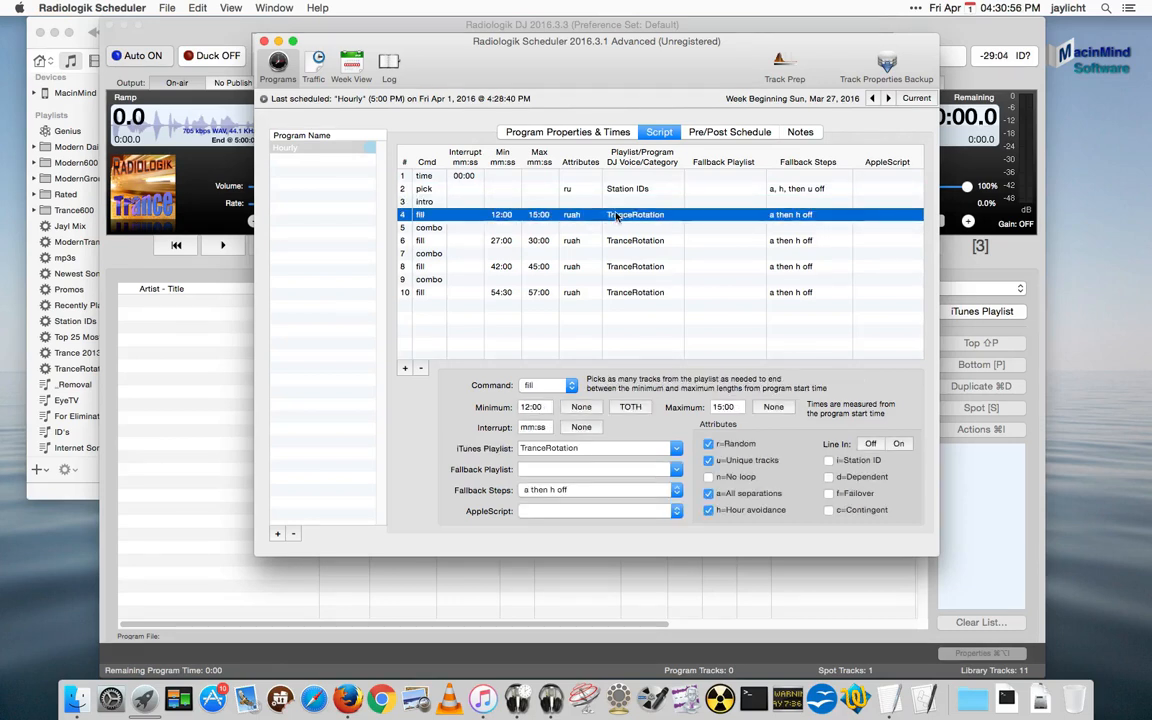
{"action": "left_click", "coordinate": [428, 227]}
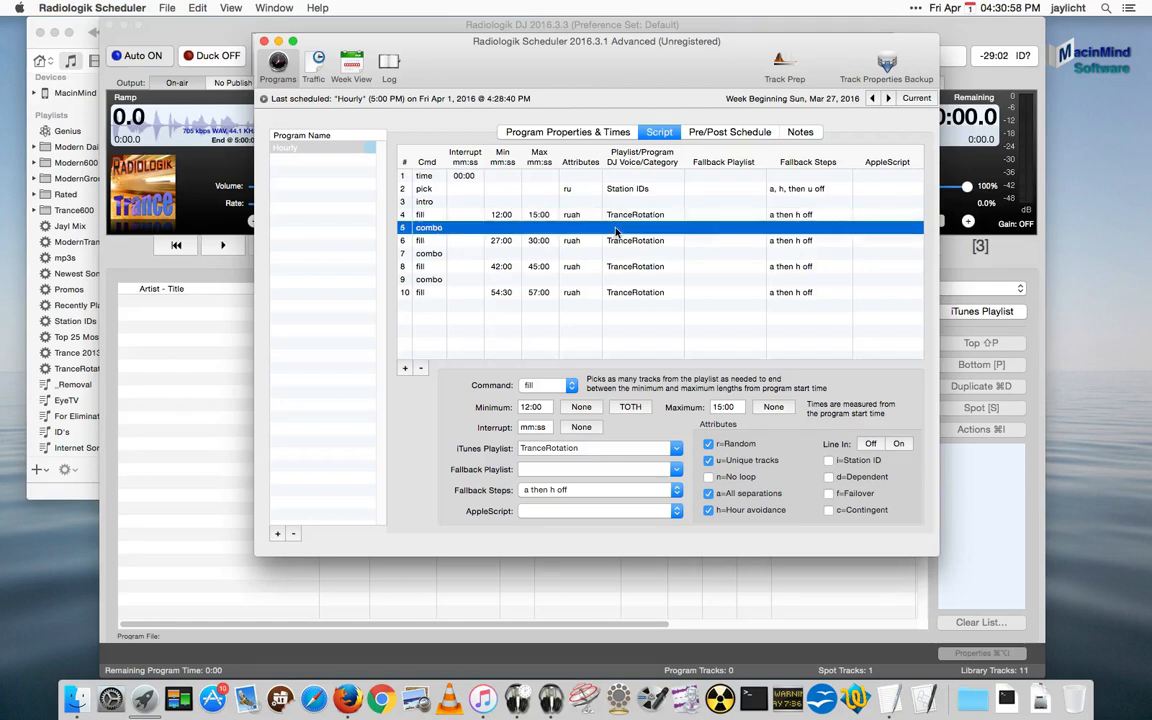
{"action": "left_click", "coordinate": [428, 227]}
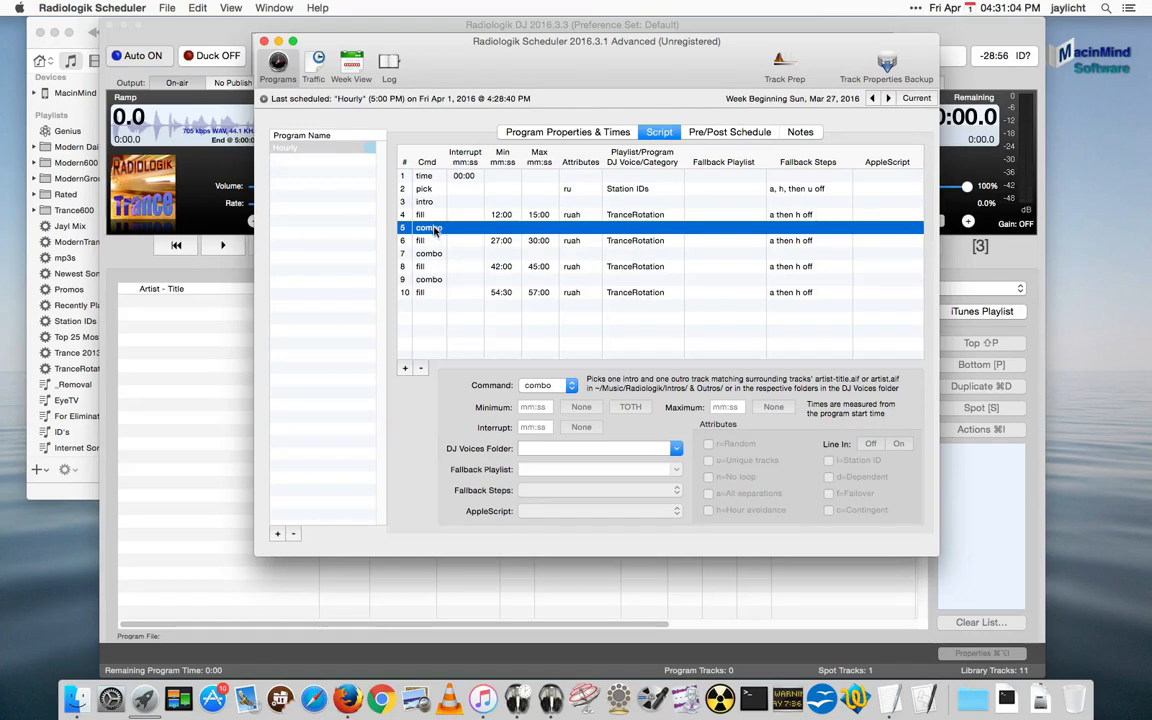
{"action": "left_click", "coordinate": [420, 240]}
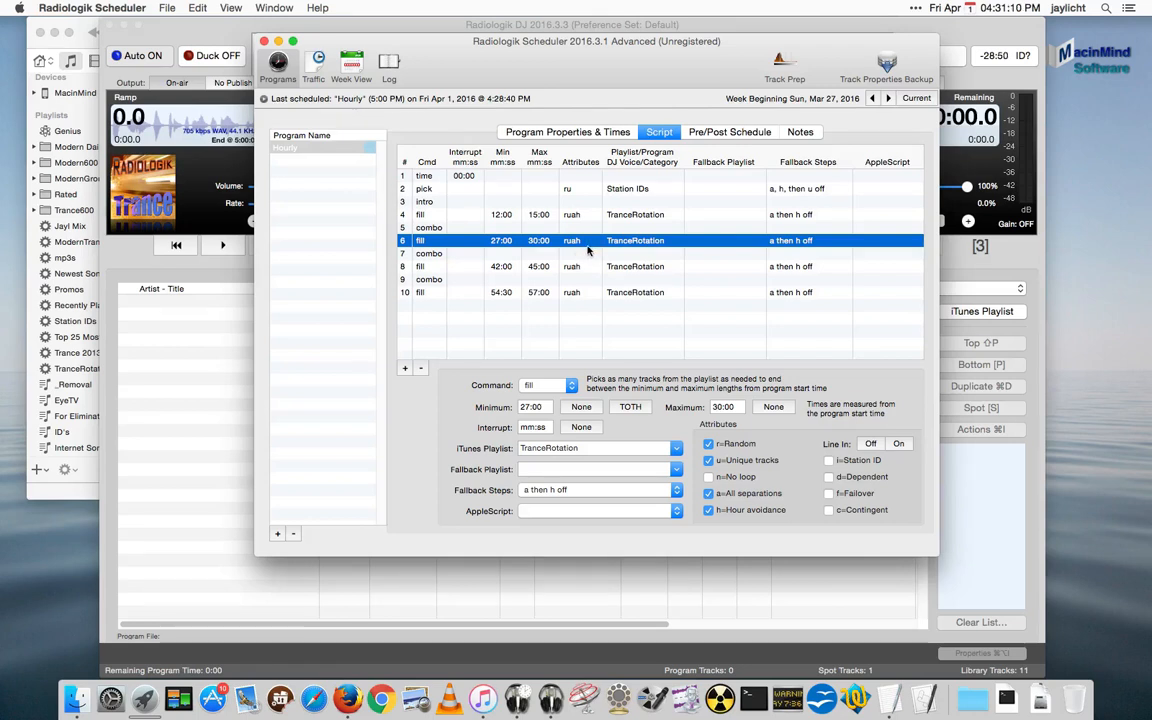
{"action": "mouse_move", "coordinate": [445, 212]}
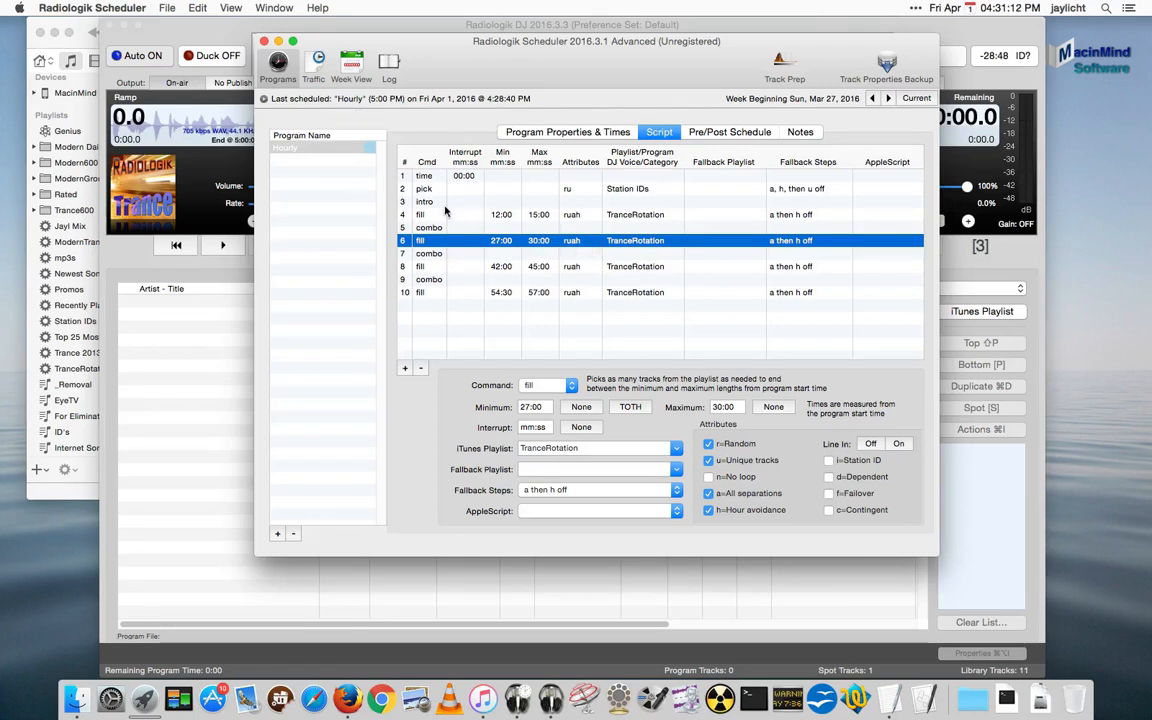
{"action": "left_click", "coordinate": [424, 201]}
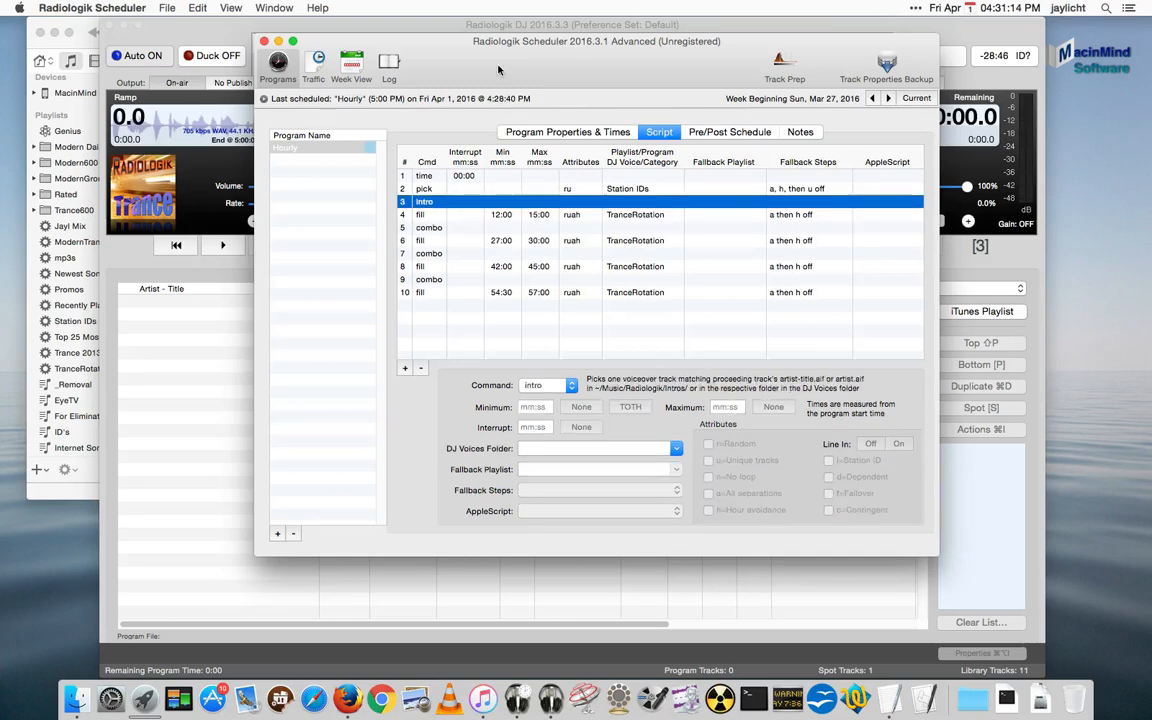
Show the Radiologik folder in Finder and select its Intros and Outros folders
{"action": "left_click", "coordinate": [167, 8]}
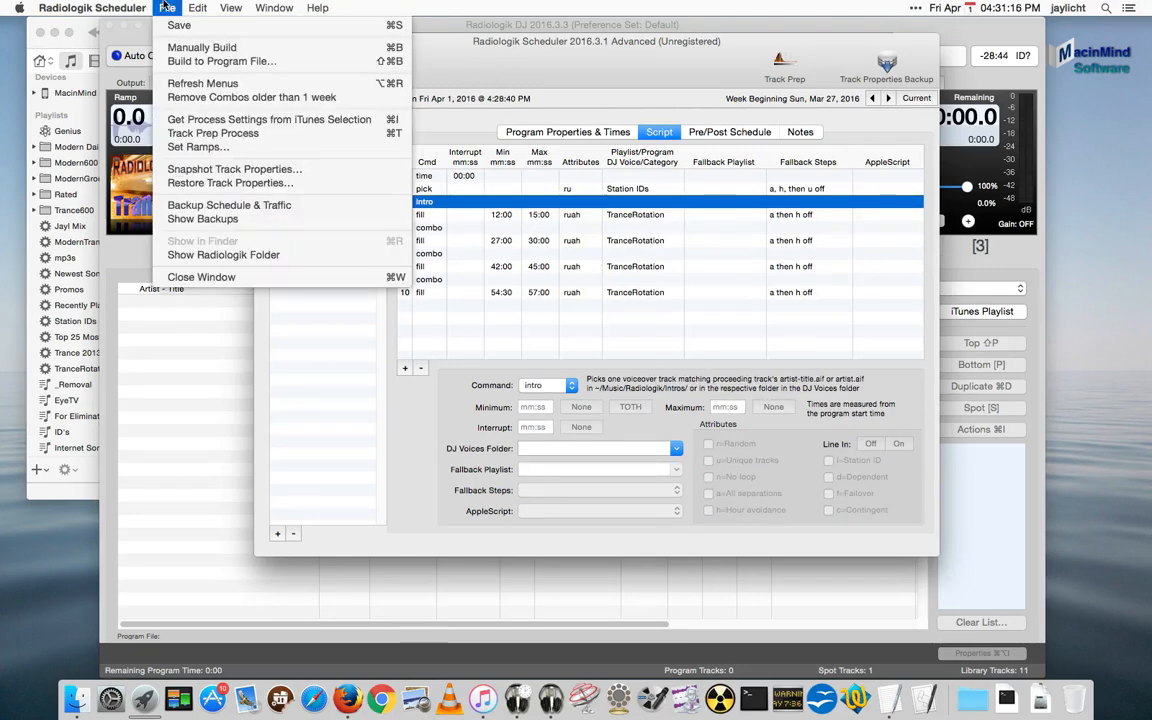
{"action": "mouse_move", "coordinate": [223, 254]}
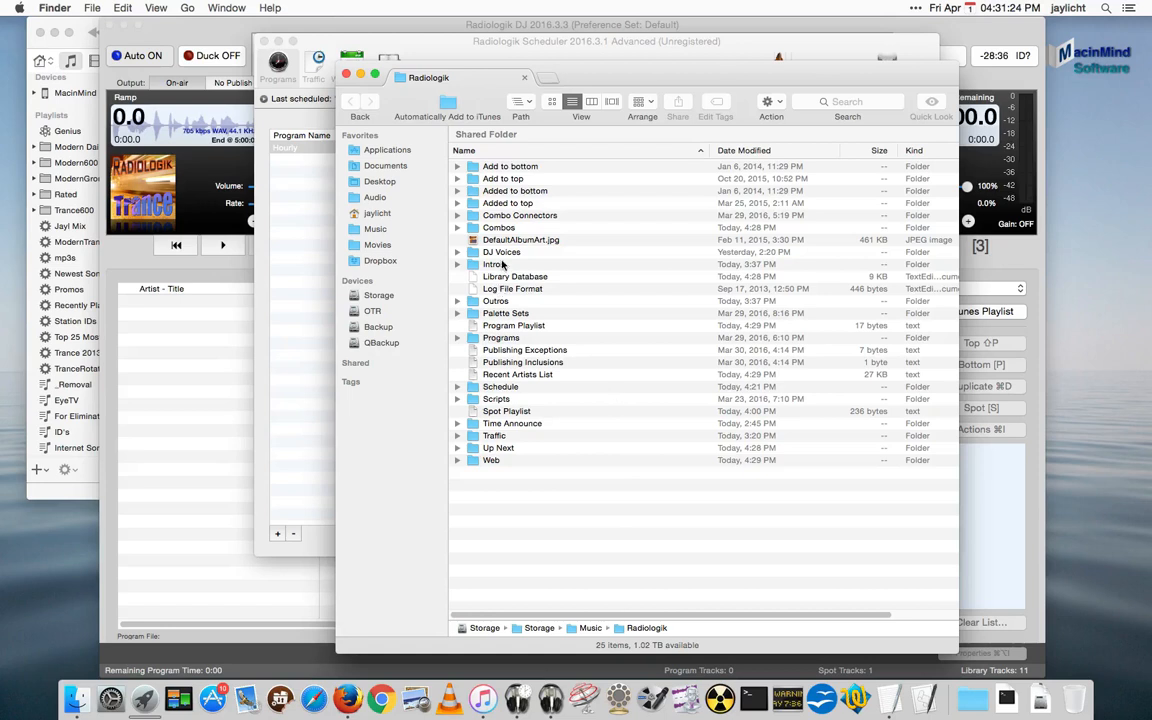
{"action": "left_click", "coordinate": [493, 264]}
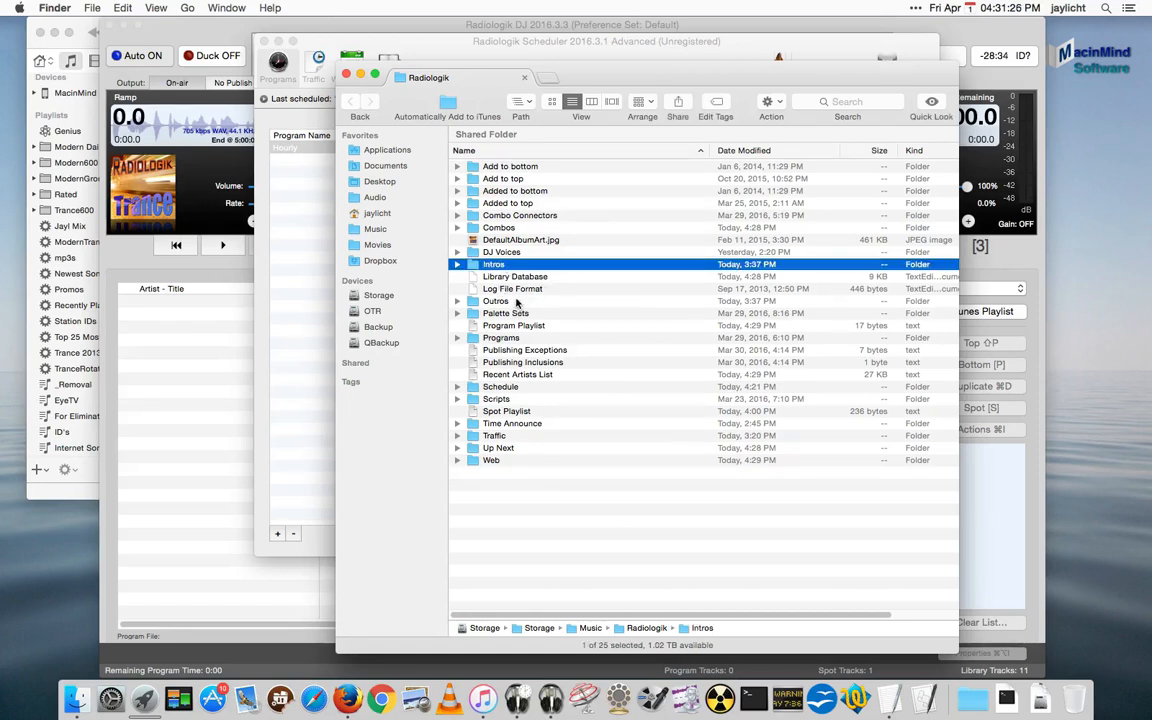
{"action": "left_click", "coordinate": [496, 300]}
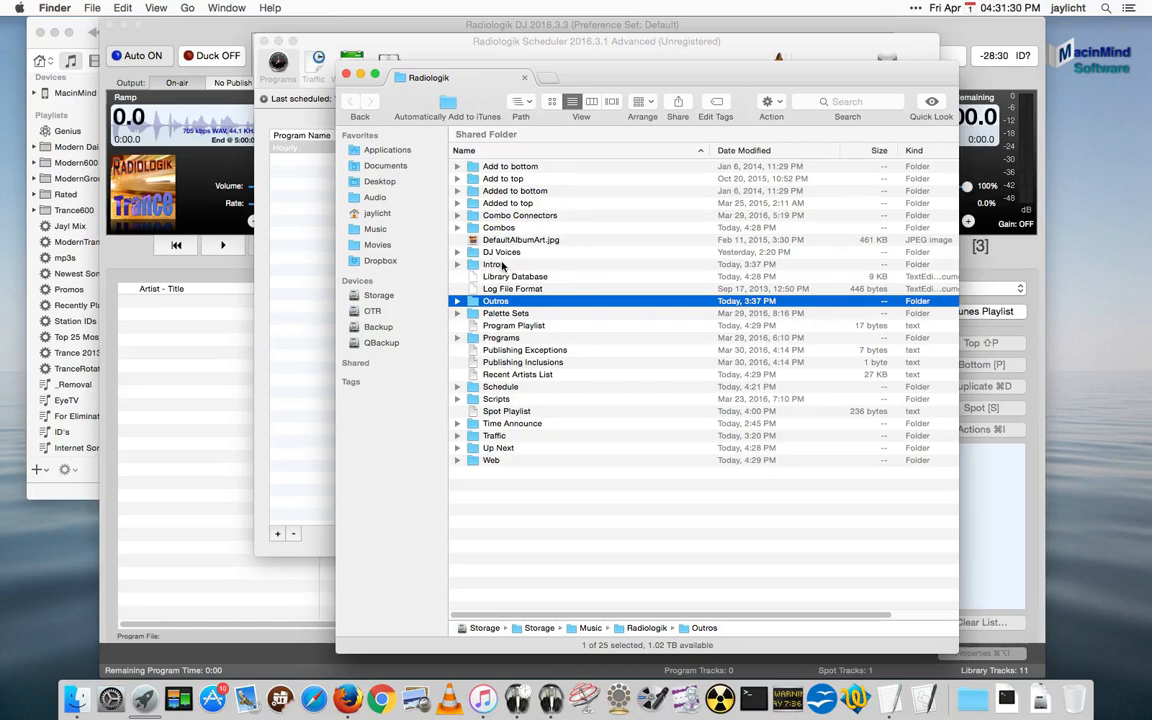
{"action": "double_click", "coordinate": [493, 264]}
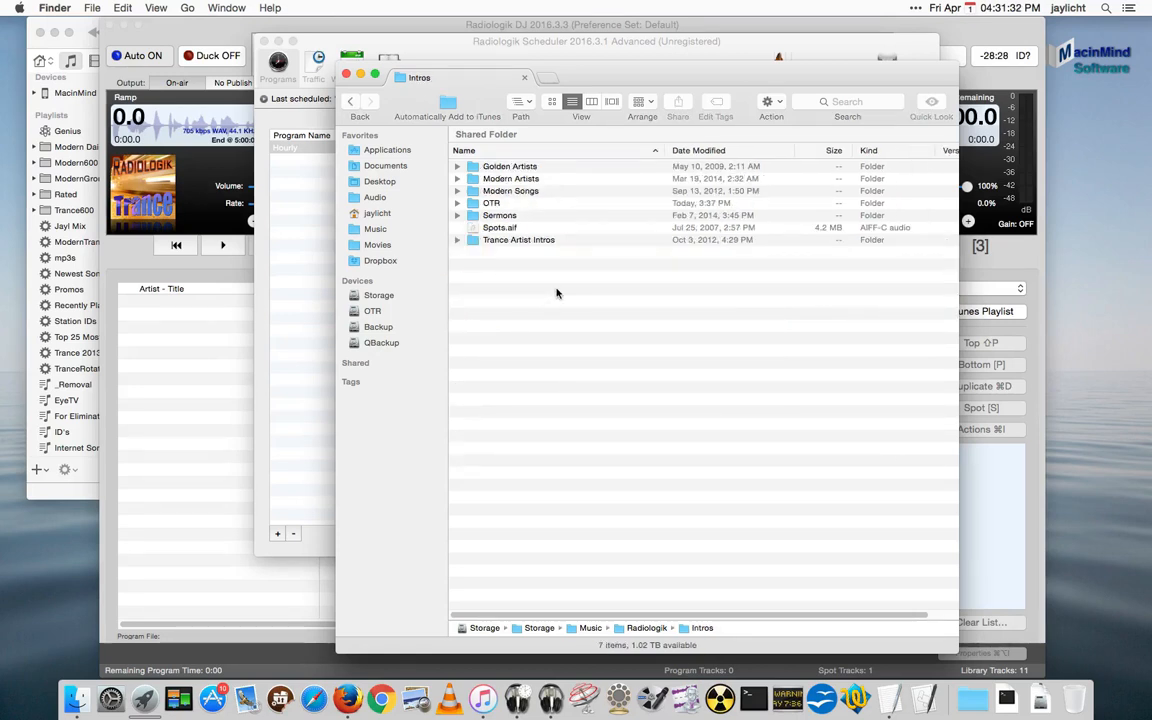
{"action": "mouse_move", "coordinate": [489, 254]}
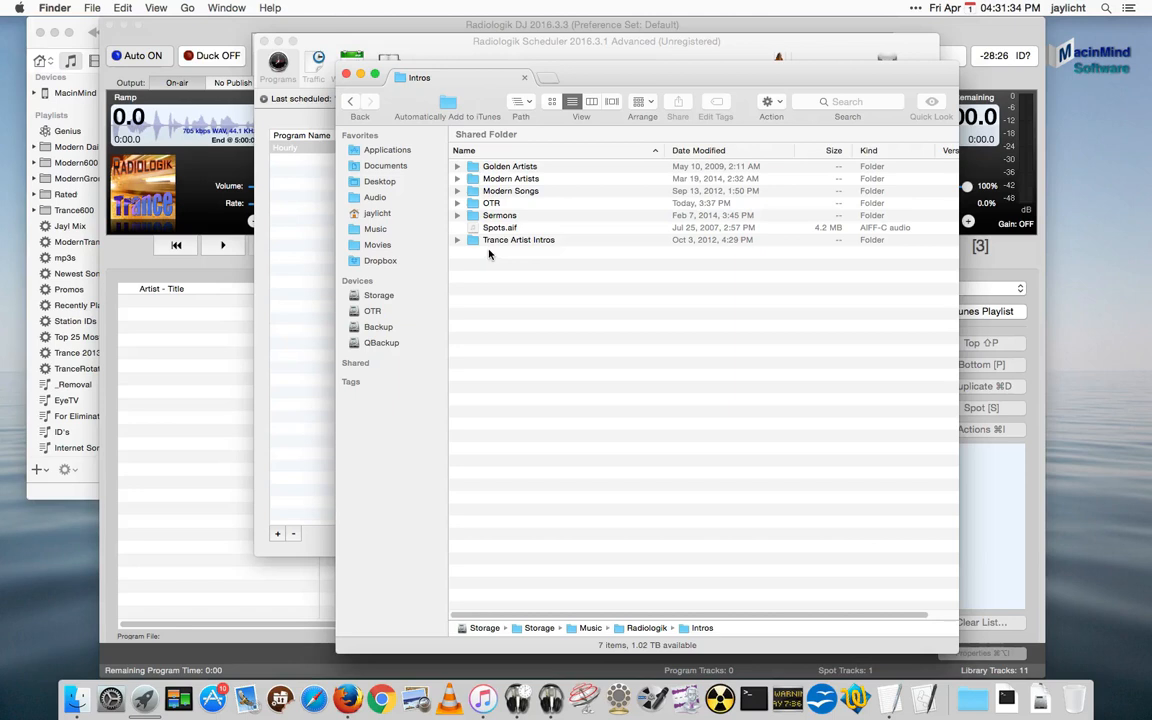
{"action": "mouse_move", "coordinate": [463, 307]}
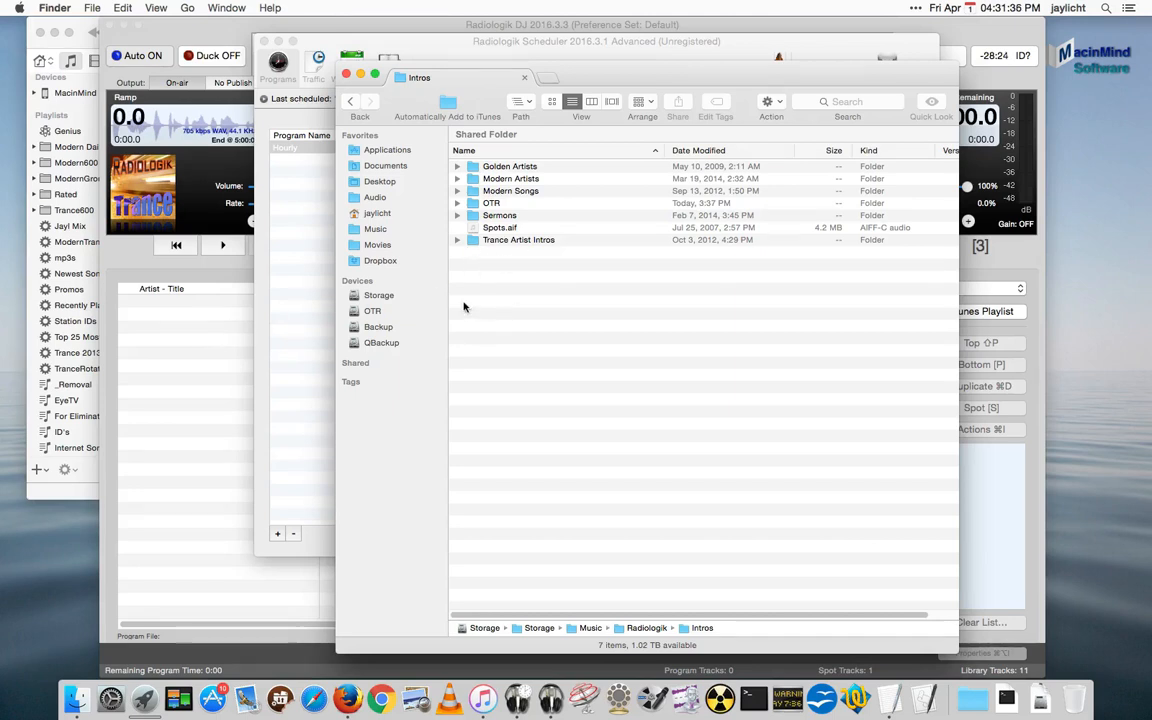
{"action": "mouse_move", "coordinate": [465, 245]}
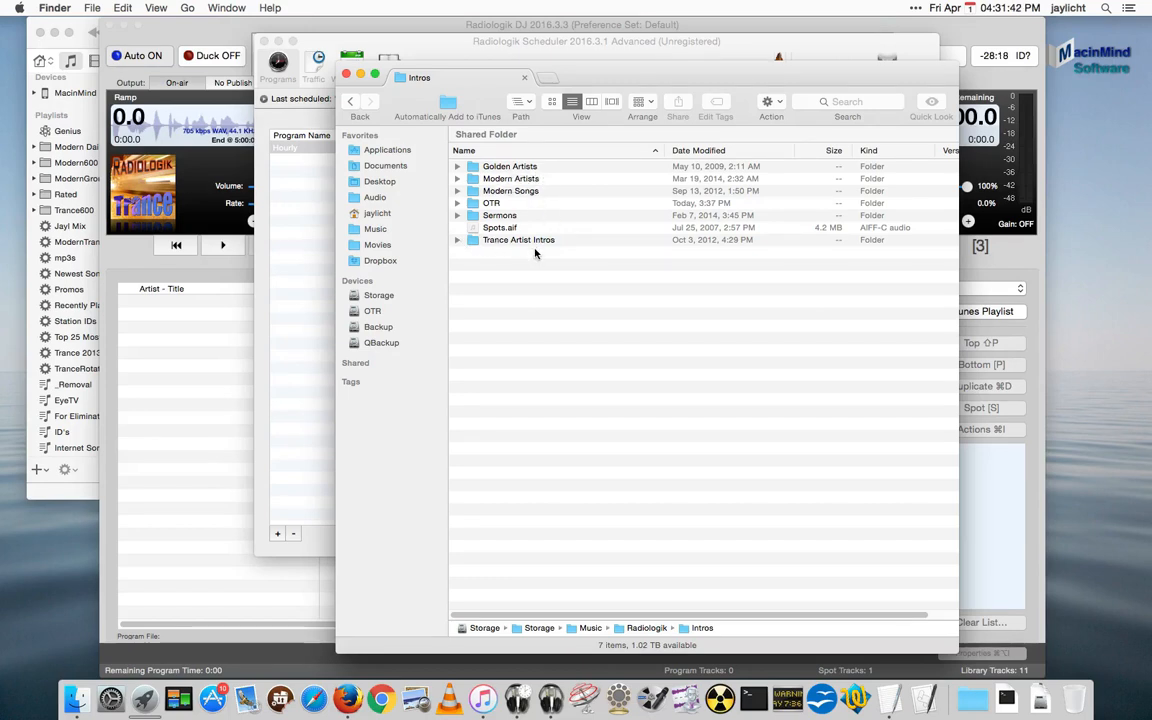
{"action": "mouse_move", "coordinate": [510, 235]}
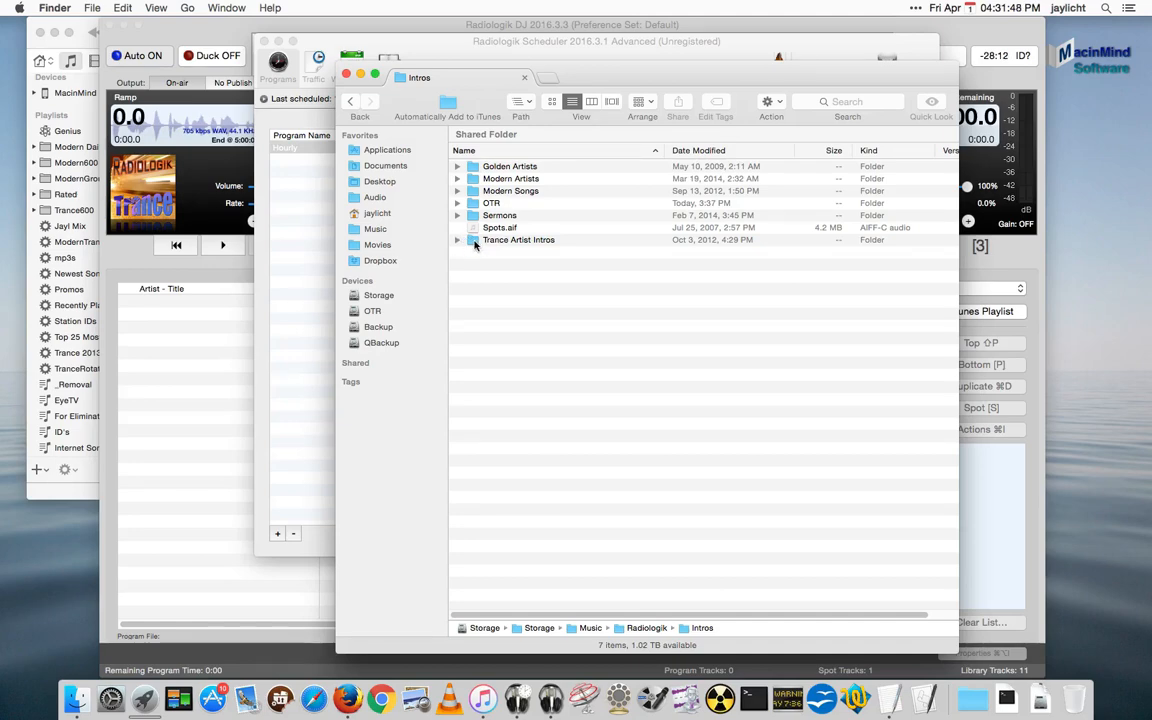
{"action": "double_click", "coordinate": [519, 239]}
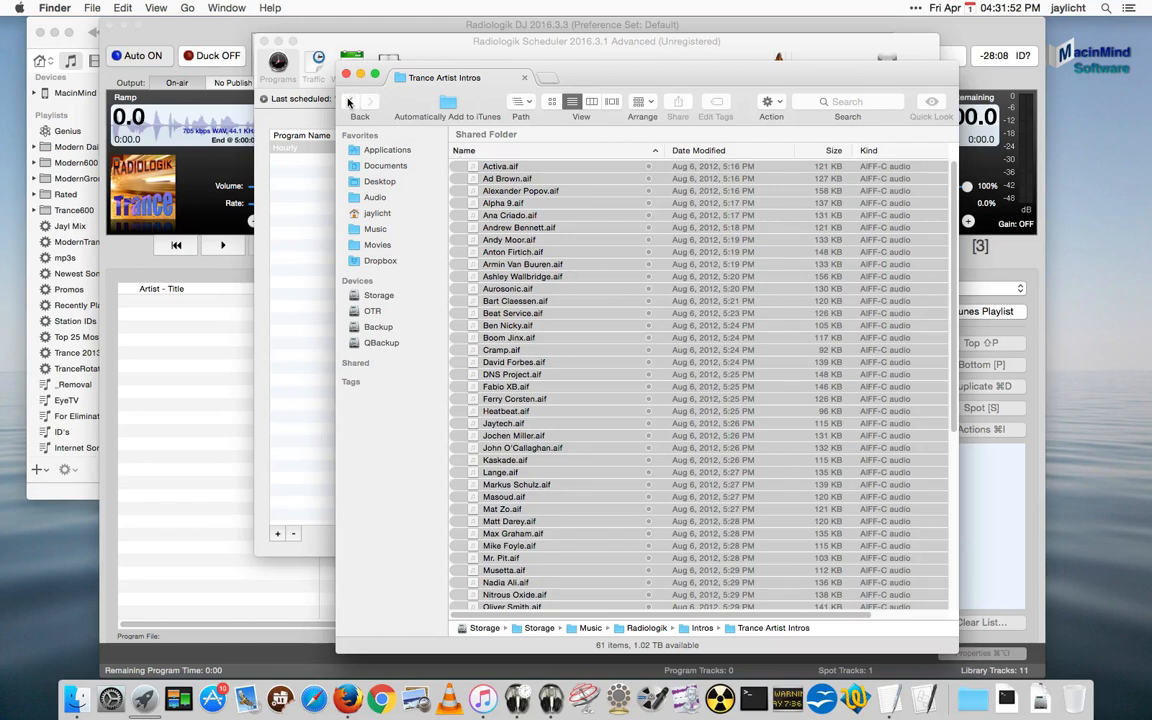
{"action": "mouse_move", "coordinate": [520, 170]}
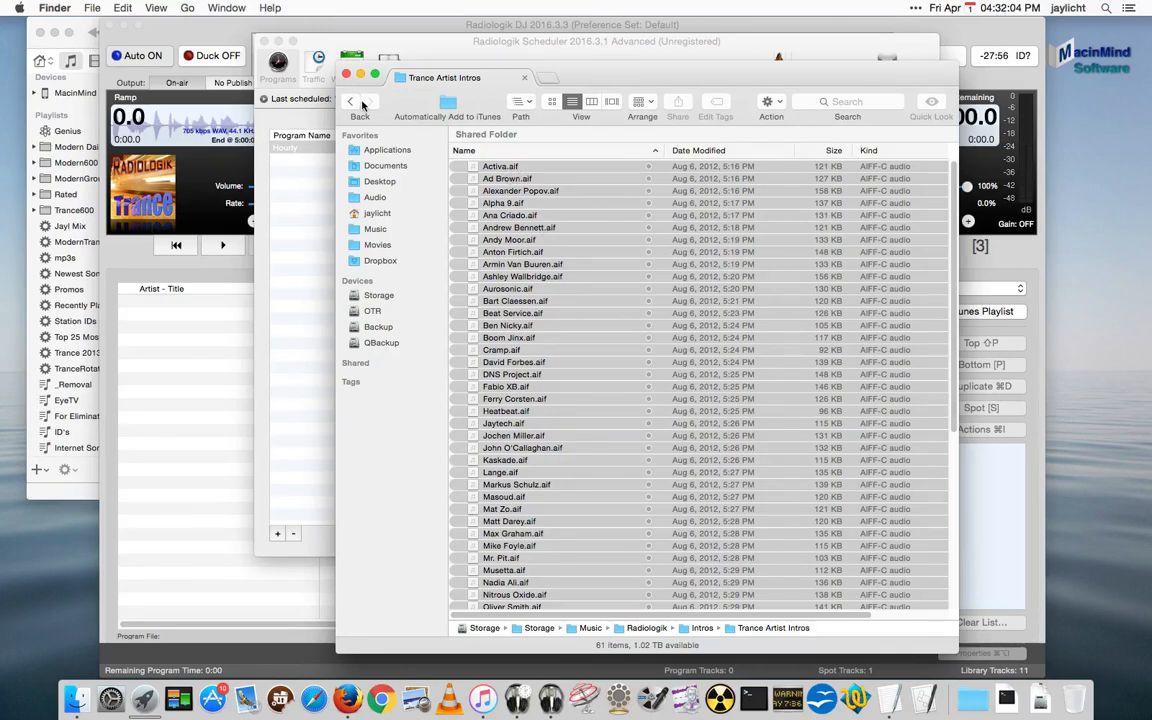
{"action": "left_click", "coordinate": [350, 101]}
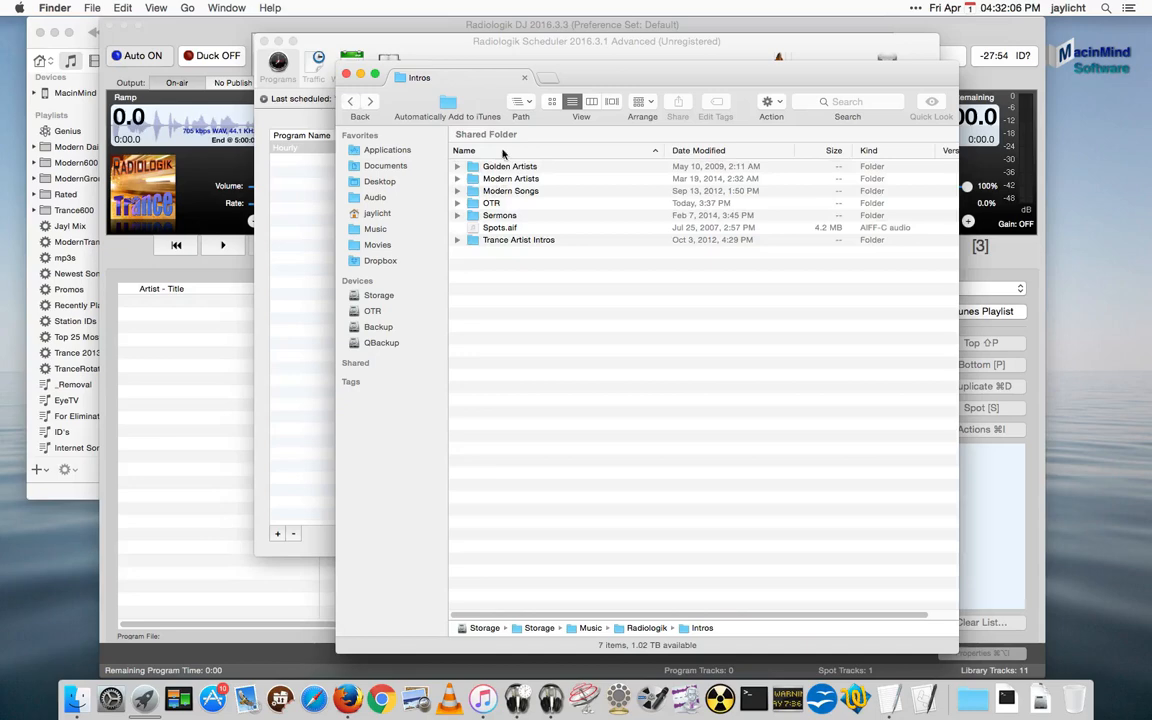
{"action": "mouse_move", "coordinate": [527, 253]}
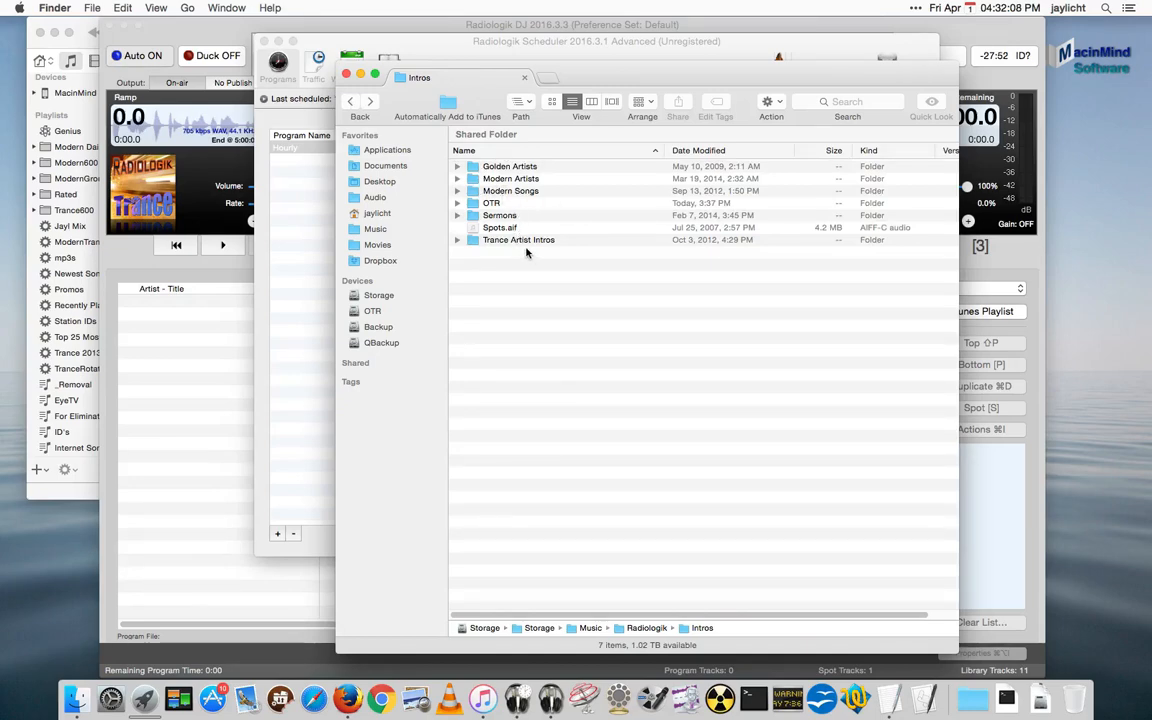
{"action": "left_click", "coordinate": [518, 240]}
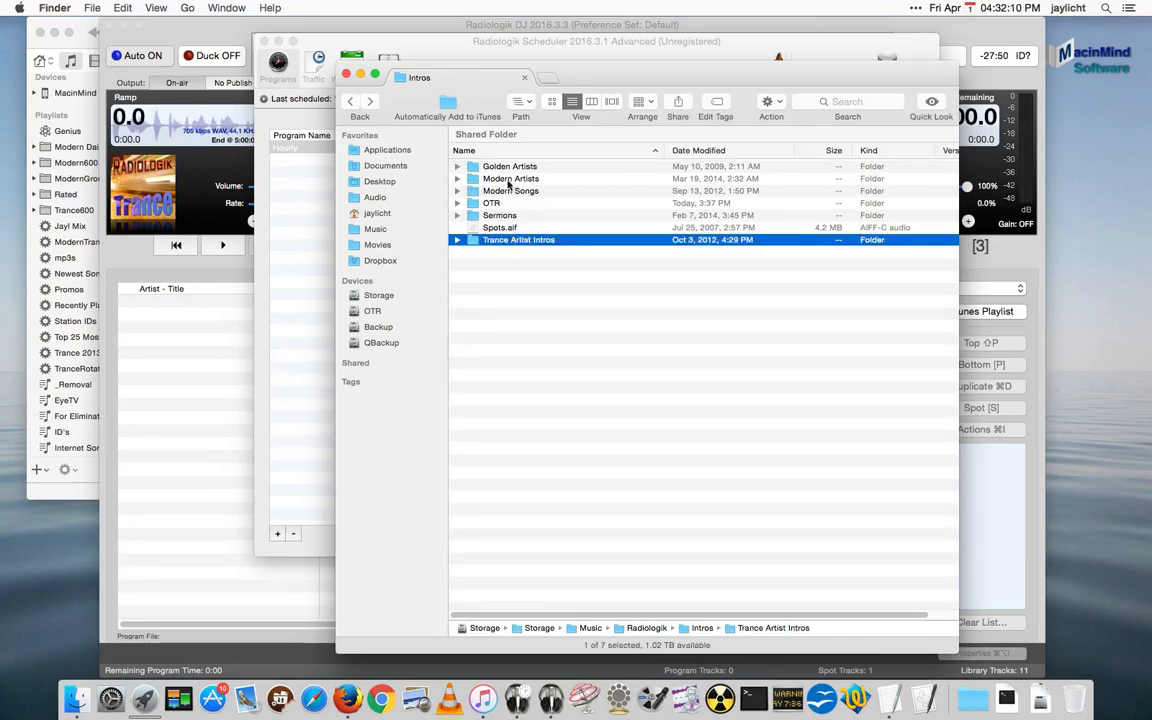
{"action": "double_click", "coordinate": [518, 239]}
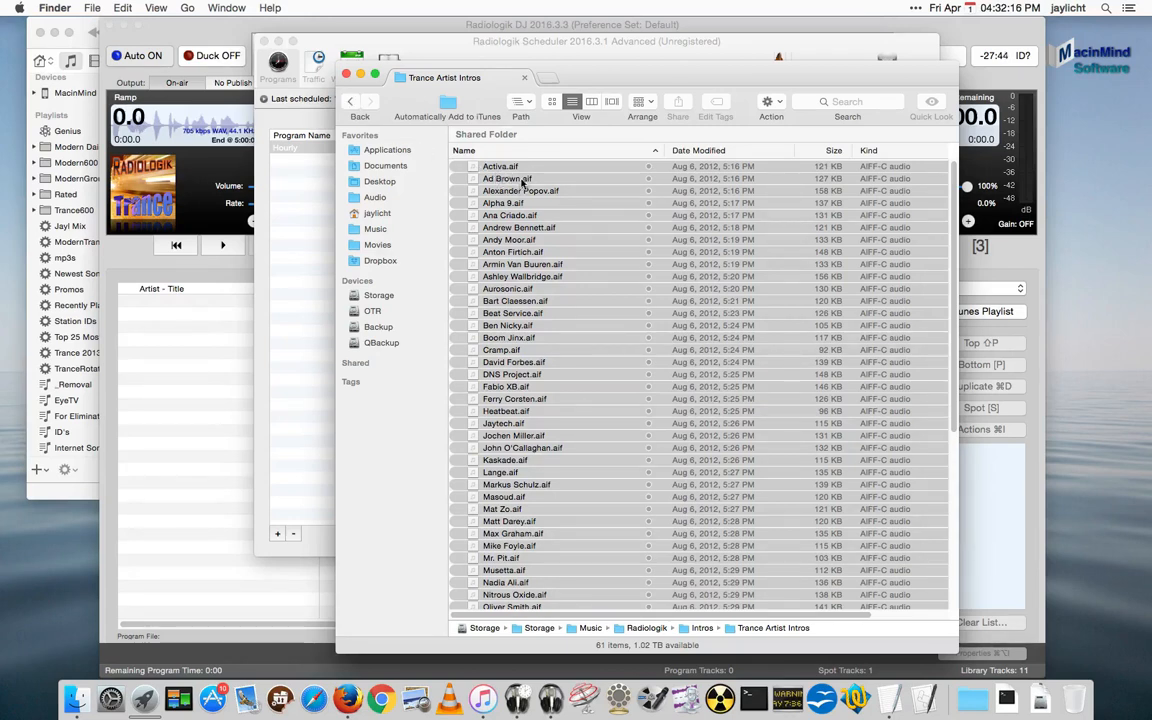
{"action": "left_click", "coordinate": [351, 101]}
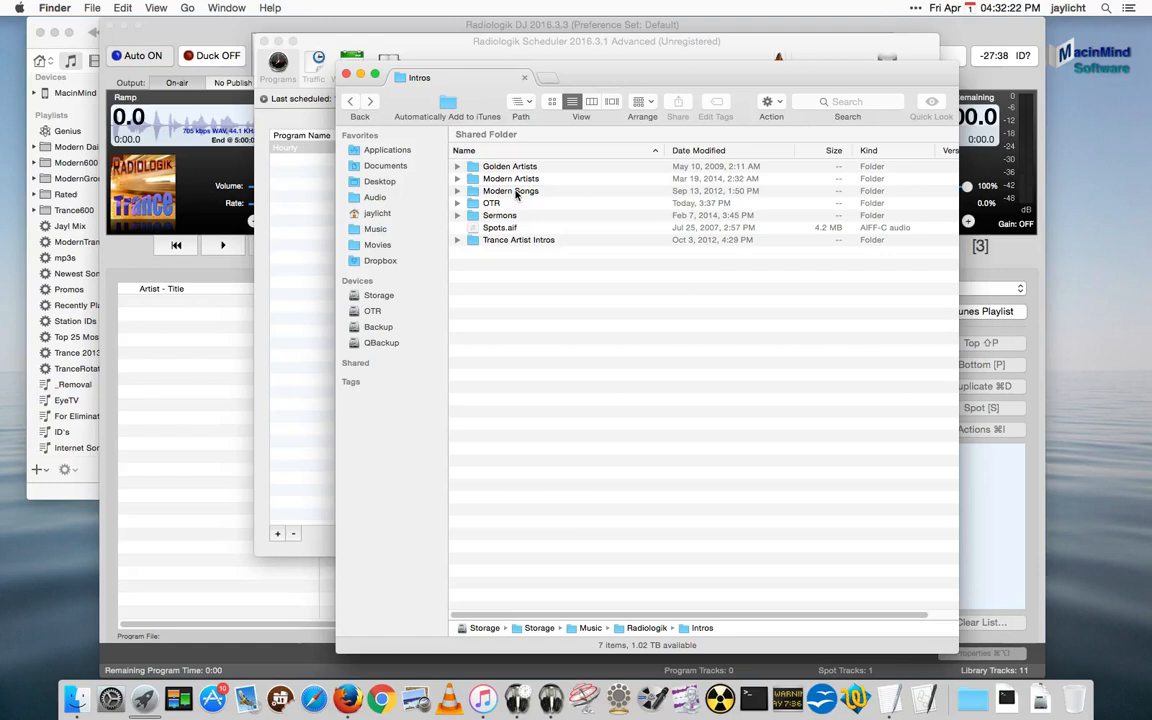
{"action": "double_click", "coordinate": [510, 191]}
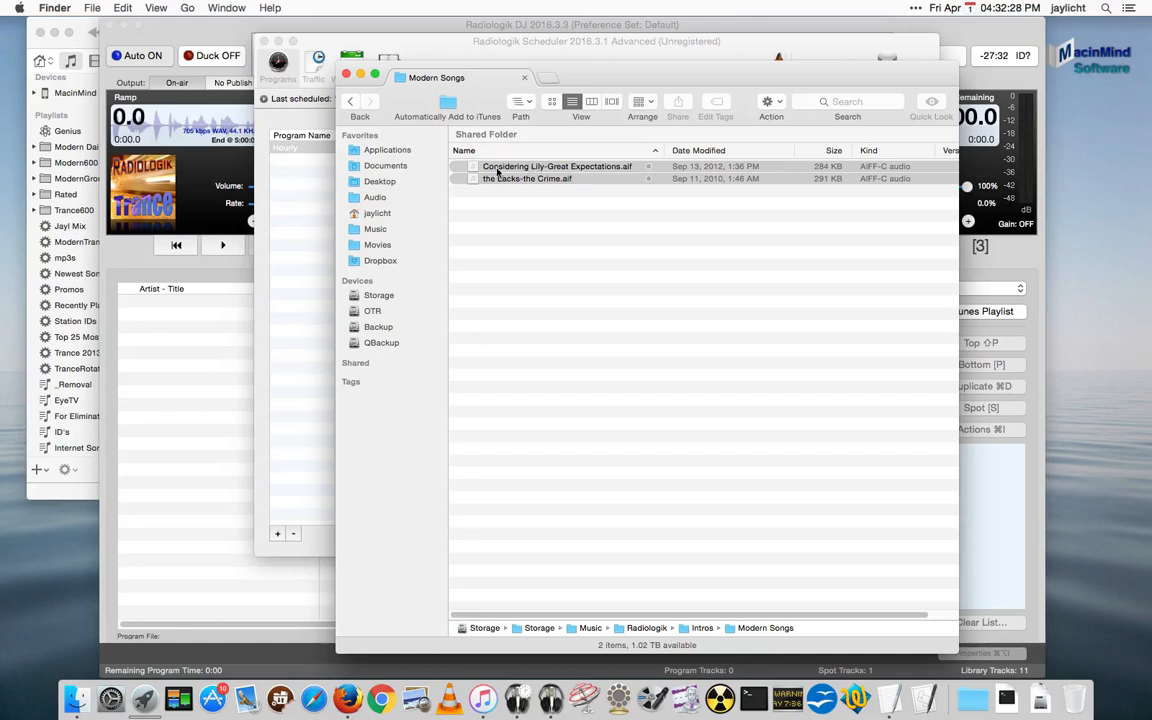
{"action": "left_click", "coordinate": [557, 166]}
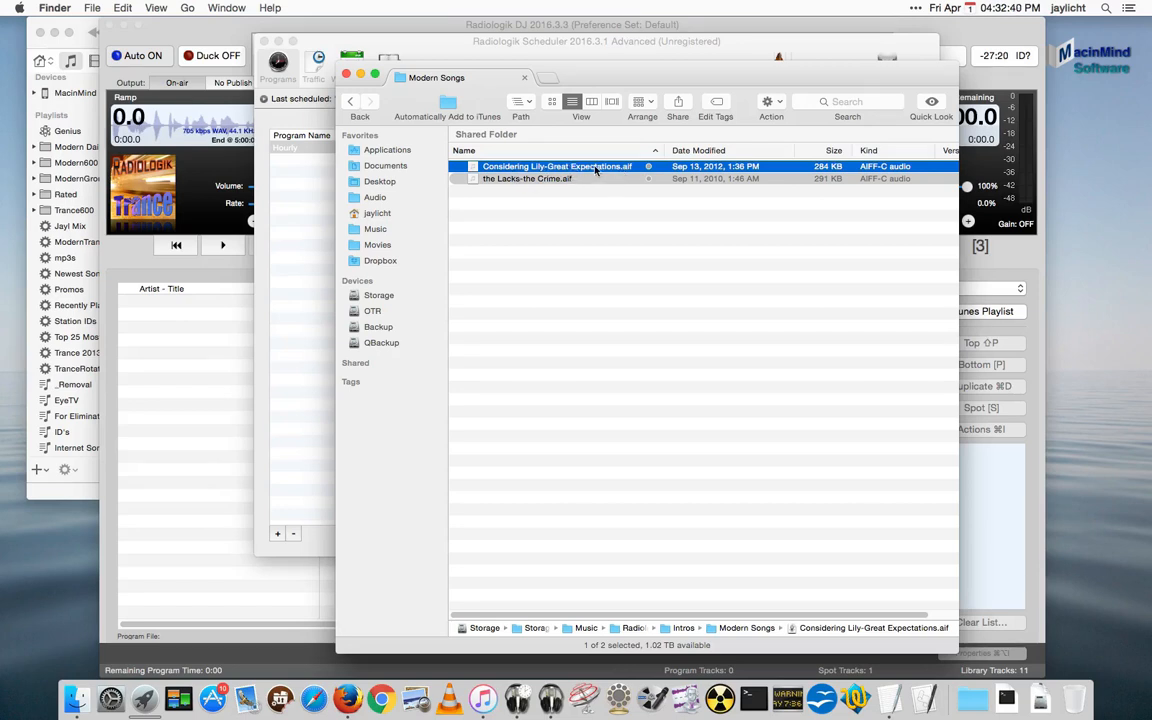
{"action": "mouse_move", "coordinate": [493, 156]}
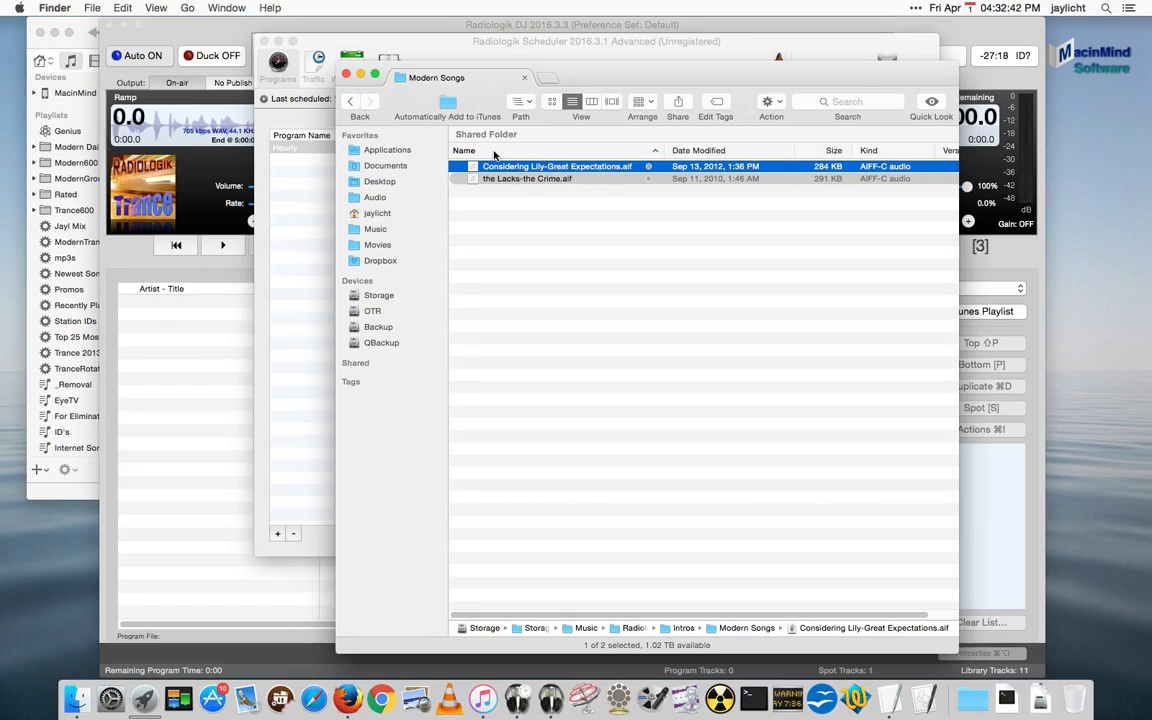
{"action": "mouse_move", "coordinate": [568, 178]}
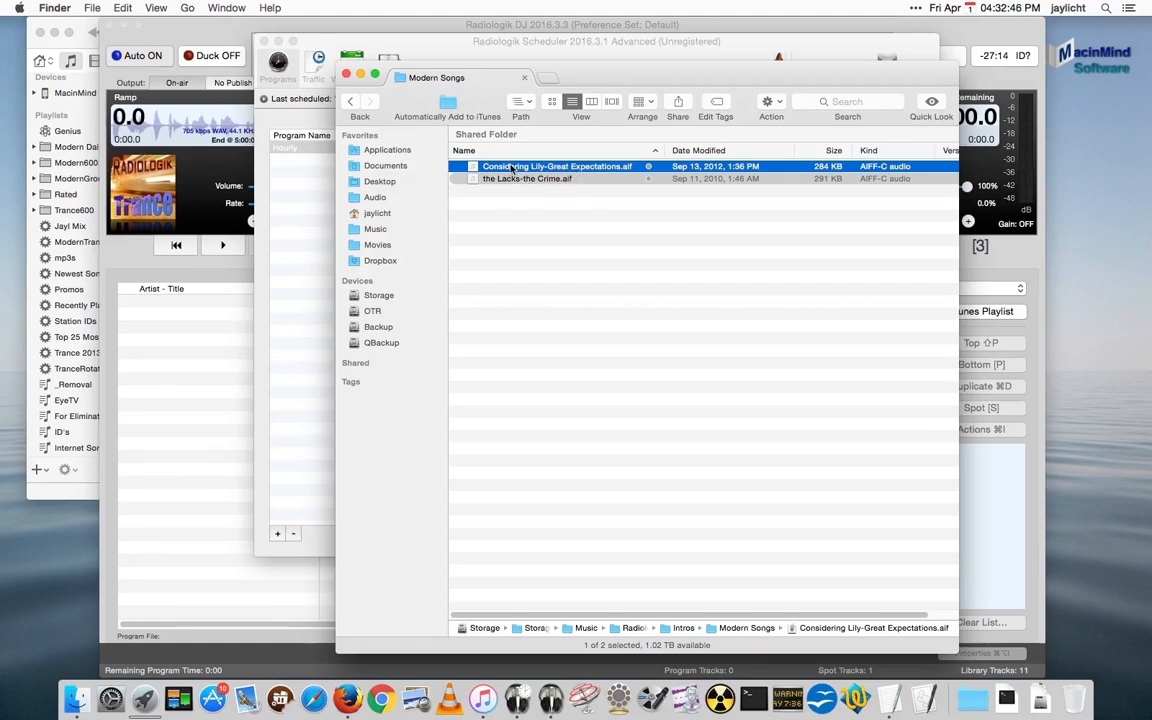
{"action": "left_click", "coordinate": [350, 101]}
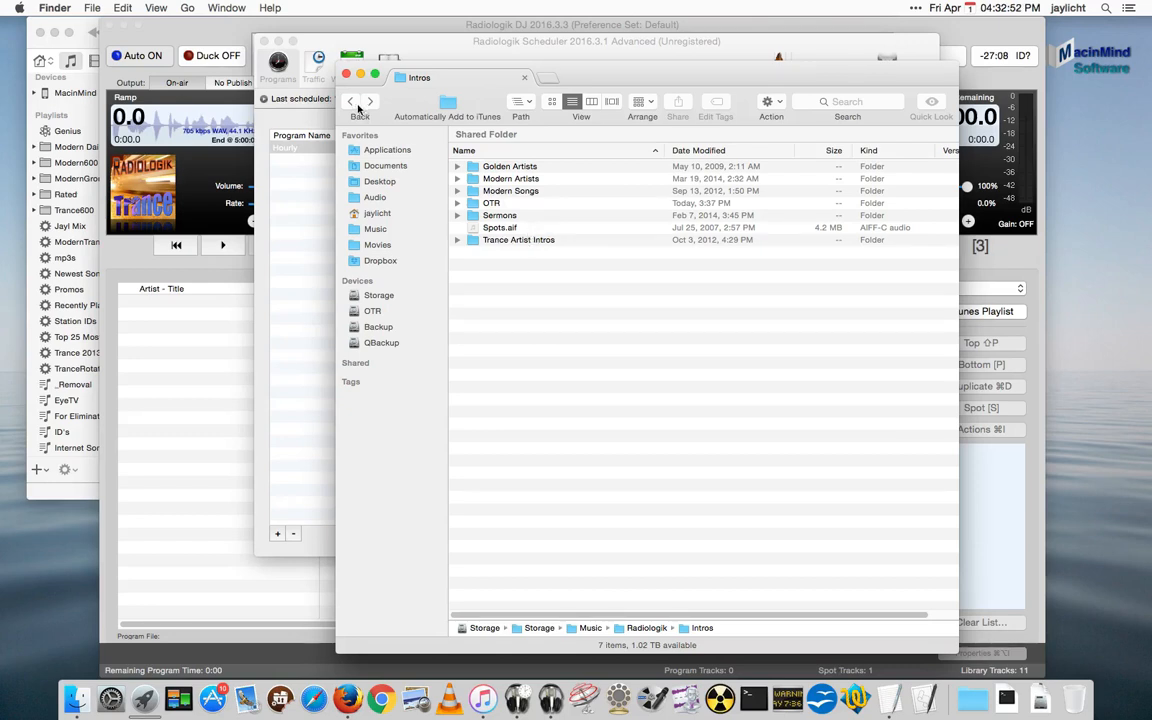
Browse Outros > Trance Artist Outros (61 AIFF files), then return to Radiologik
{"action": "left_click", "coordinate": [350, 101]}
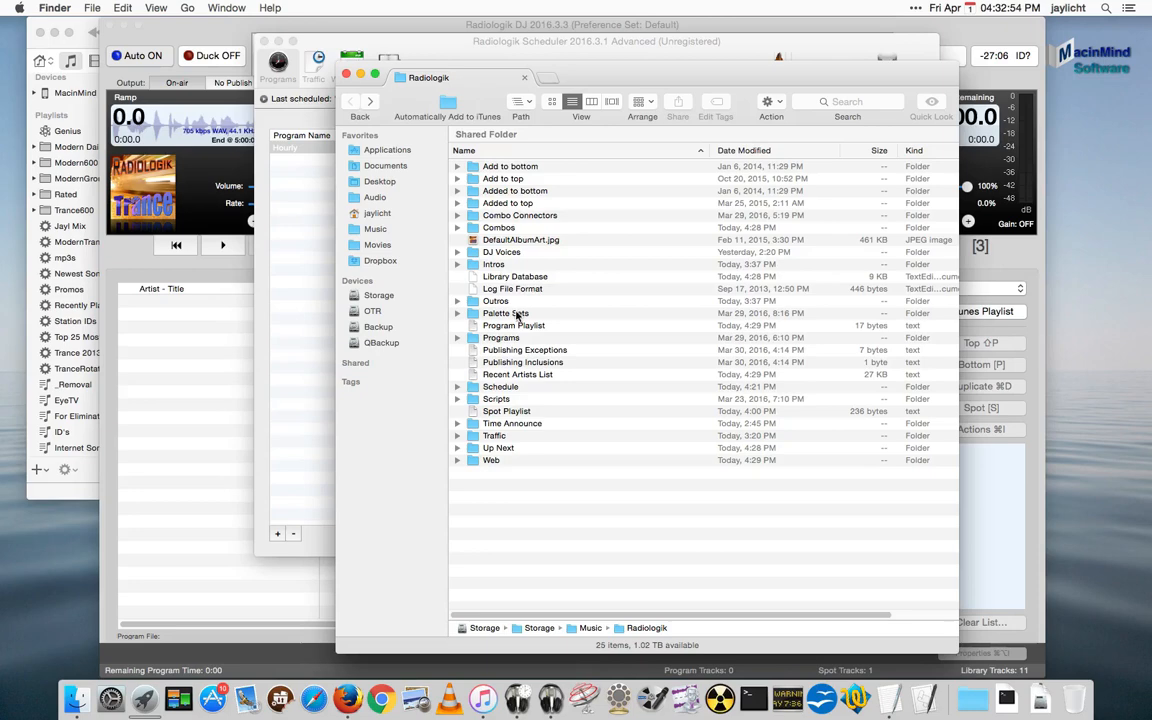
{"action": "double_click", "coordinate": [495, 300]}
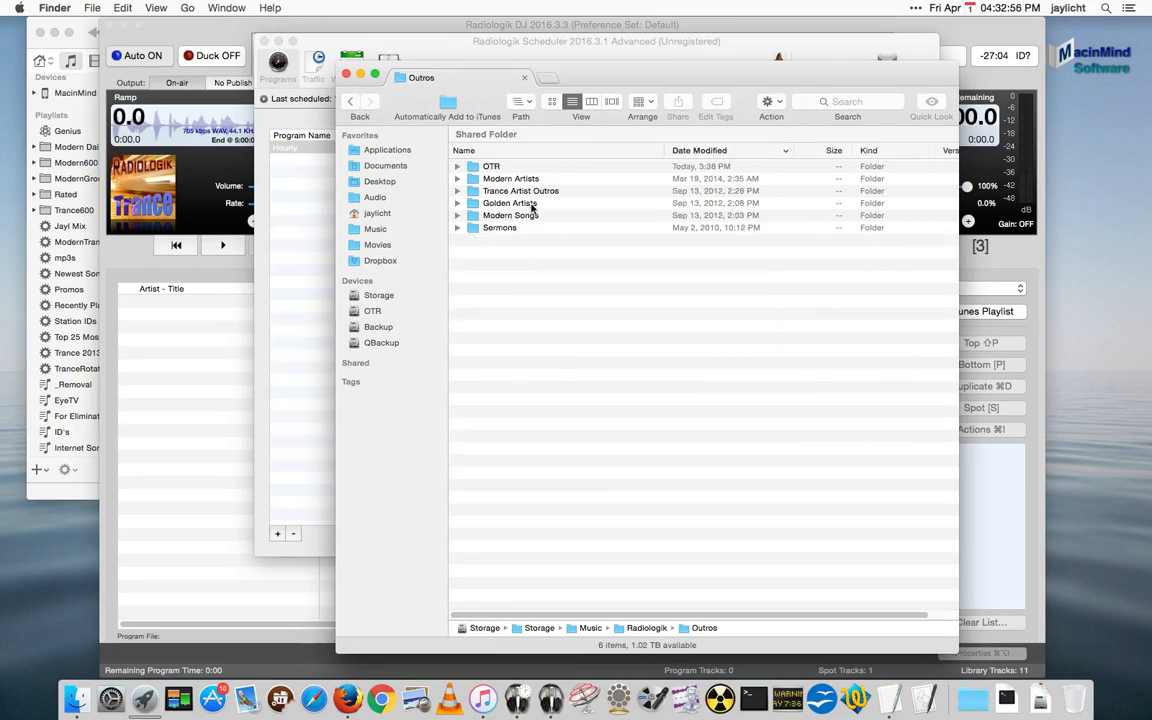
{"action": "double_click", "coordinate": [521, 190]}
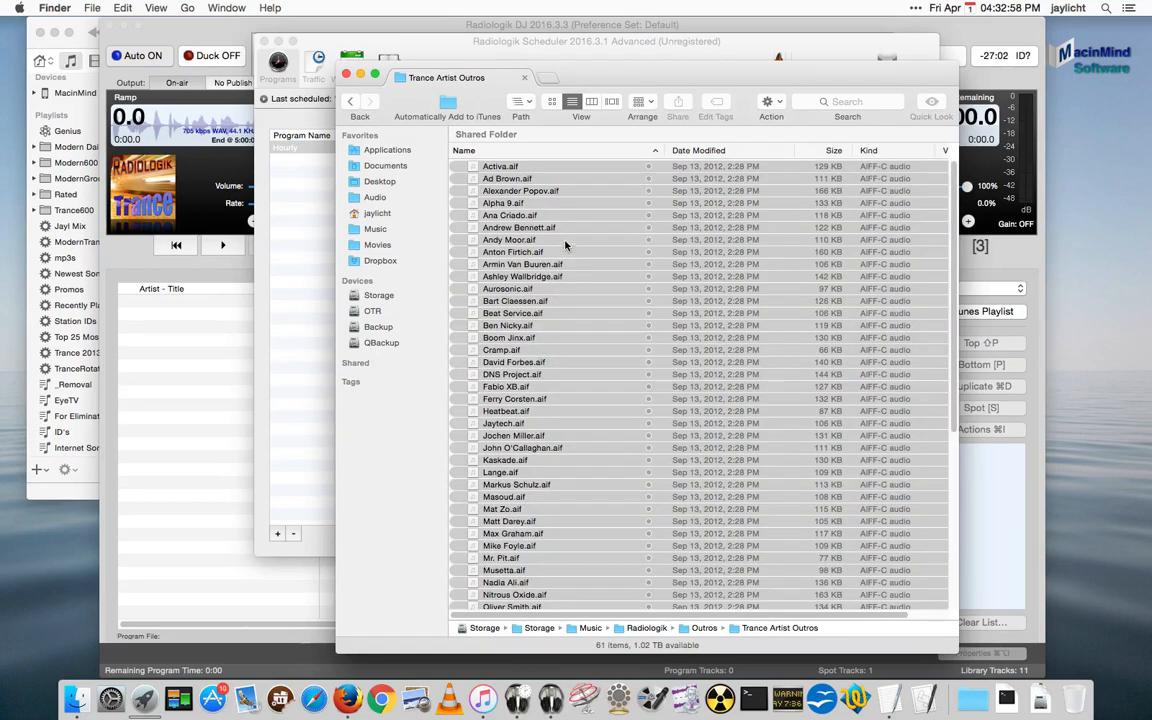
{"action": "left_click", "coordinate": [350, 101]}
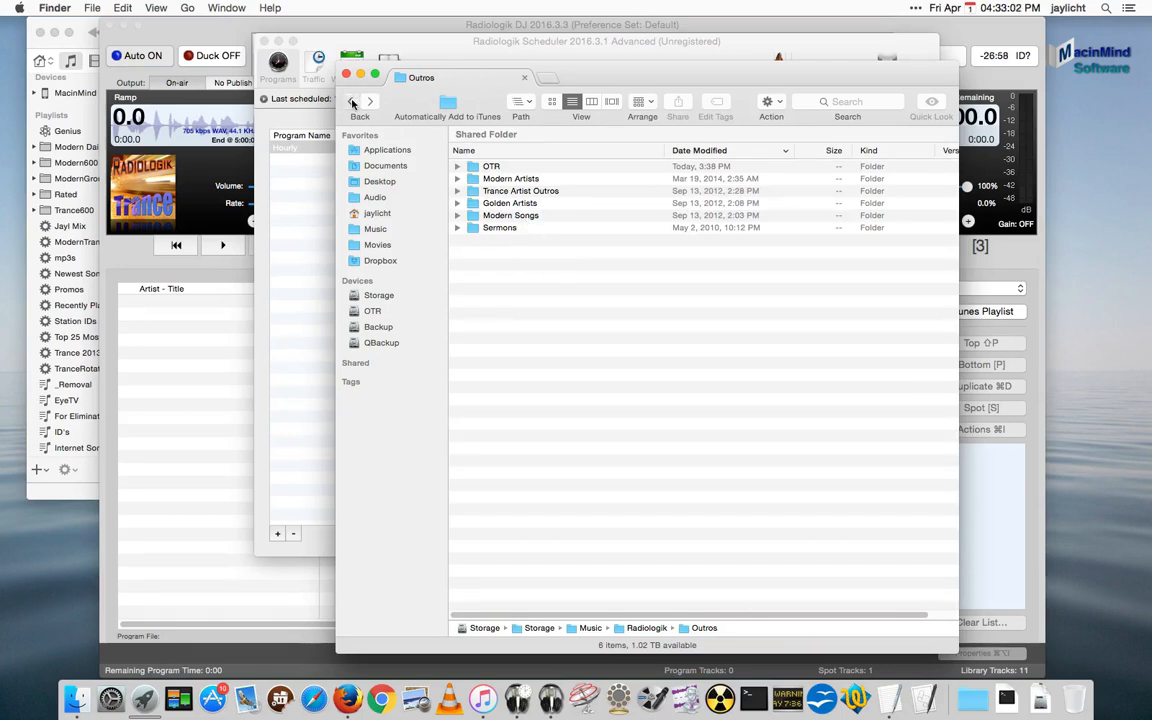
{"action": "left_click", "coordinate": [350, 101]}
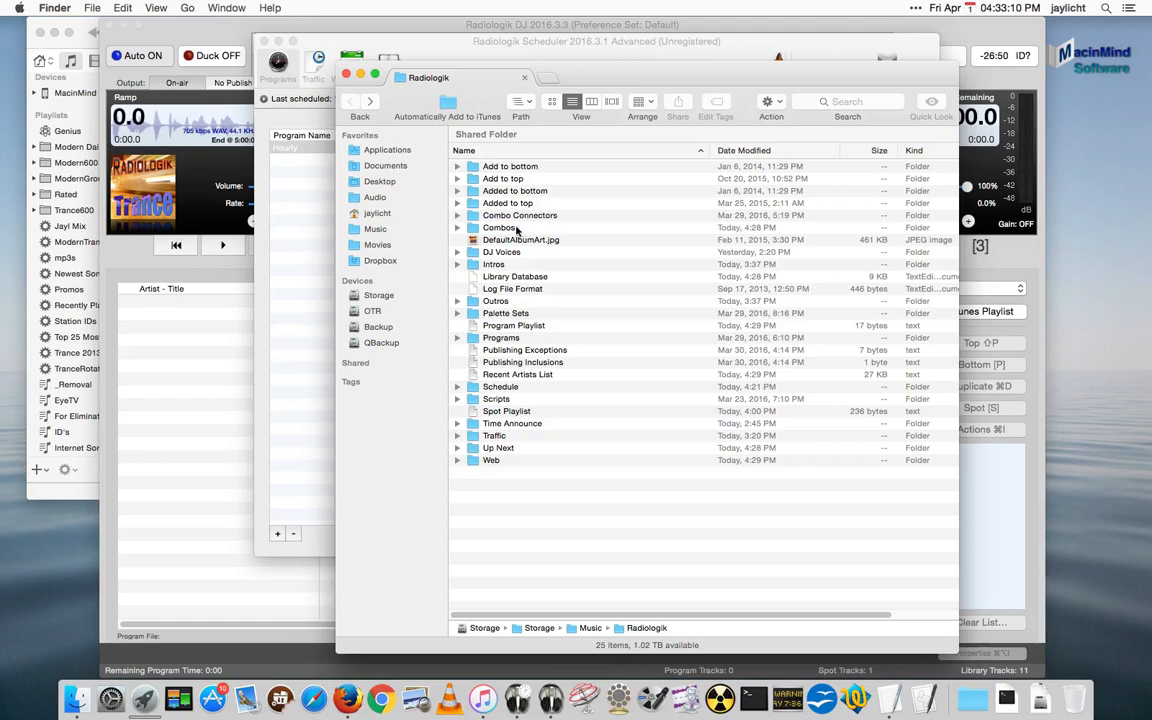
{"action": "mouse_move", "coordinate": [507, 290]}
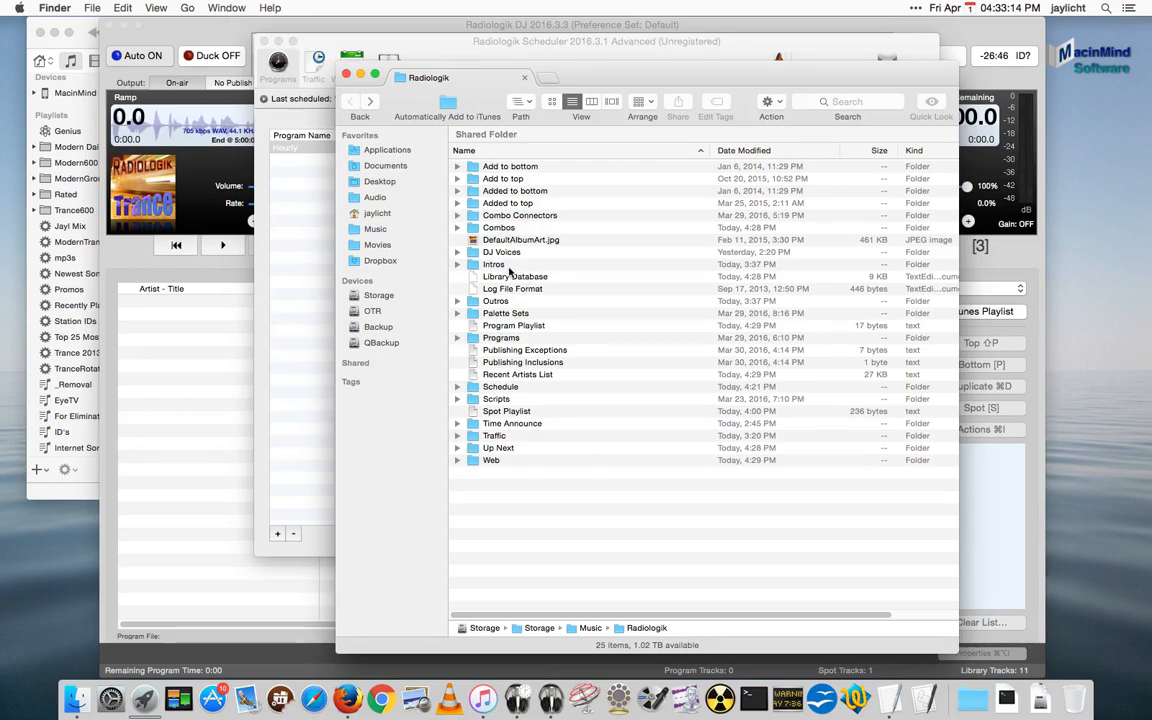
{"action": "left_click", "coordinate": [497, 301]}
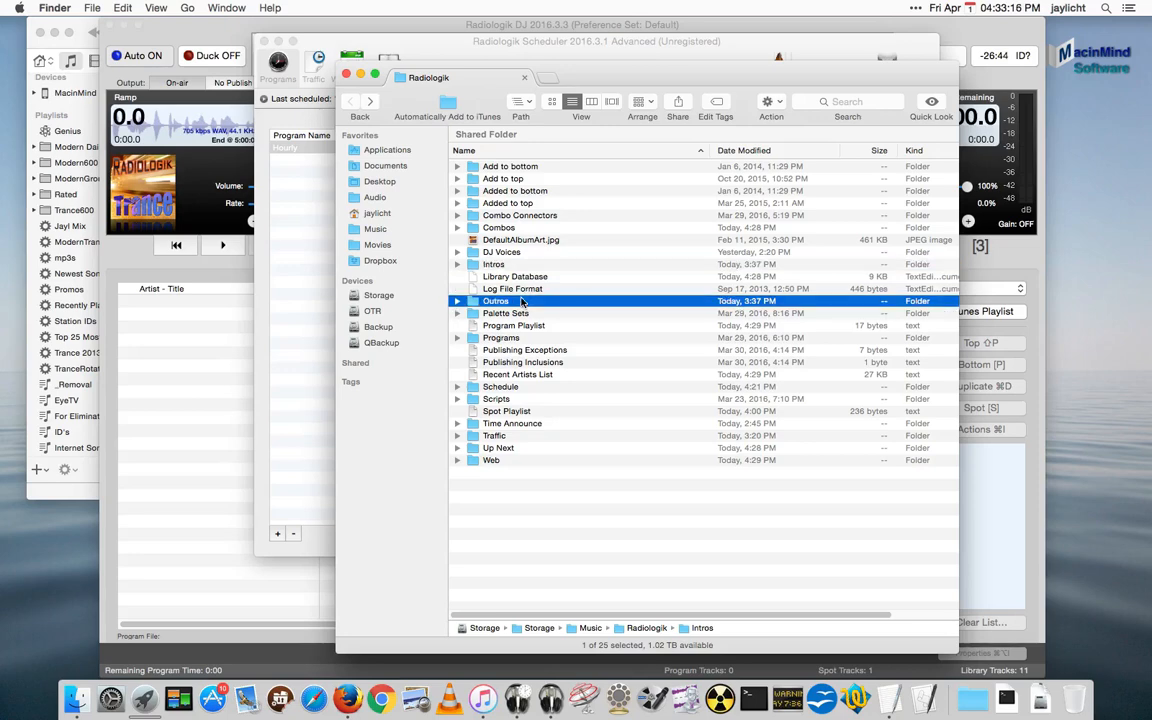
{"action": "double_click", "coordinate": [497, 215]}
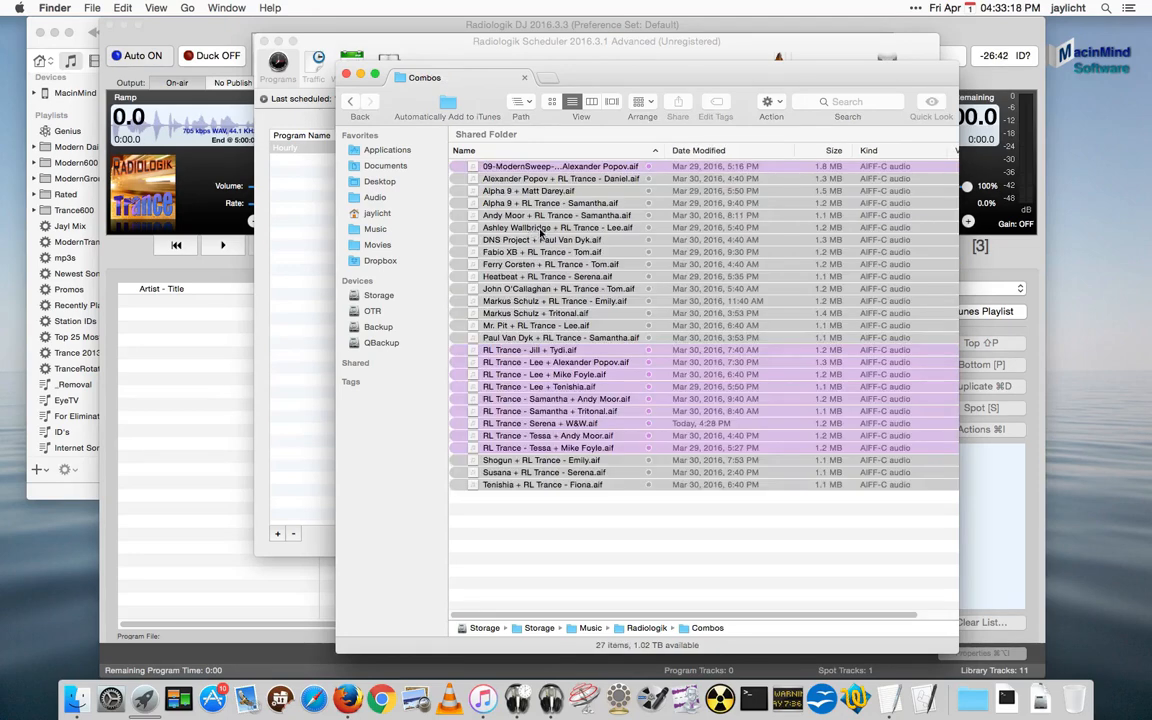
{"action": "left_click", "coordinate": [360, 100]}
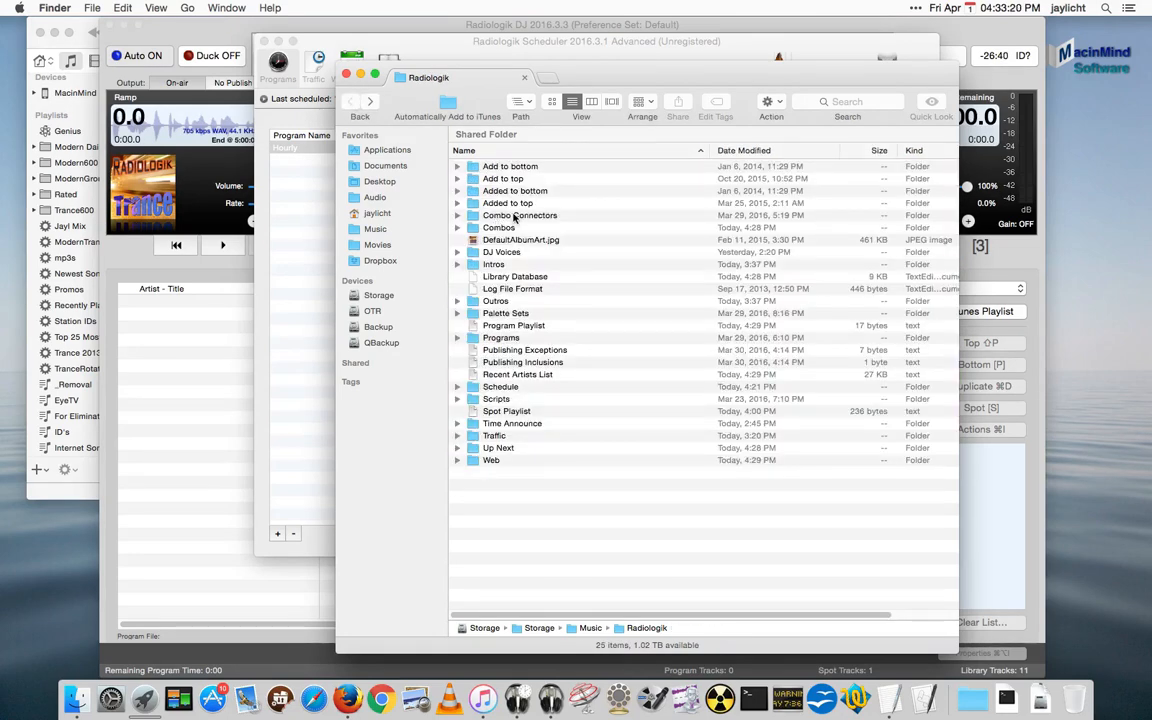
{"action": "double_click", "coordinate": [520, 215]}
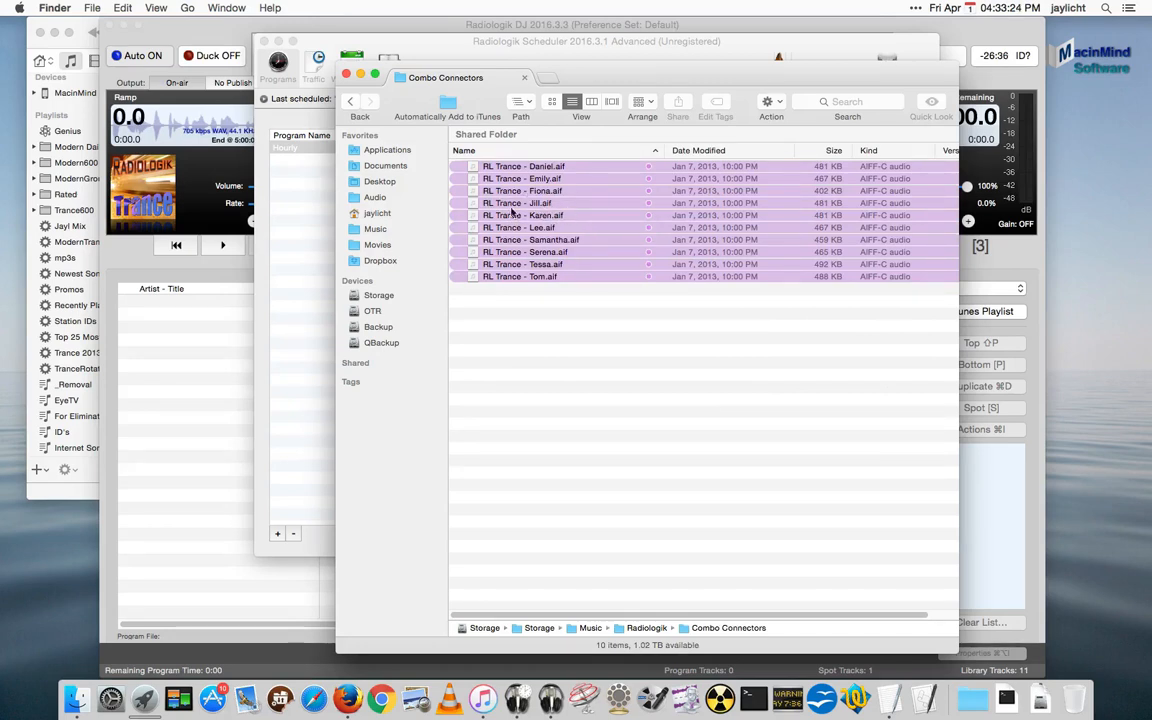
{"action": "mouse_move", "coordinate": [508, 300]}
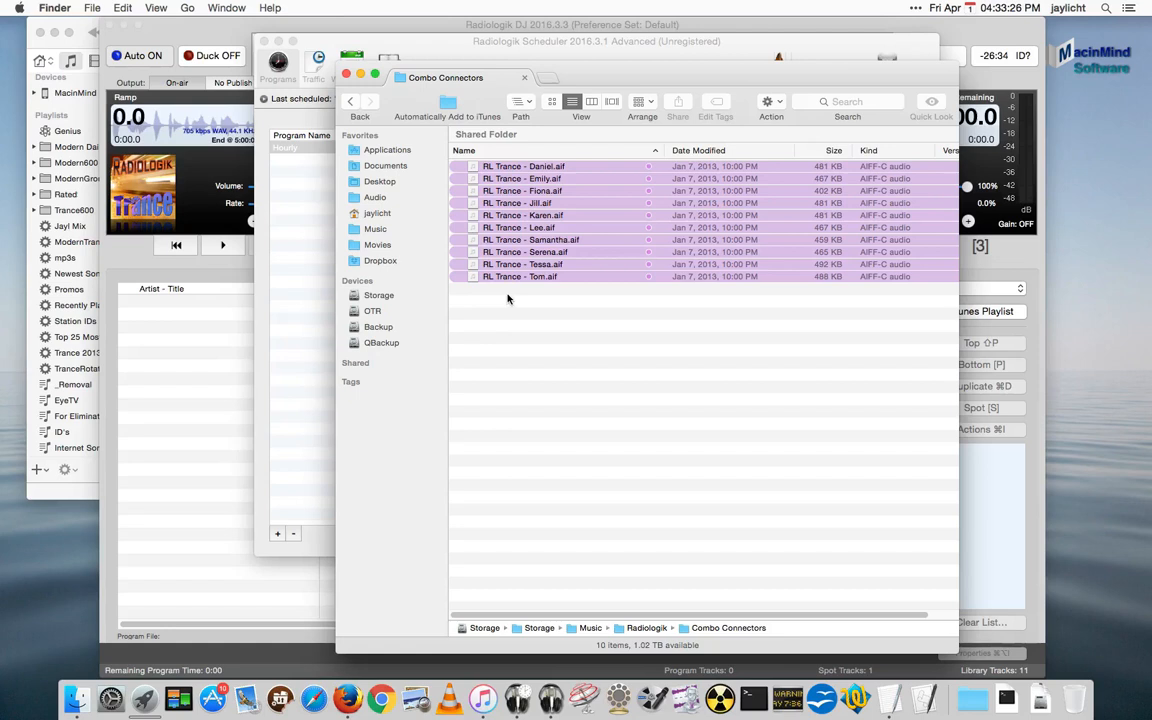
{"action": "mouse_move", "coordinate": [483, 302]}
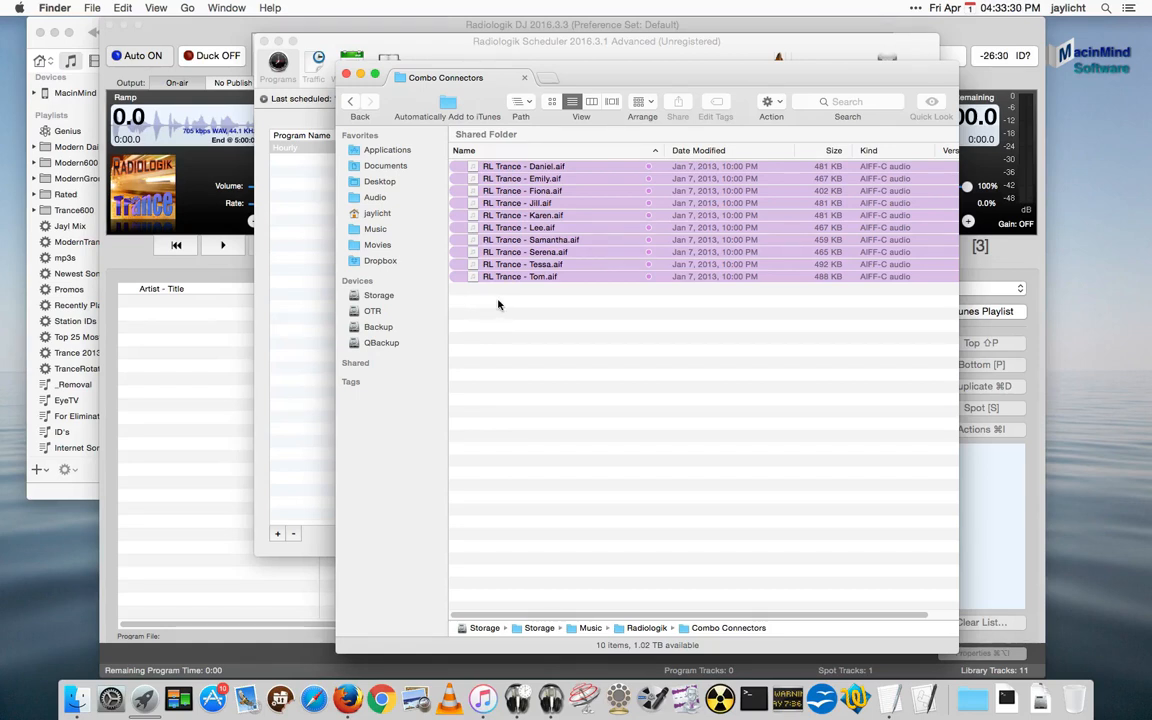
{"action": "mouse_move", "coordinate": [542, 307]}
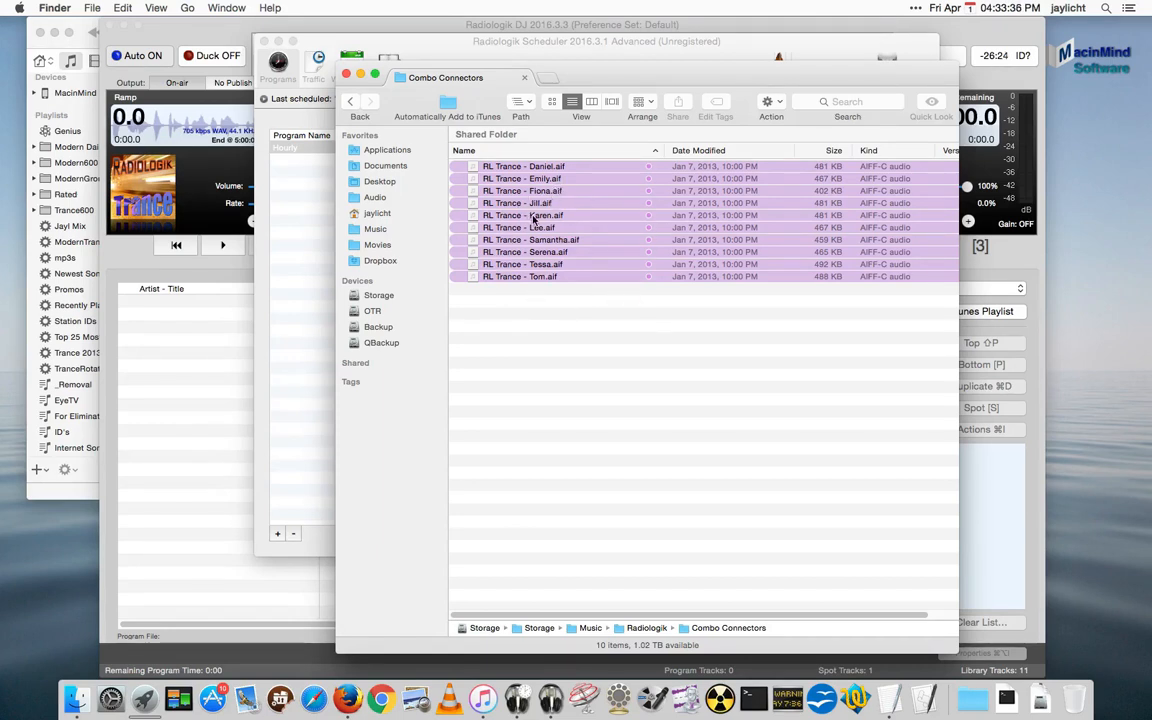
{"action": "left_click", "coordinate": [523, 215]}
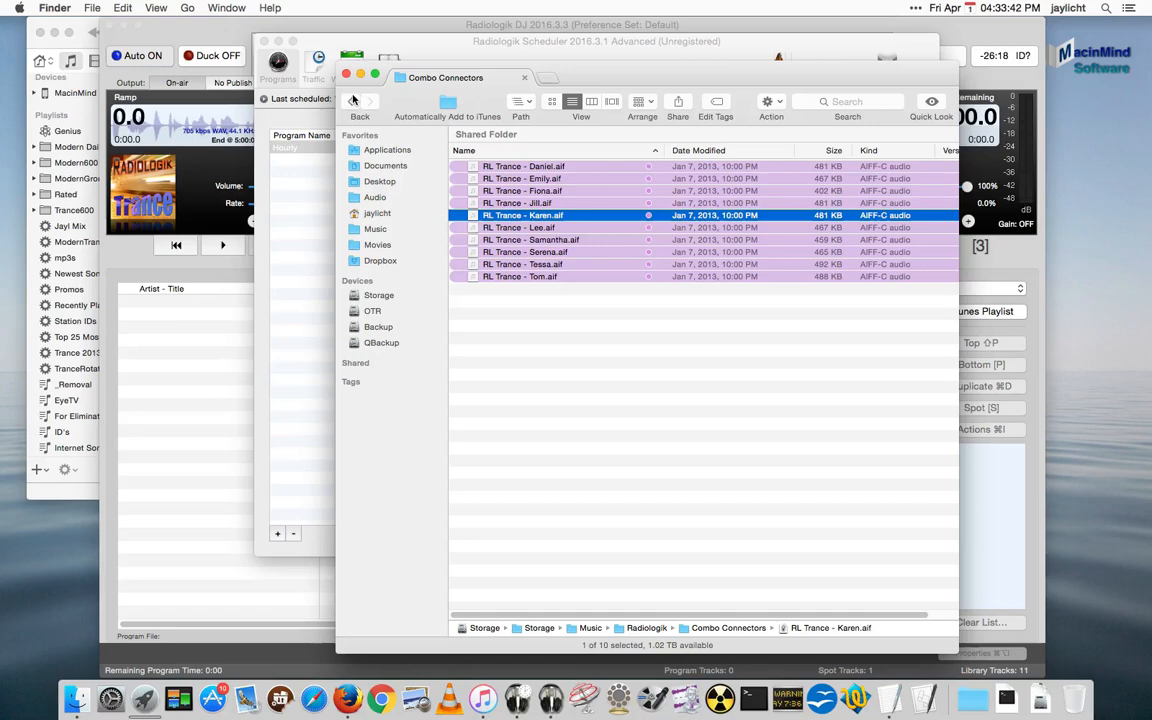
{"action": "left_click", "coordinate": [351, 100]}
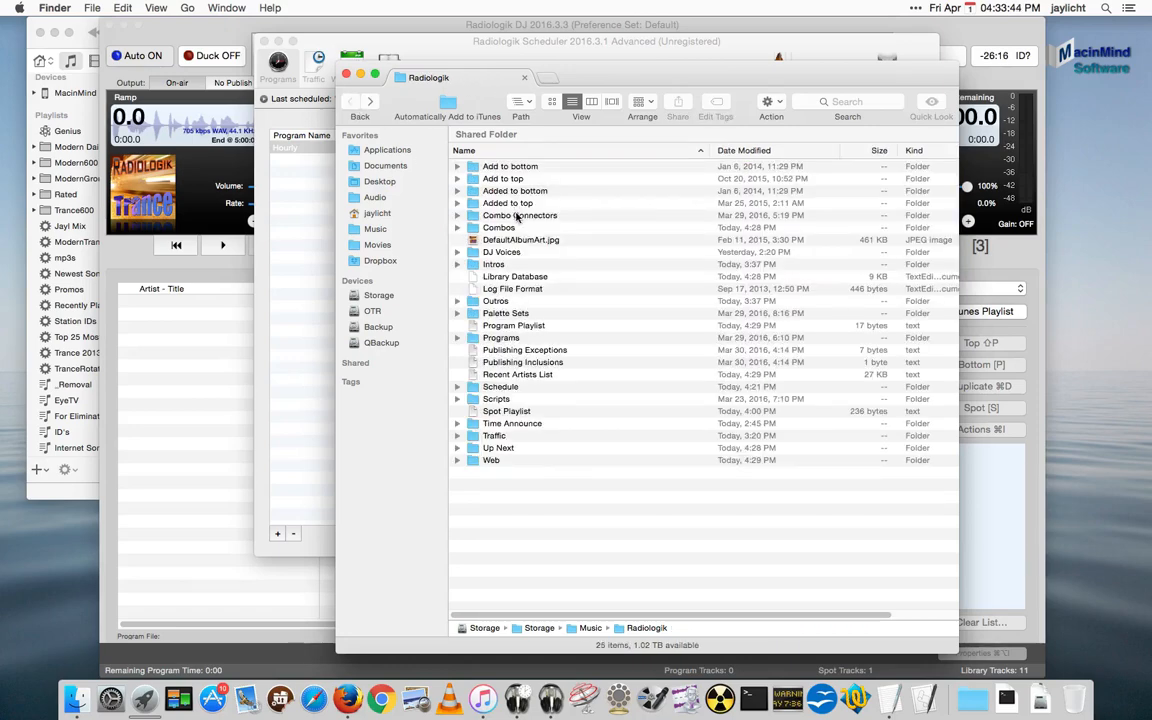
Open Combos and select the Ashley Wallbridge + Lee and Heatbeat + Serena files
{"action": "double_click", "coordinate": [499, 227]}
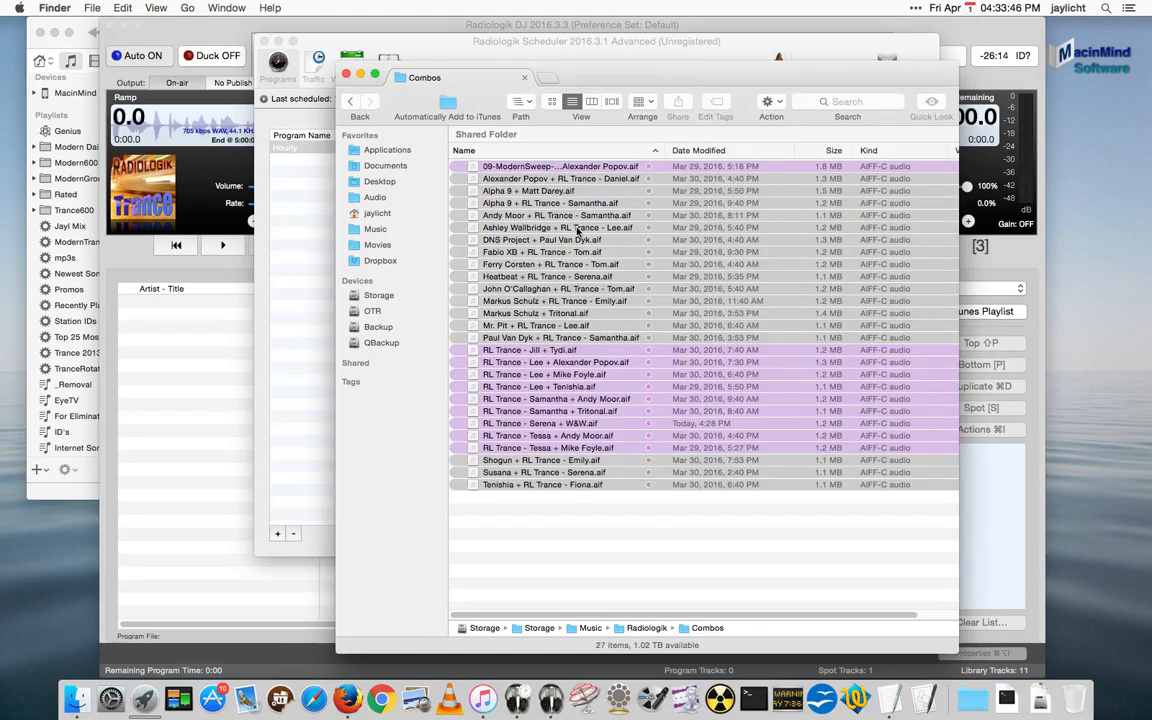
{"action": "left_click", "coordinate": [557, 227]}
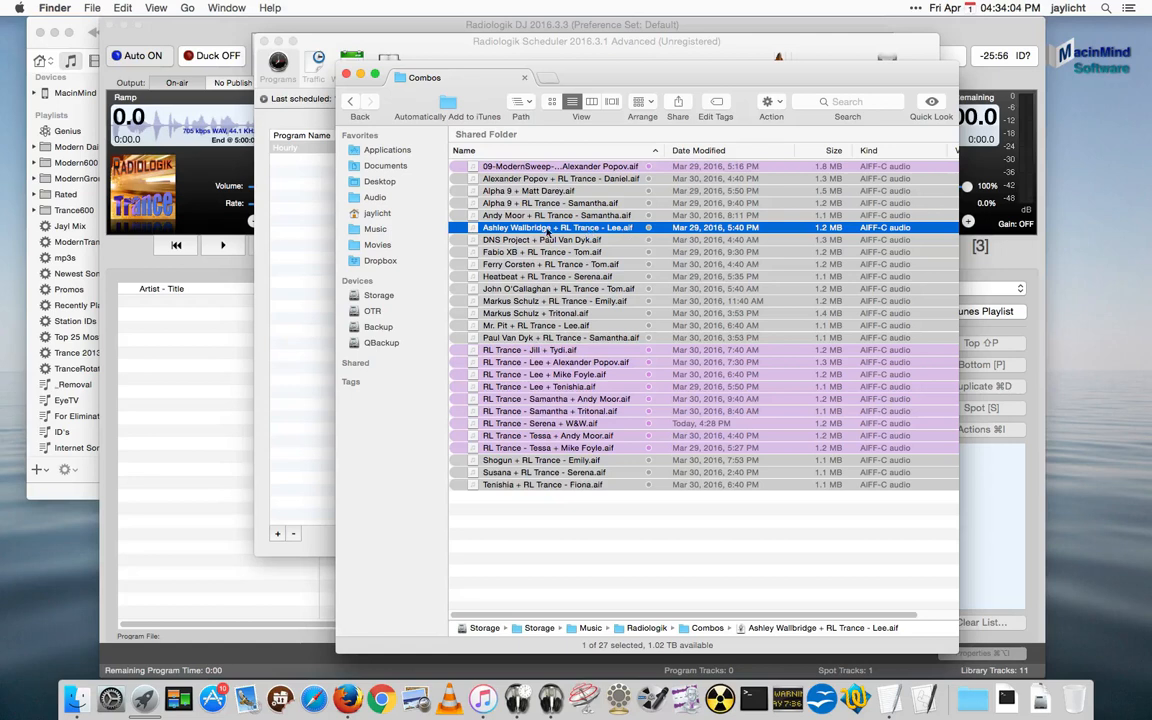
{"action": "left_click", "coordinate": [547, 276]}
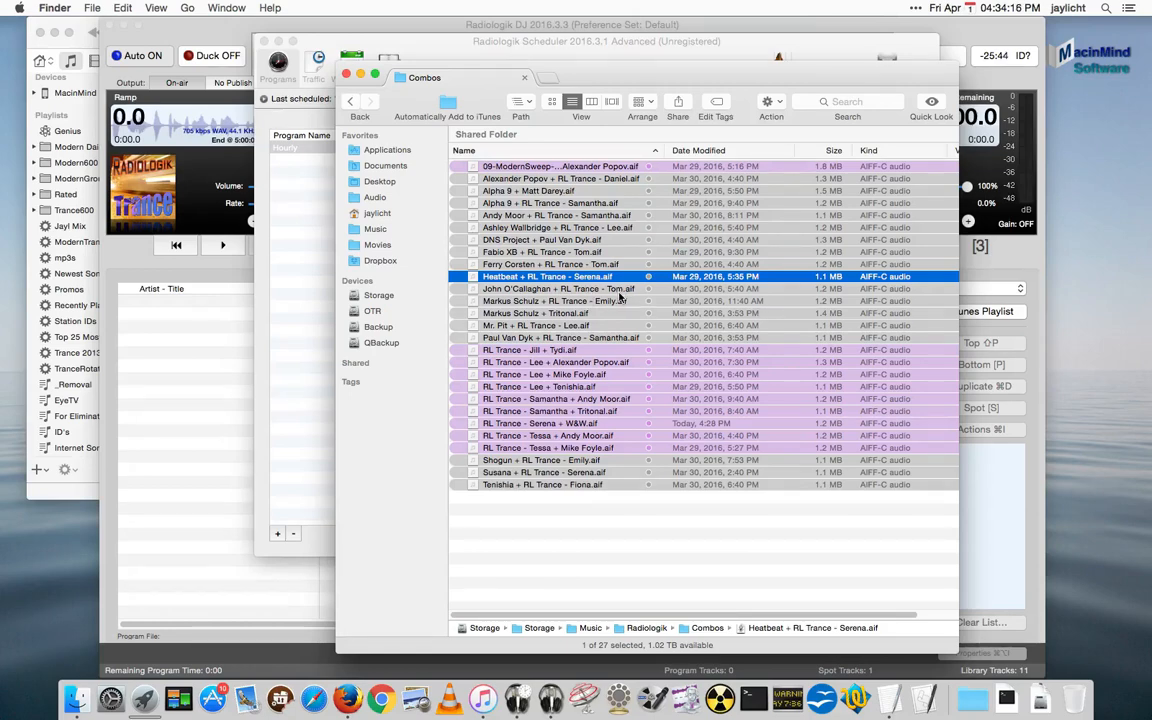
{"action": "mouse_move", "coordinate": [427, 238]}
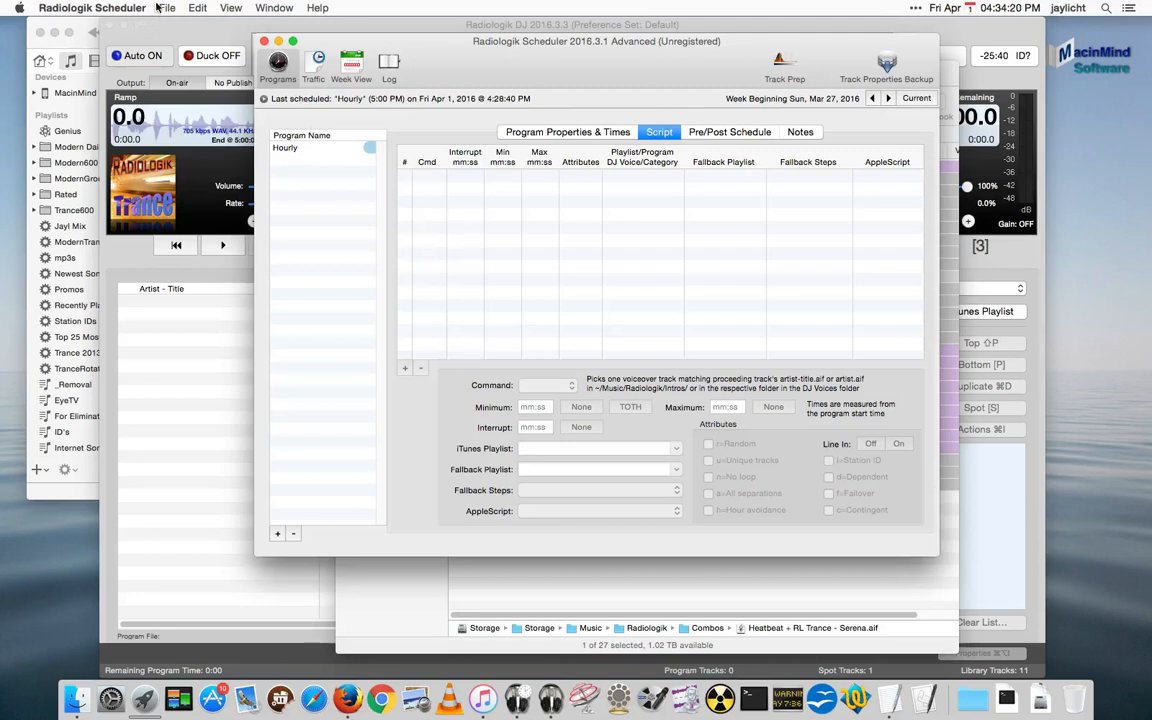
Reveal the Radiologik folder, go back up from Combos, and select DJ Voices
{"action": "left_click", "coordinate": [166, 8]}
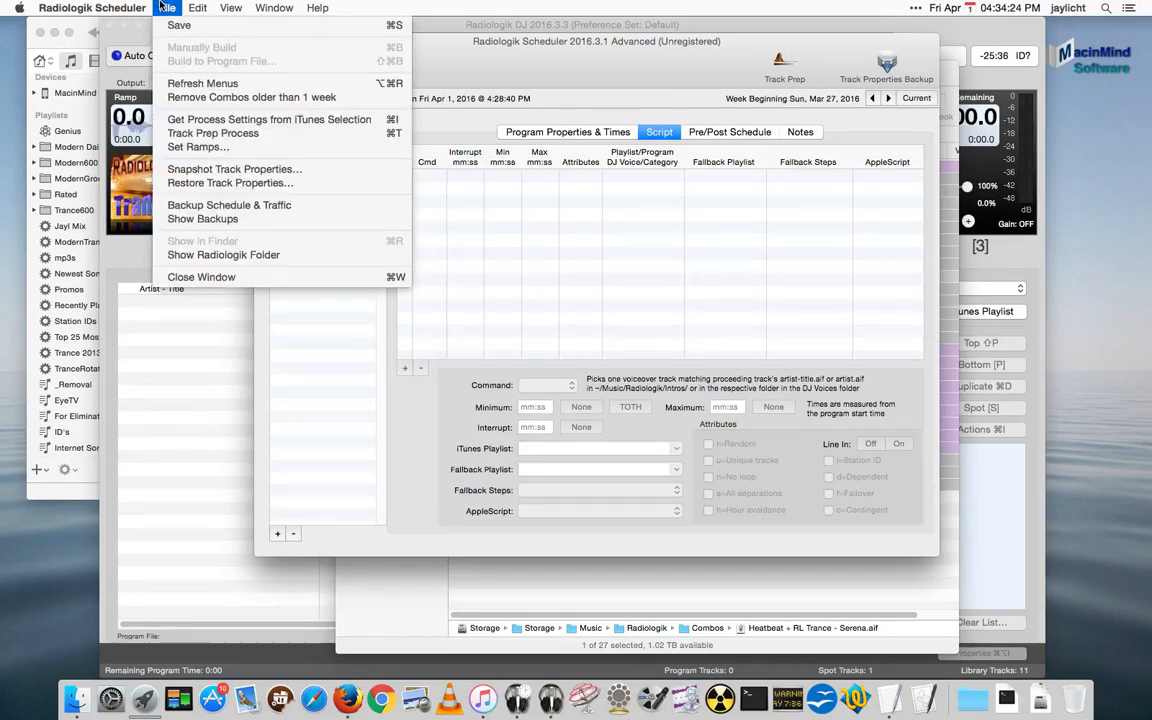
{"action": "mouse_move", "coordinate": [252, 97]}
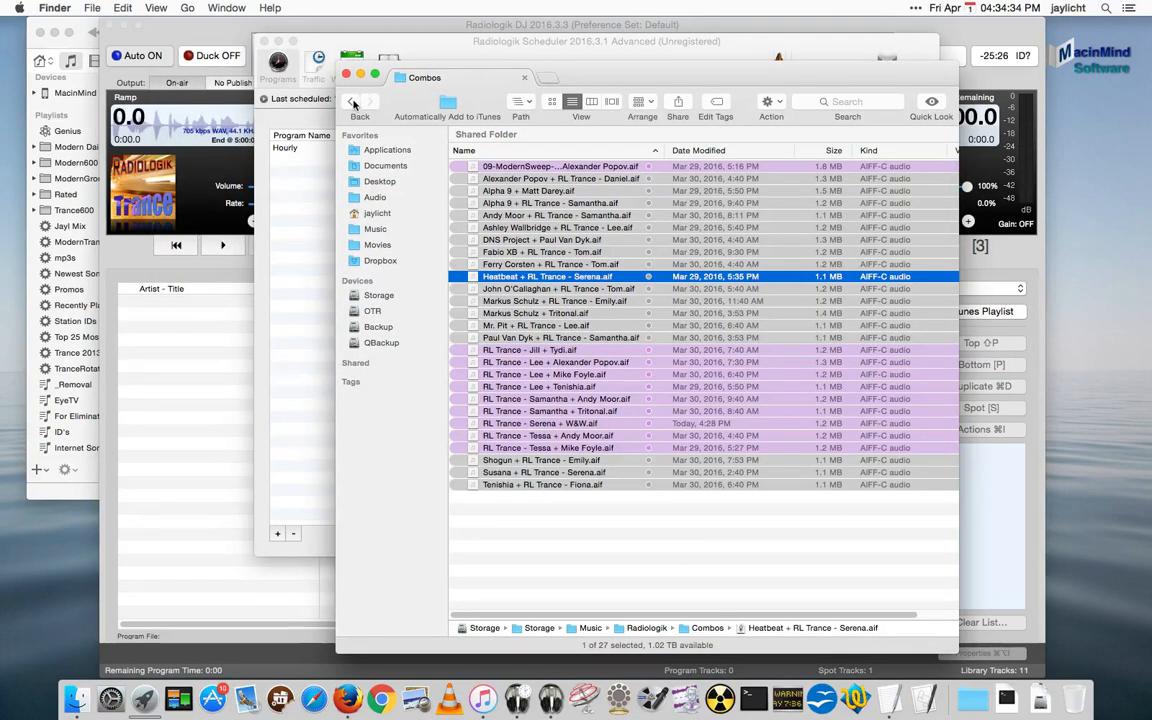
{"action": "left_click", "coordinate": [351, 101]}
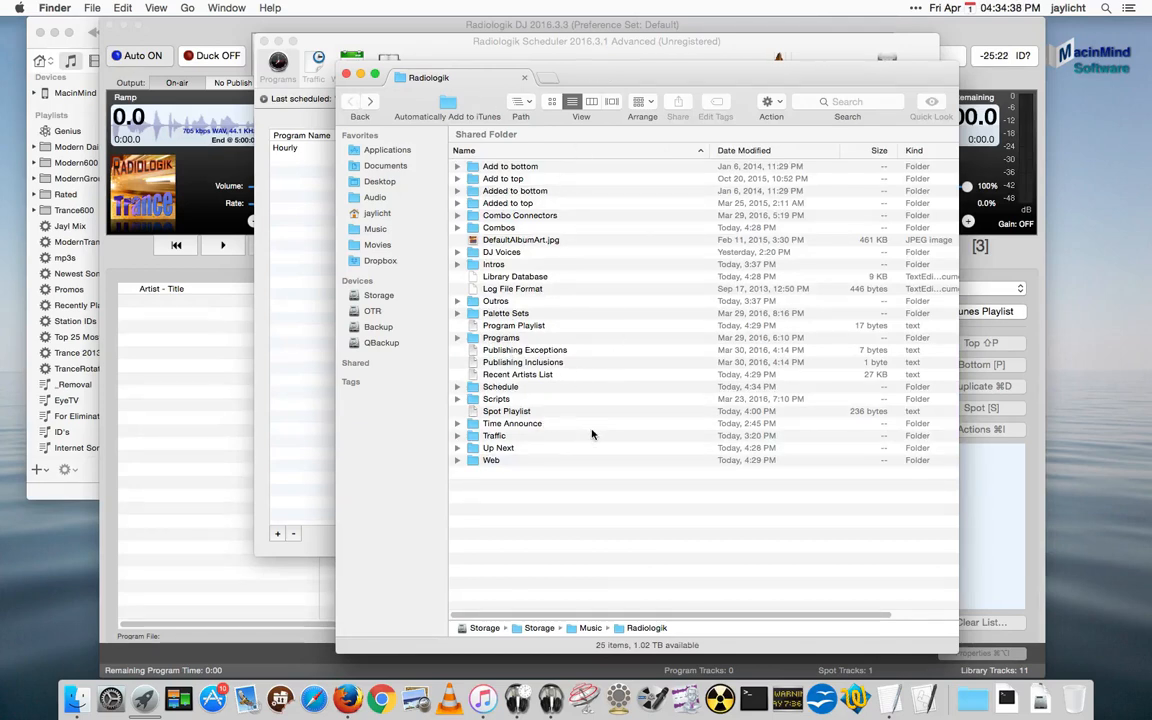
{"action": "mouse_move", "coordinate": [515, 262]}
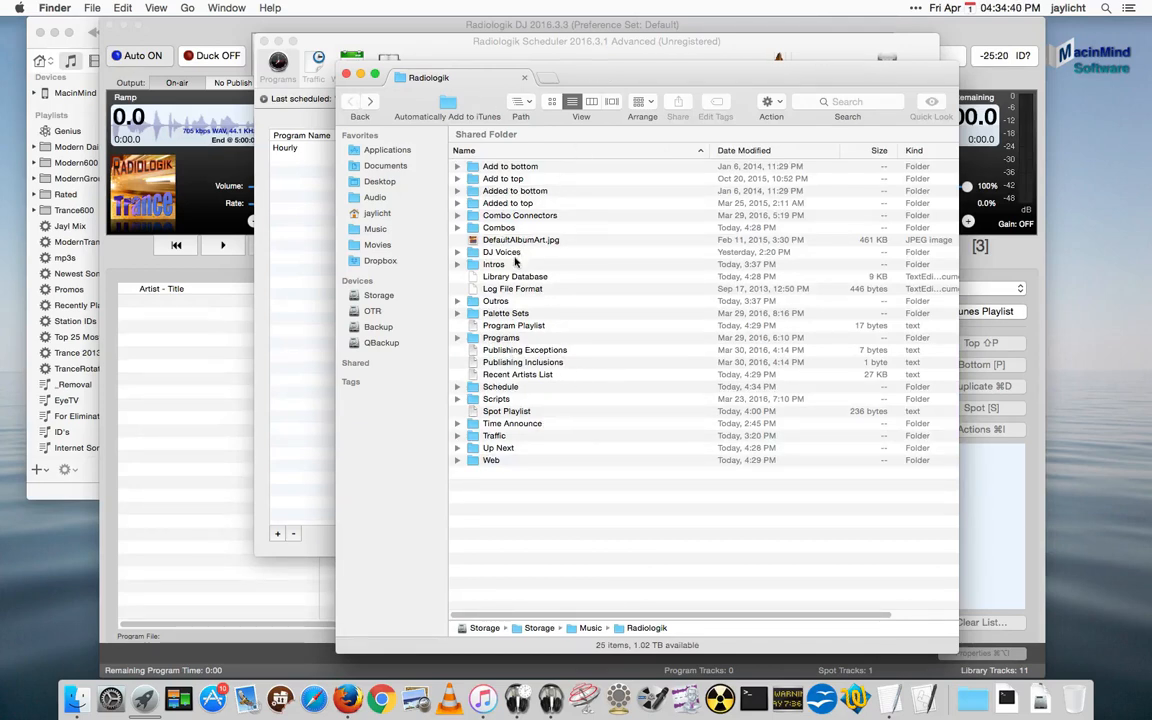
{"action": "left_click", "coordinate": [501, 251]}
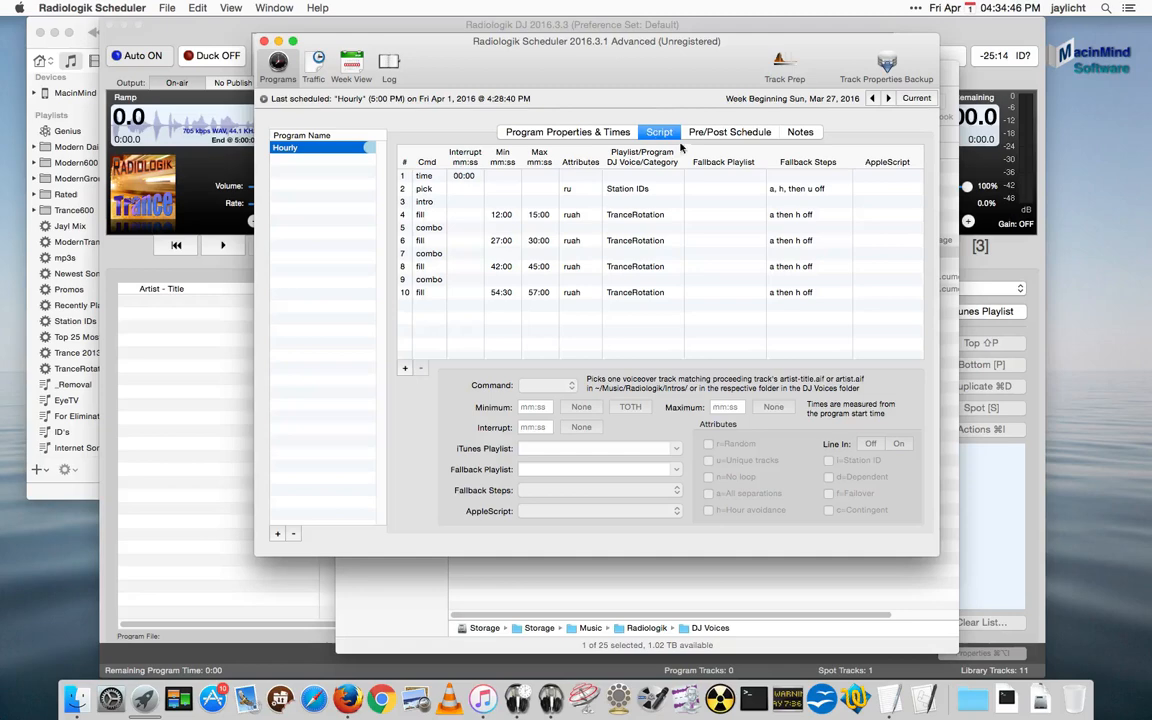
Program the Hourly segment into Radiologik DJ and switch to the DJ window
{"action": "left_click", "coordinate": [566, 131]}
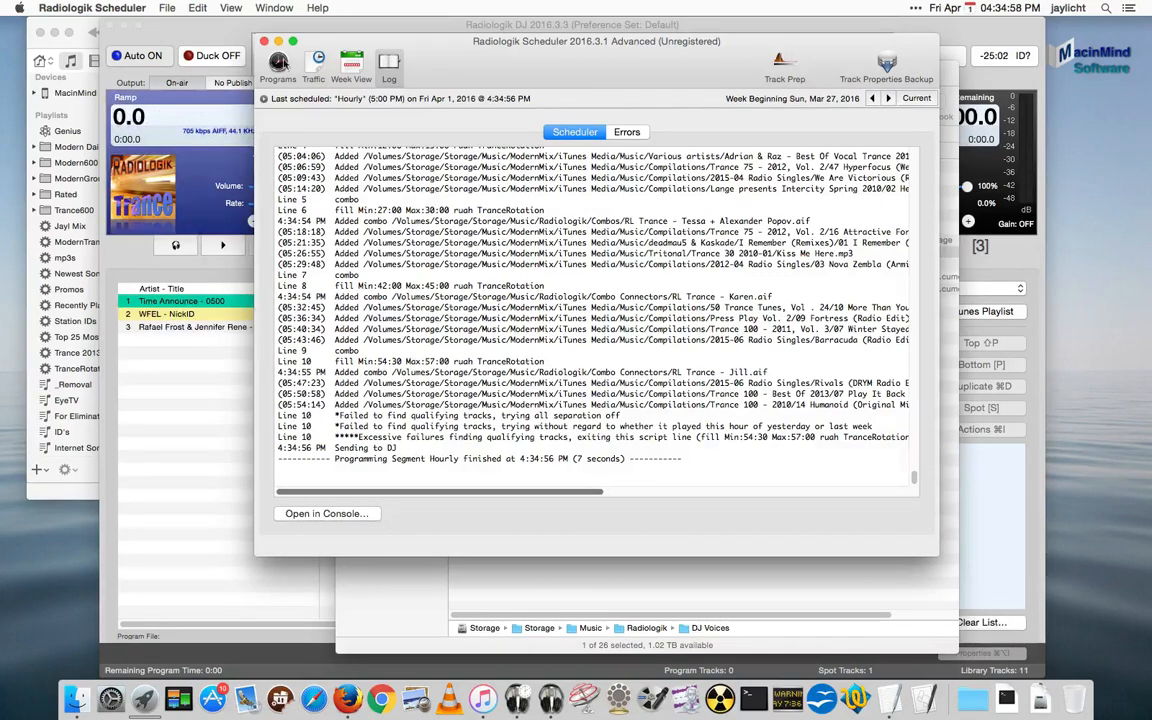
{"action": "left_click", "coordinate": [264, 41]}
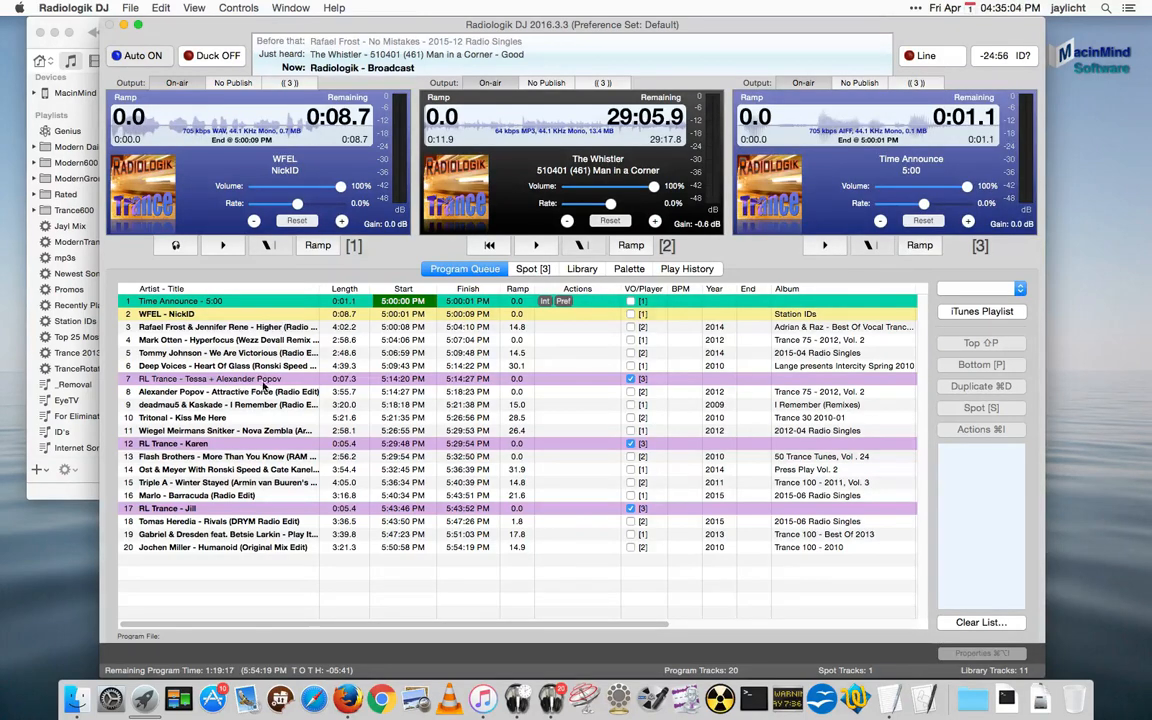
Check the Tessa + Alexander Popov and RL Trance - Karen tracks, then clear the queue
{"action": "left_click", "coordinate": [250, 378]}
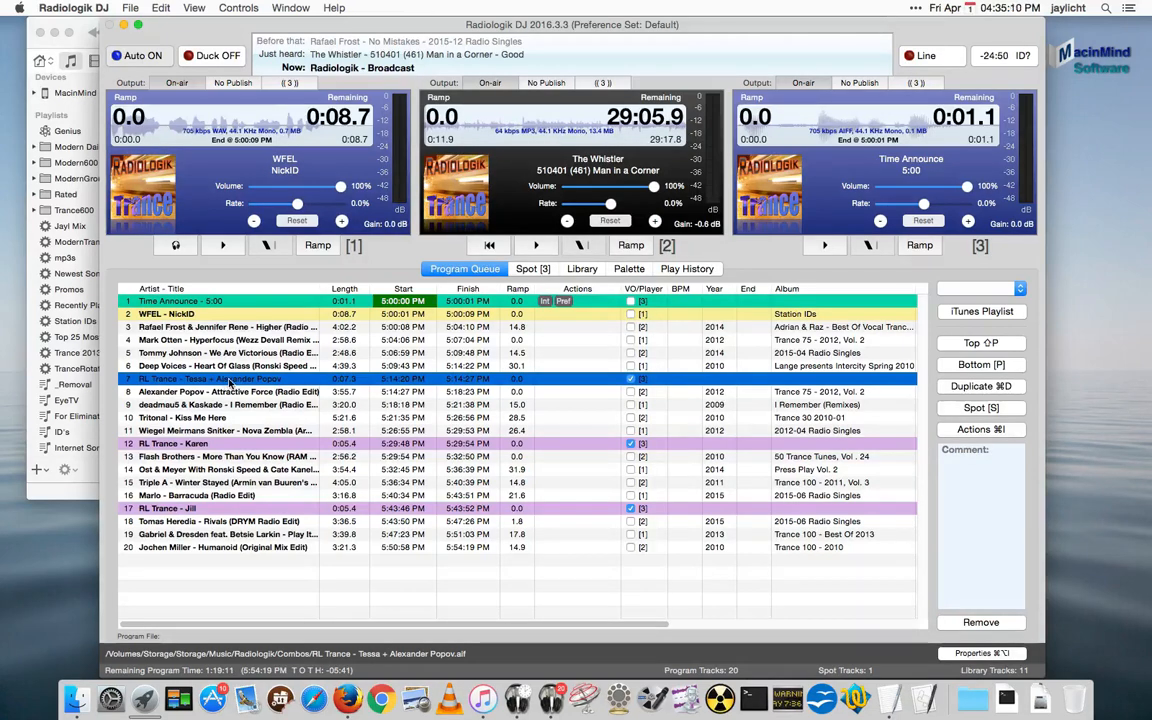
{"action": "left_click", "coordinate": [230, 443]}
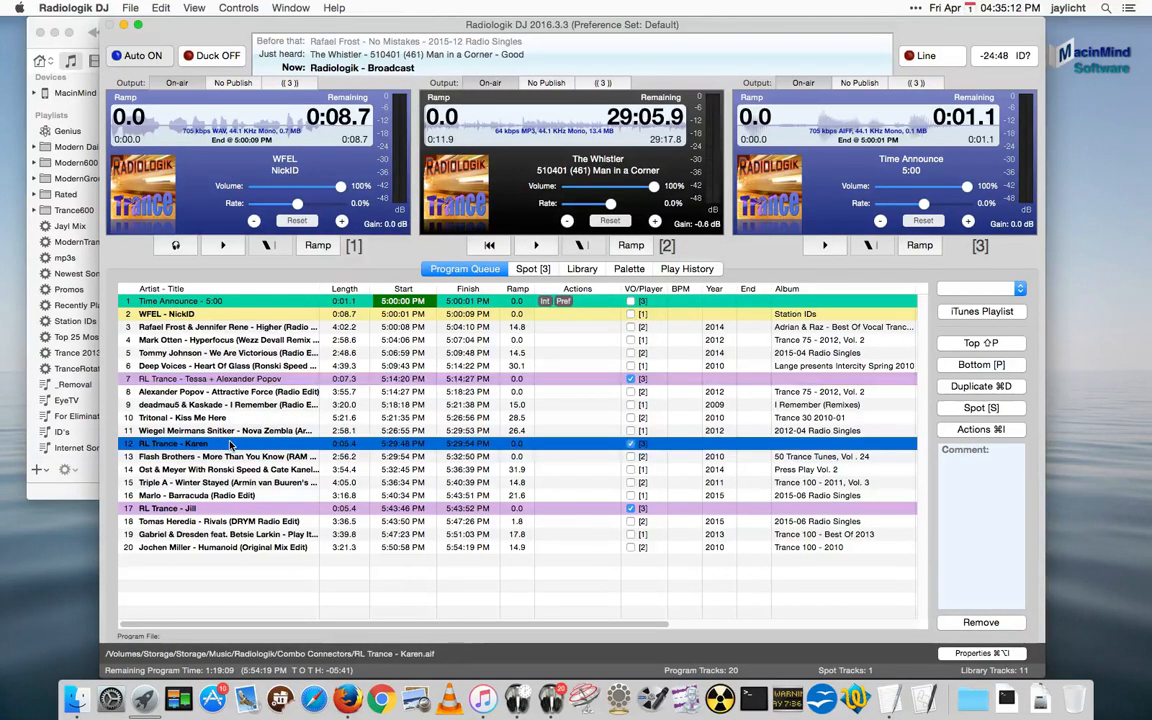
{"action": "left_click", "coordinate": [200, 508]}
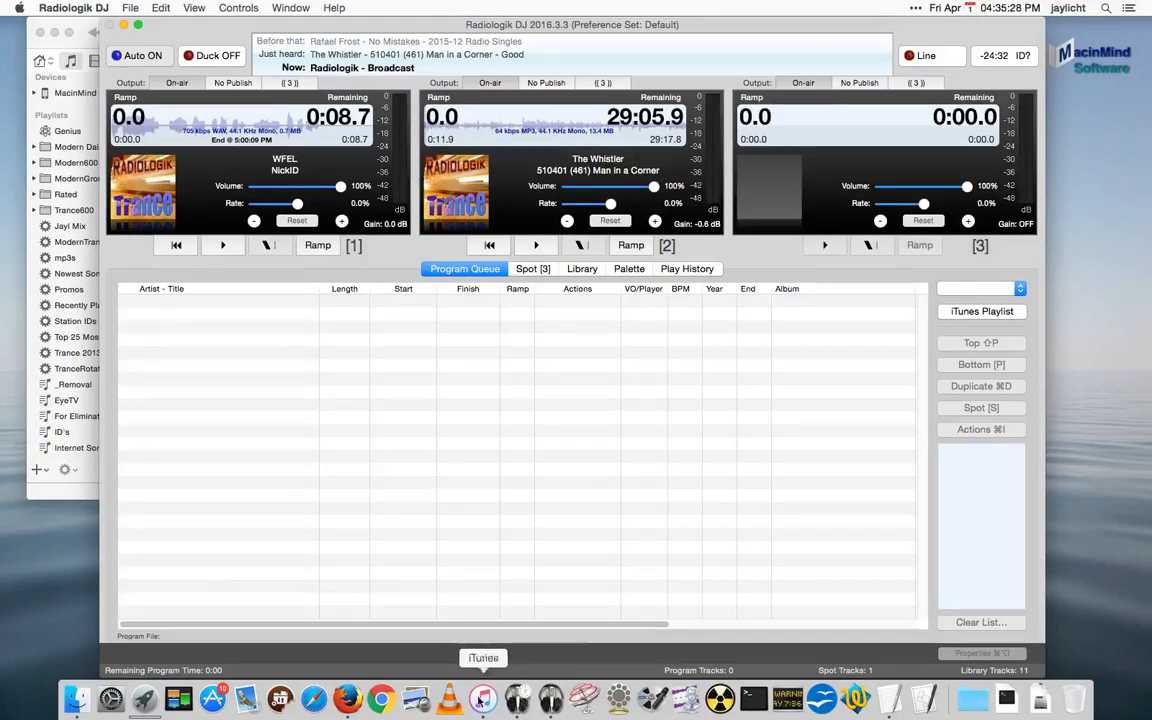
Look at the iTunes library, then return through Radiologik Scheduler to Radiologik DJ
{"action": "left_click", "coordinate": [483, 698]}
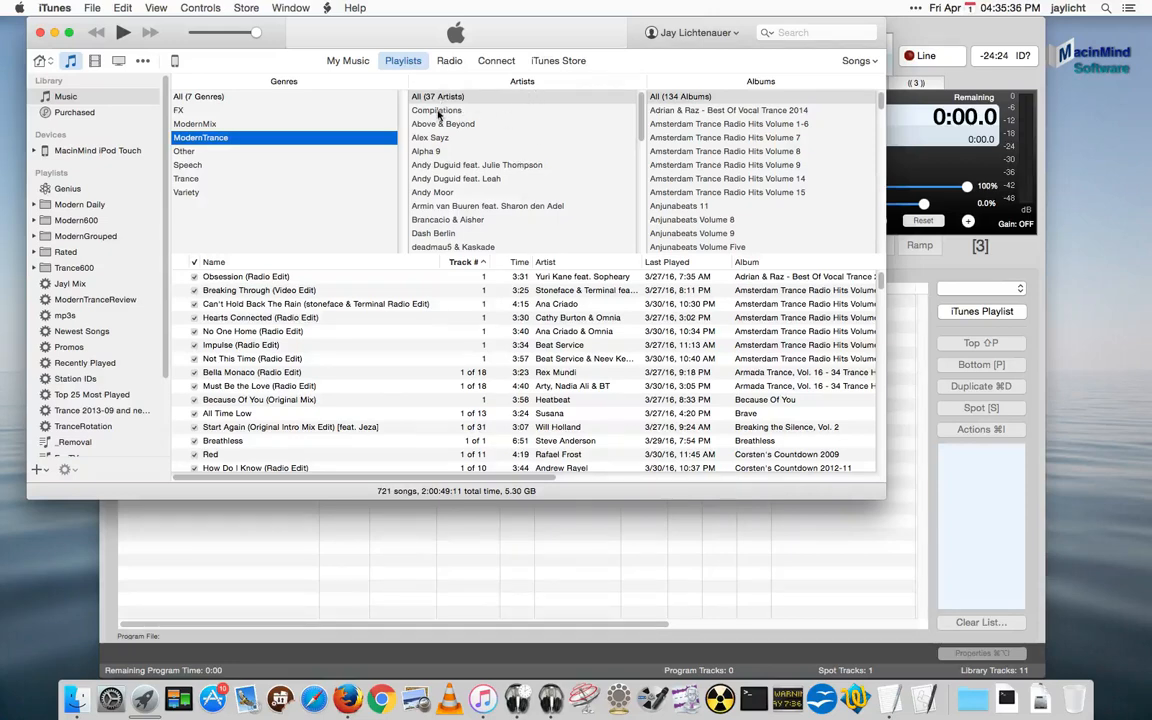
{"action": "left_click", "coordinate": [436, 110]}
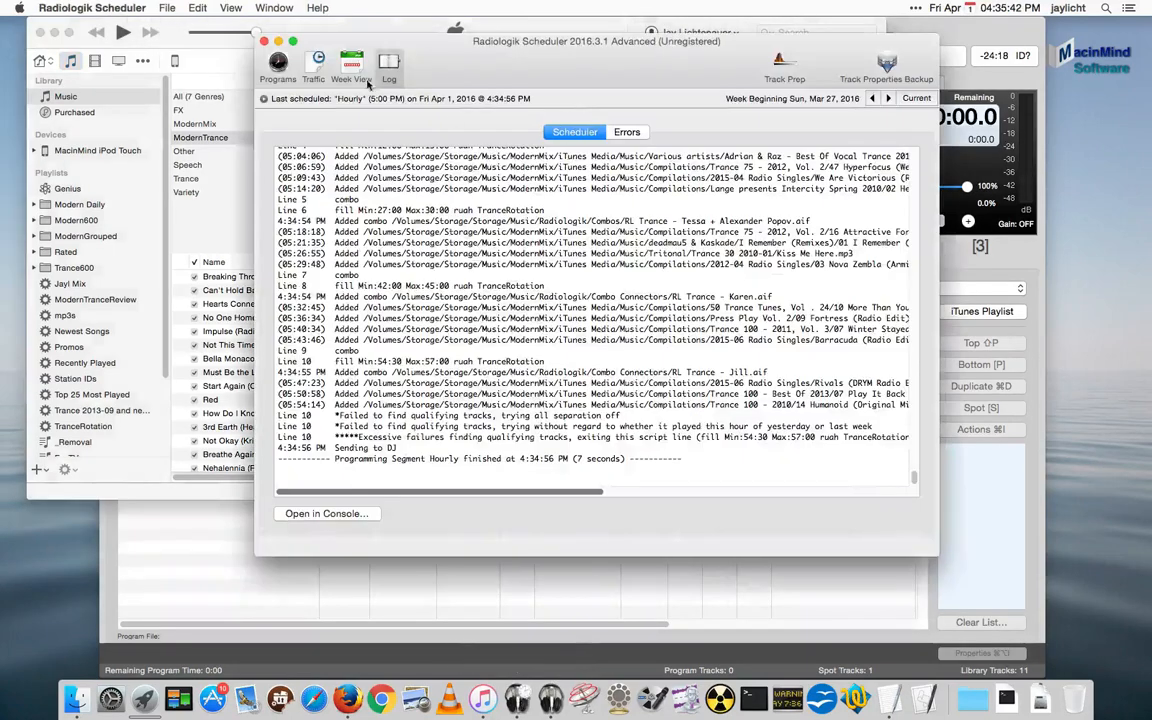
{"action": "left_click", "coordinate": [278, 65]}
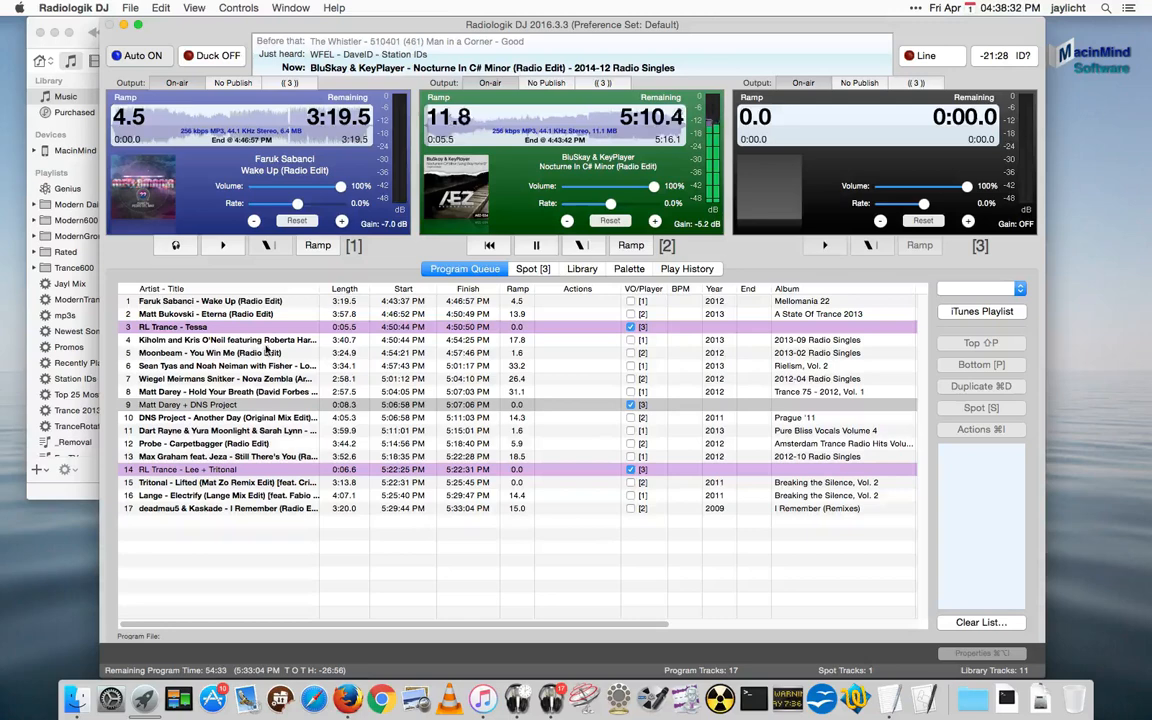
Let the queue play until player 3 fires the Matt Darey + DNS Project combo
{"action": "left_click", "coordinate": [210, 301]}
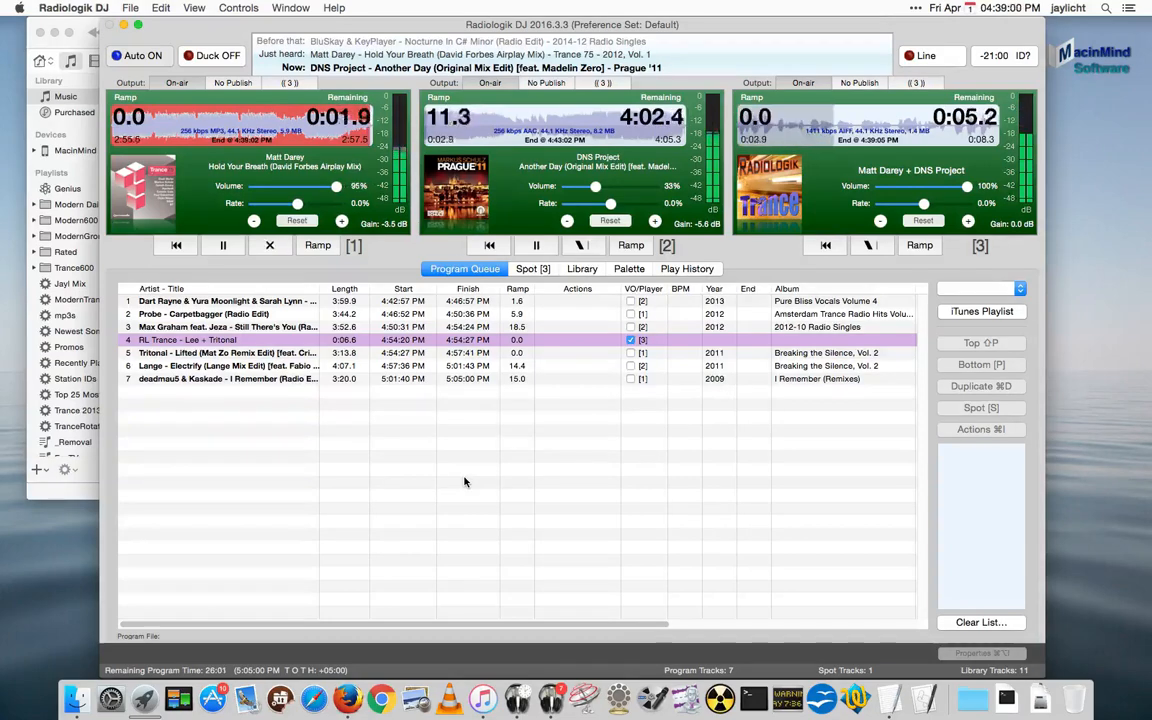
{"action": "left_click", "coordinate": [222, 246]}
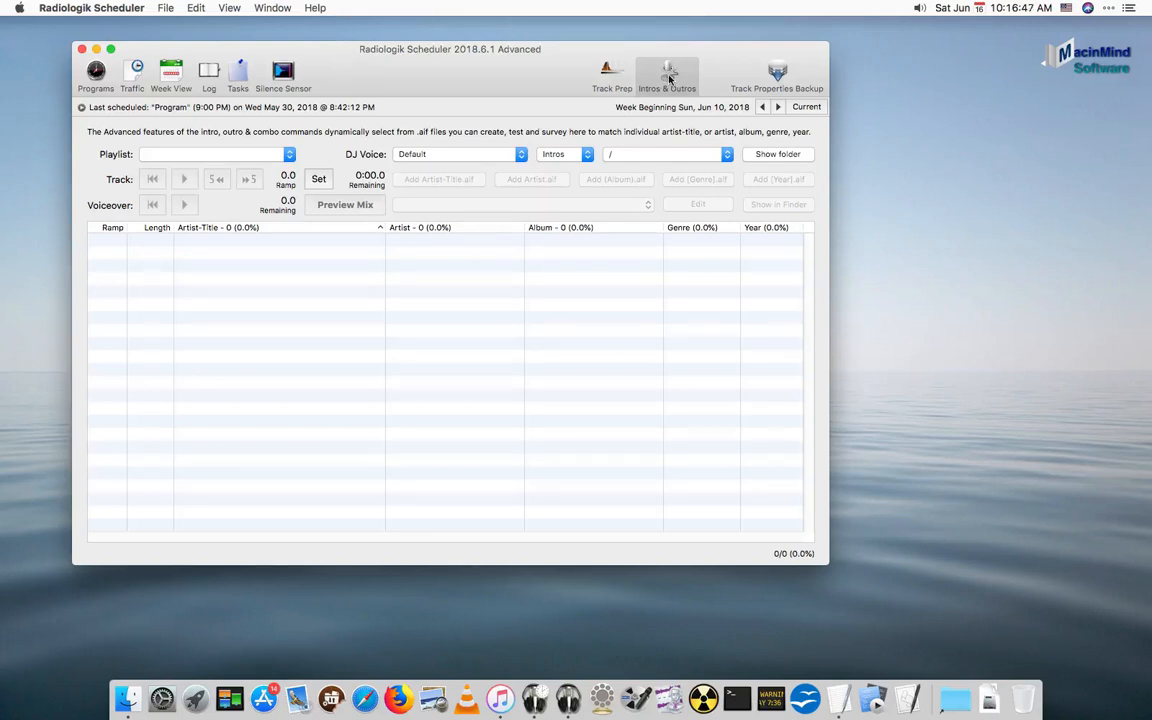
{"action": "mouse_move", "coordinate": [580, 90]}
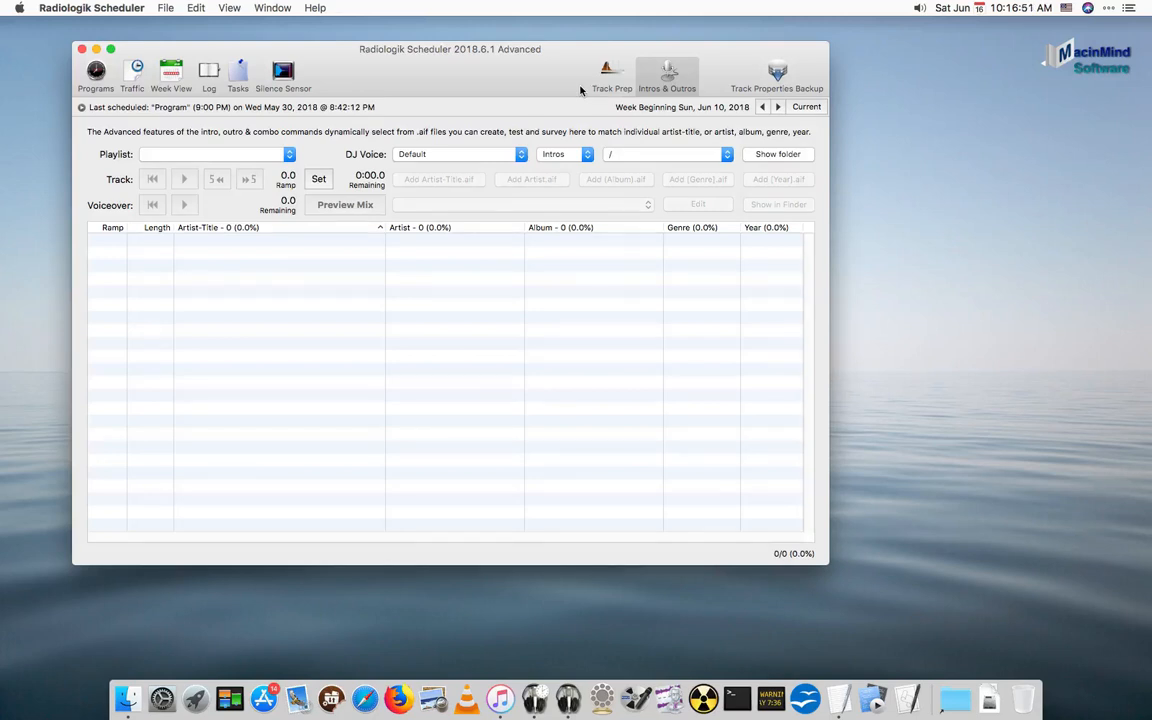
{"action": "mouse_move", "coordinate": [353, 157]}
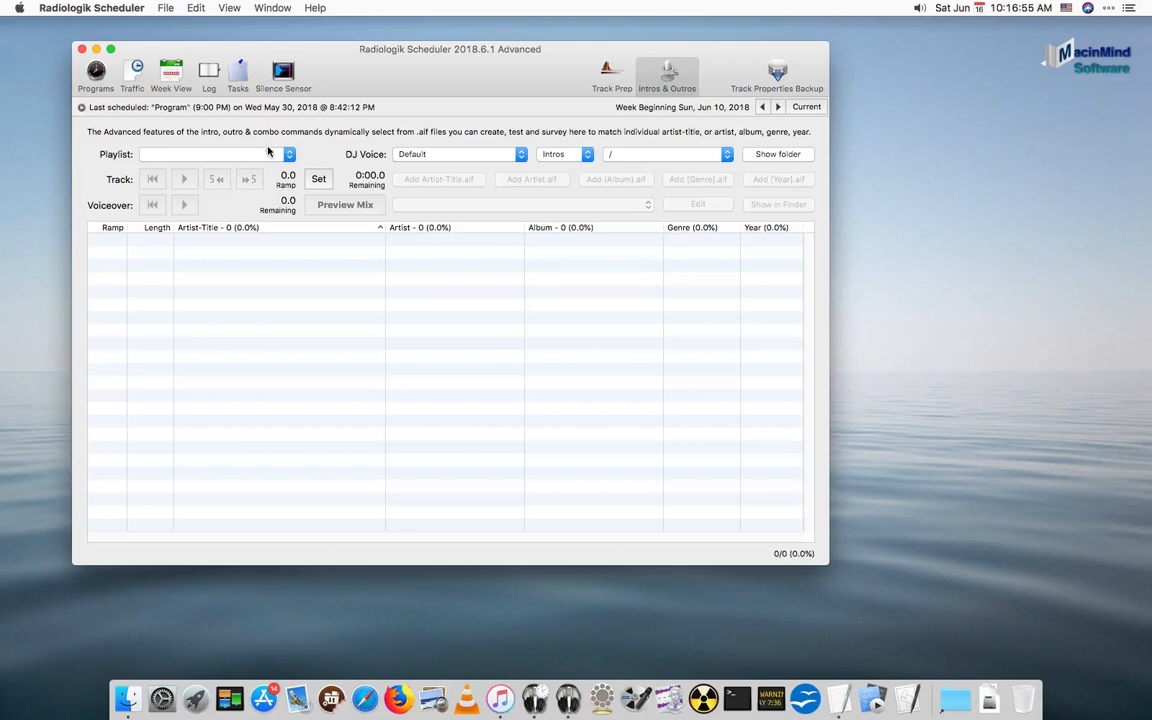
Open the Intros & Outros tool's Playlist pop-up to see available playlists
{"action": "left_click", "coordinate": [289, 154]}
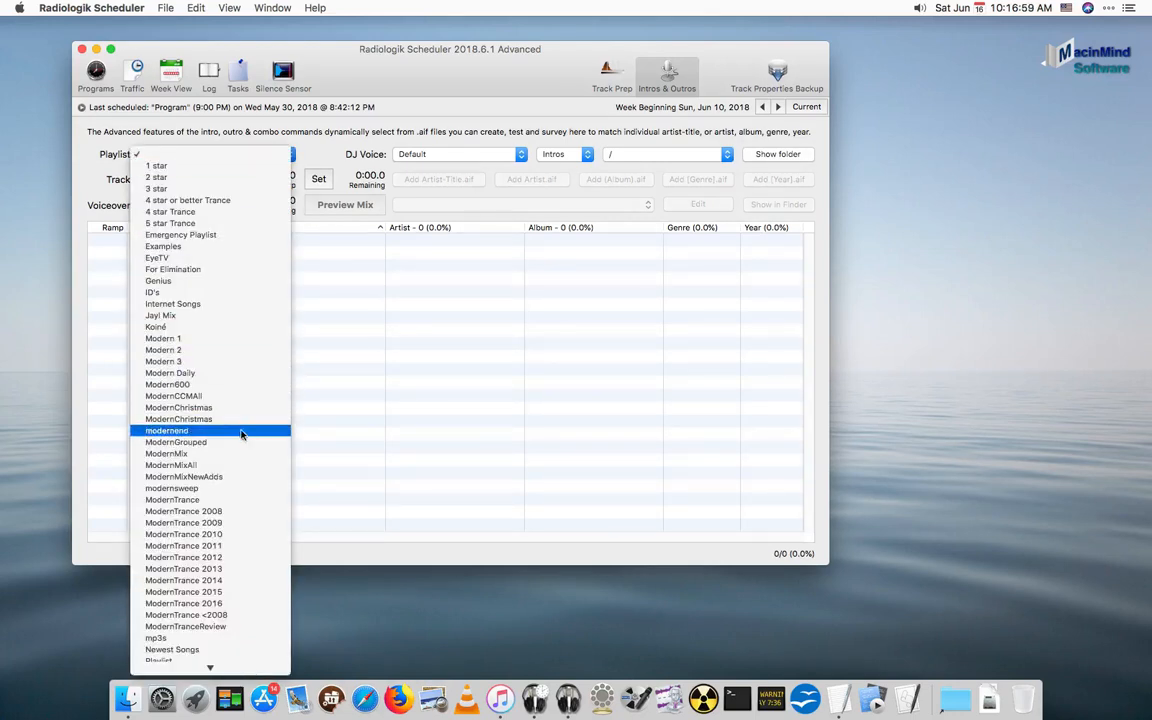
Choose the ModernMix playlist and scroll through its 473-track list
{"action": "left_click", "coordinate": [166, 453]}
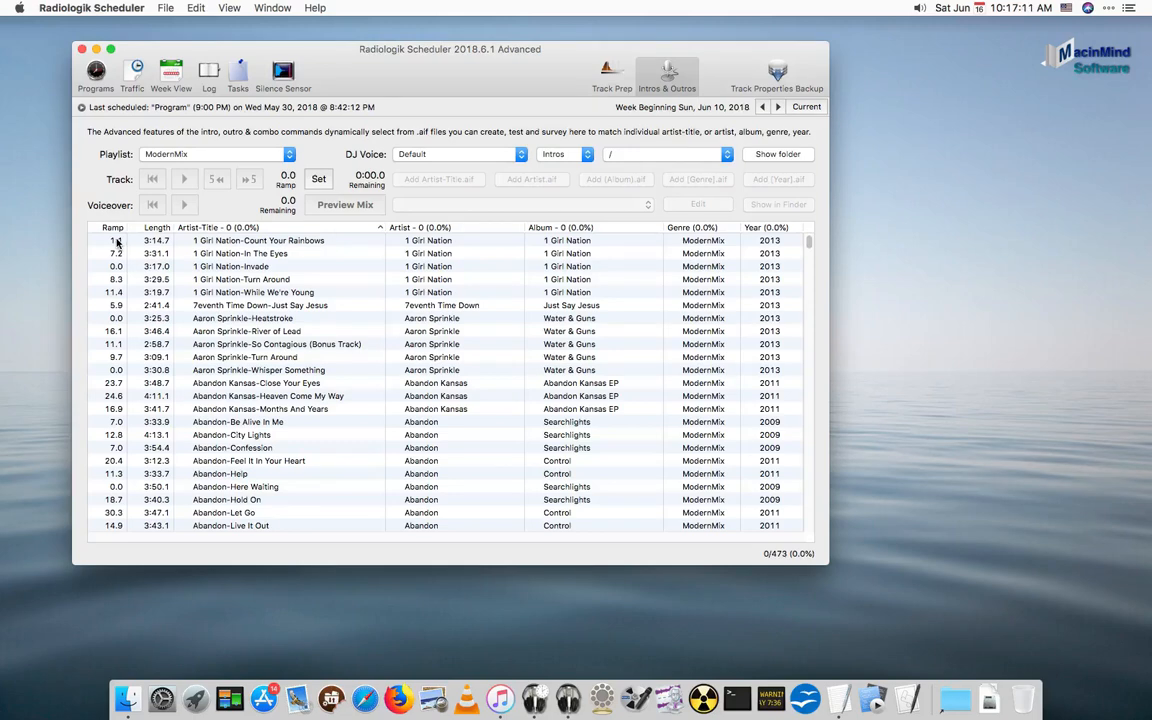
{"action": "scroll", "scroll_direction": "down", "scroll_amount": 3}
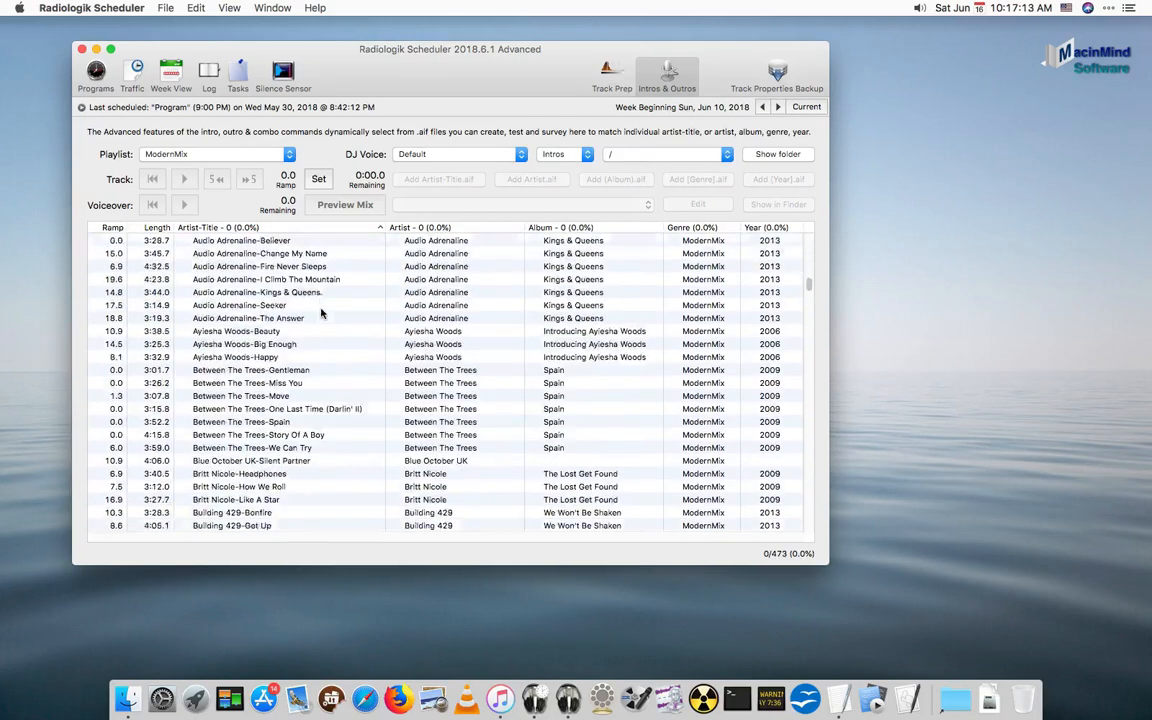
{"action": "scroll", "scroll_direction": "down", "scroll_amount": 3}
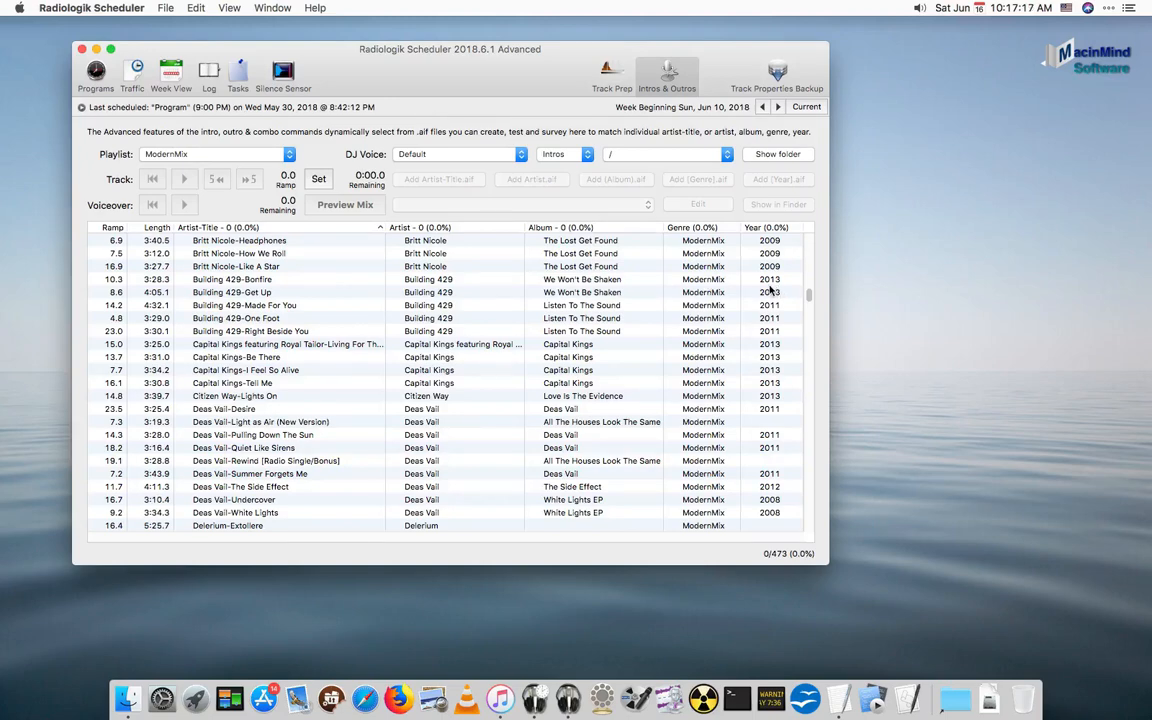
{"action": "mouse_move", "coordinate": [250, 322]}
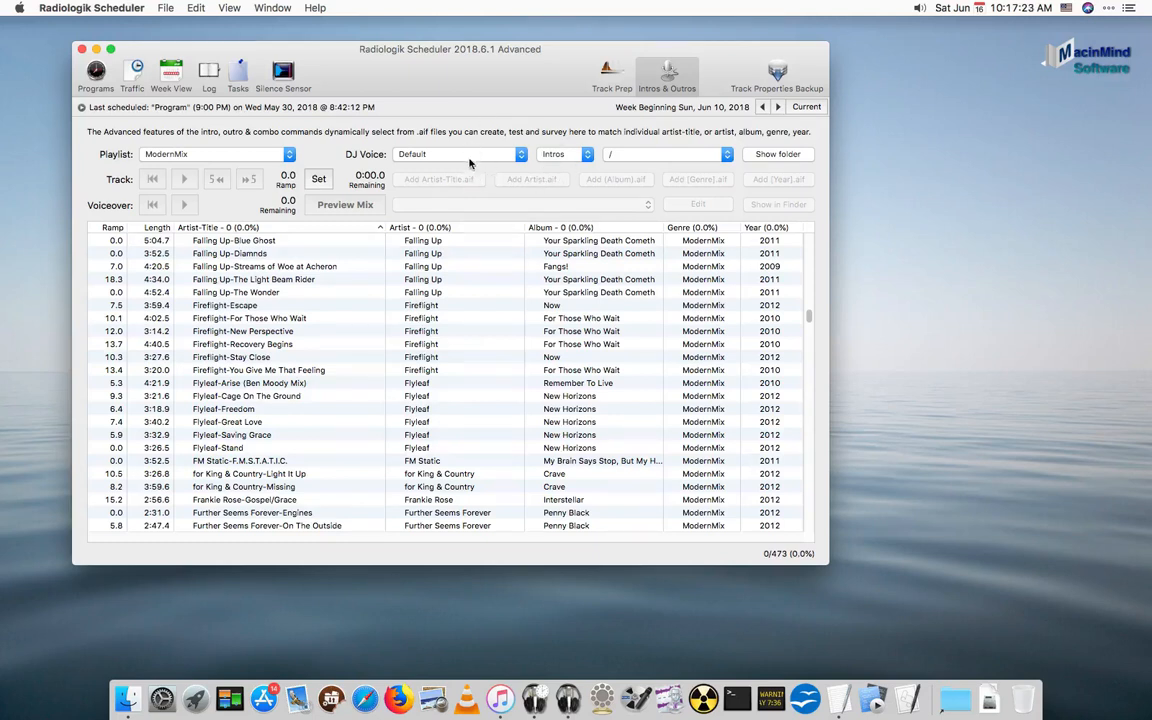
{"action": "mouse_move", "coordinate": [515, 158]}
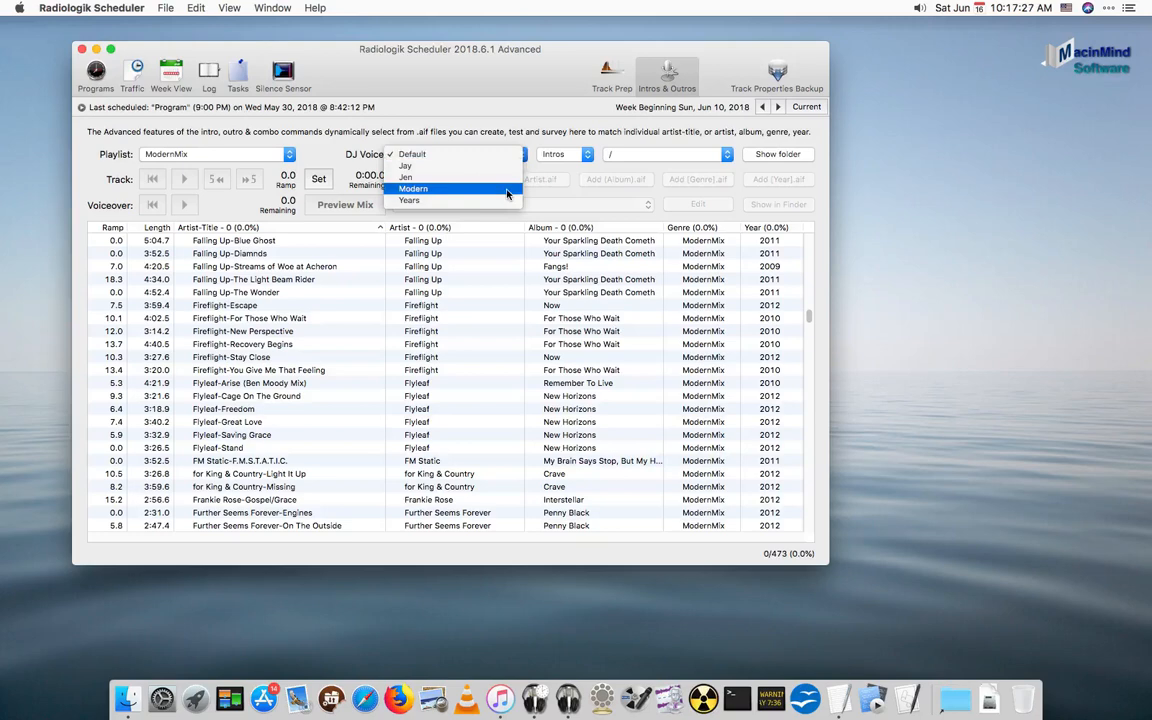
{"action": "left_click", "coordinate": [412, 189]}
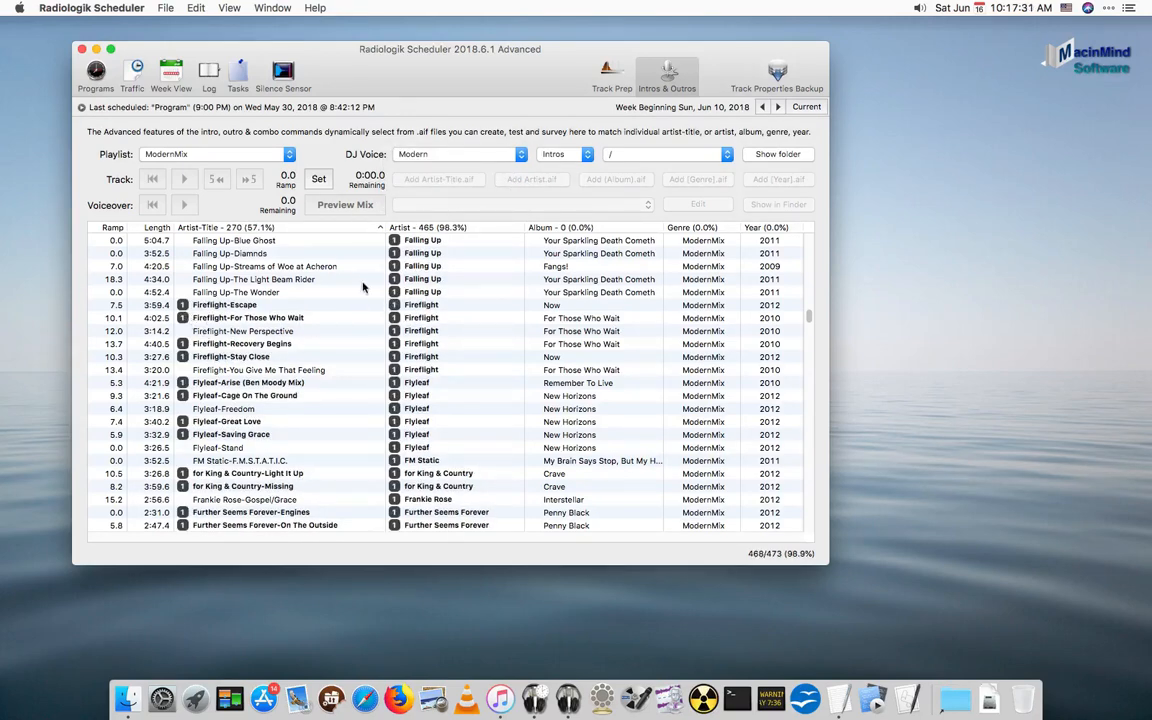
{"action": "scroll", "scroll_direction": "down", "scroll_amount": 3}
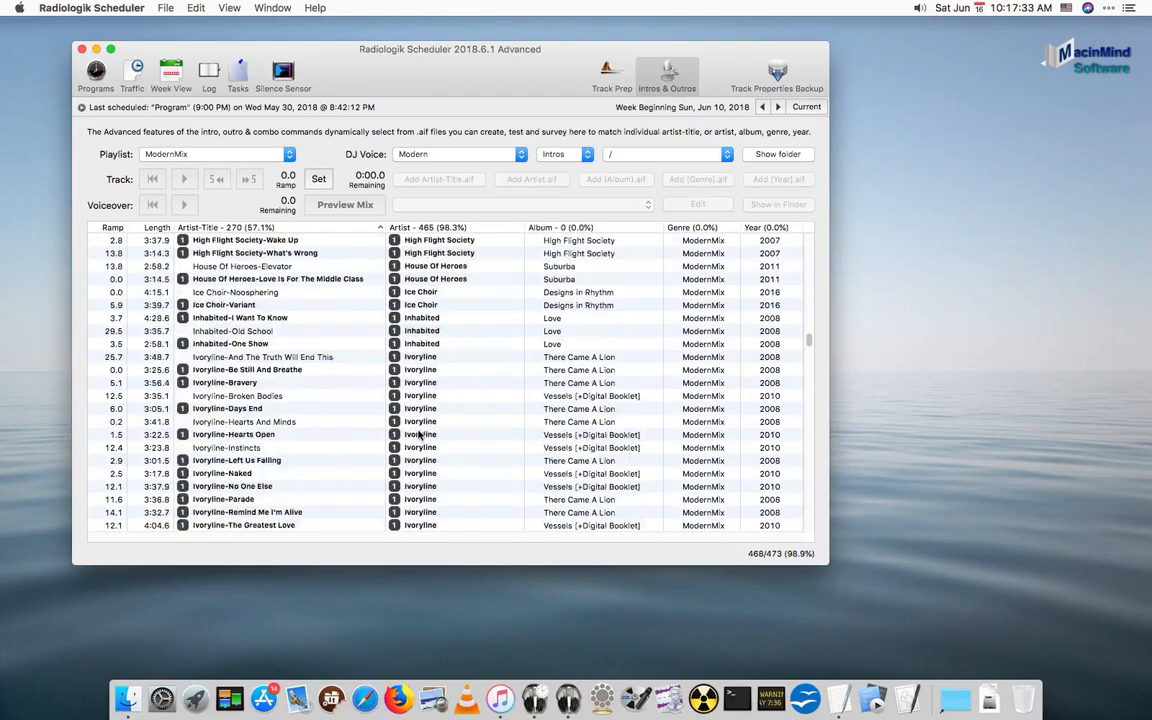
{"action": "scroll", "scroll_direction": "down", "scroll_amount": 3}
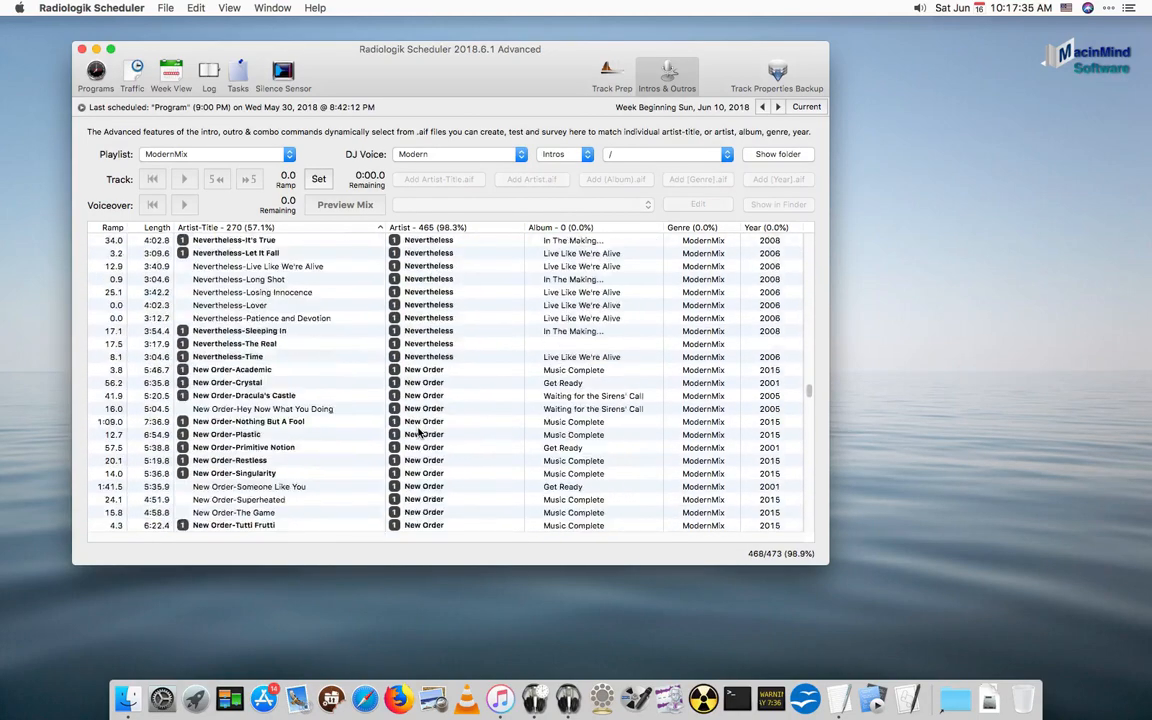
{"action": "scroll", "scroll_direction": "down", "scroll_amount": 3}
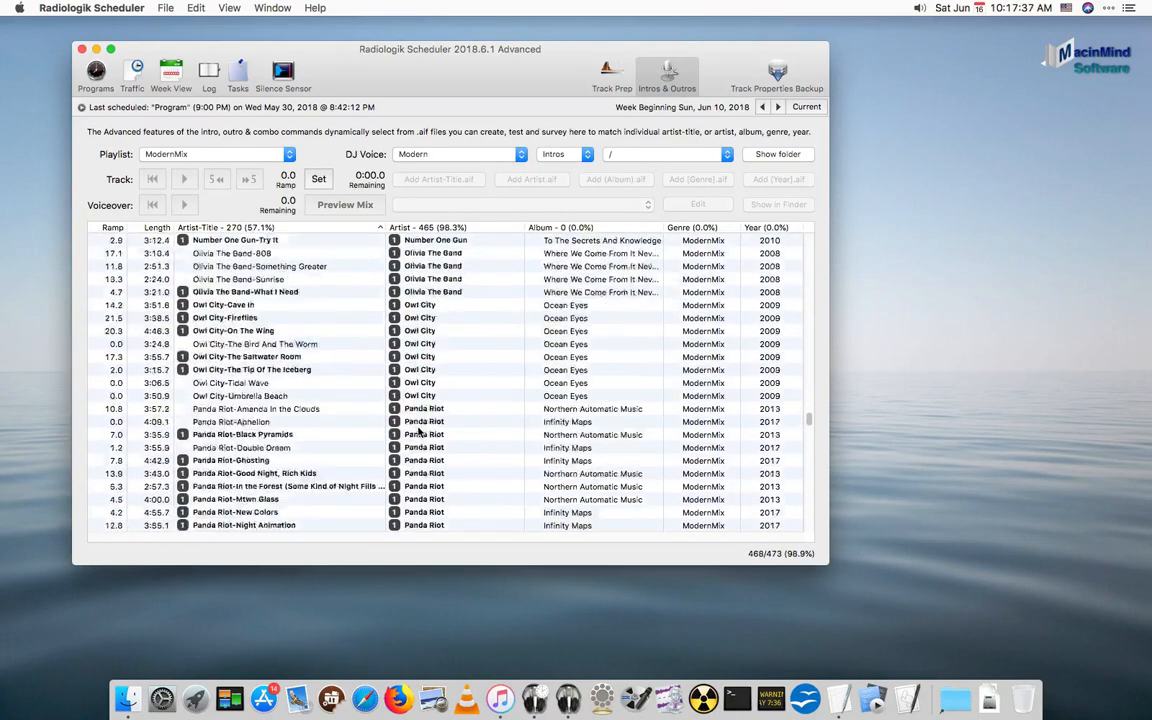
{"action": "scroll", "scroll_direction": "down", "scroll_amount": 3}
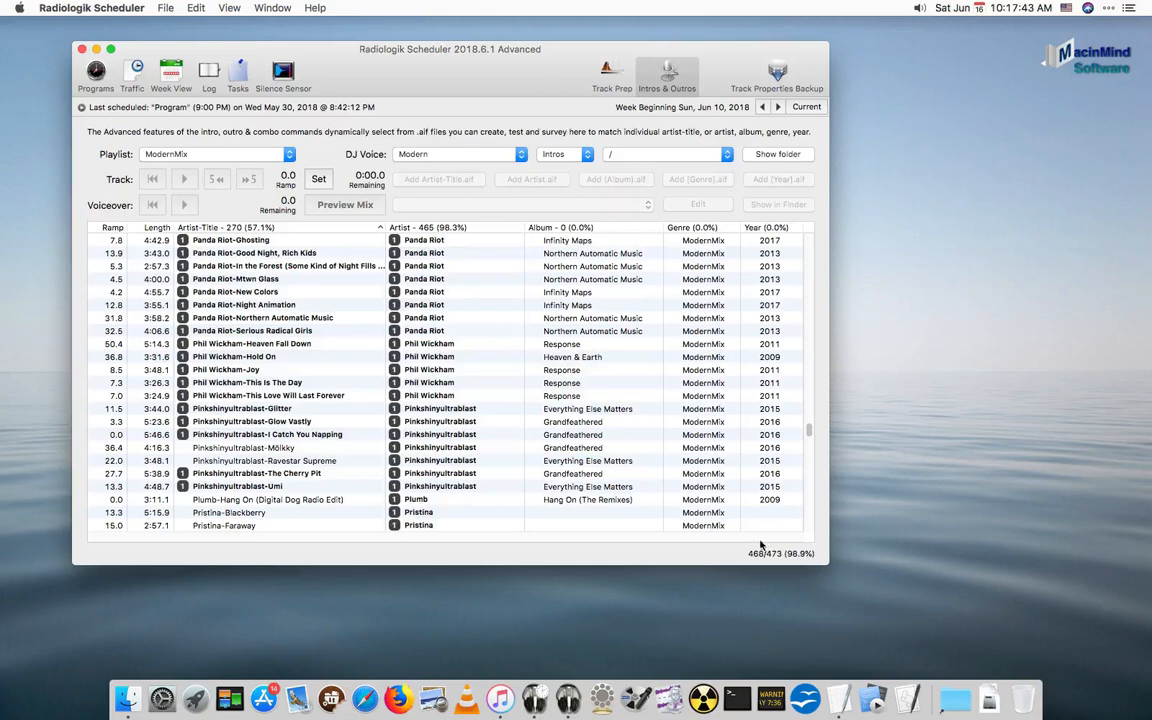
{"action": "mouse_move", "coordinate": [794, 565]}
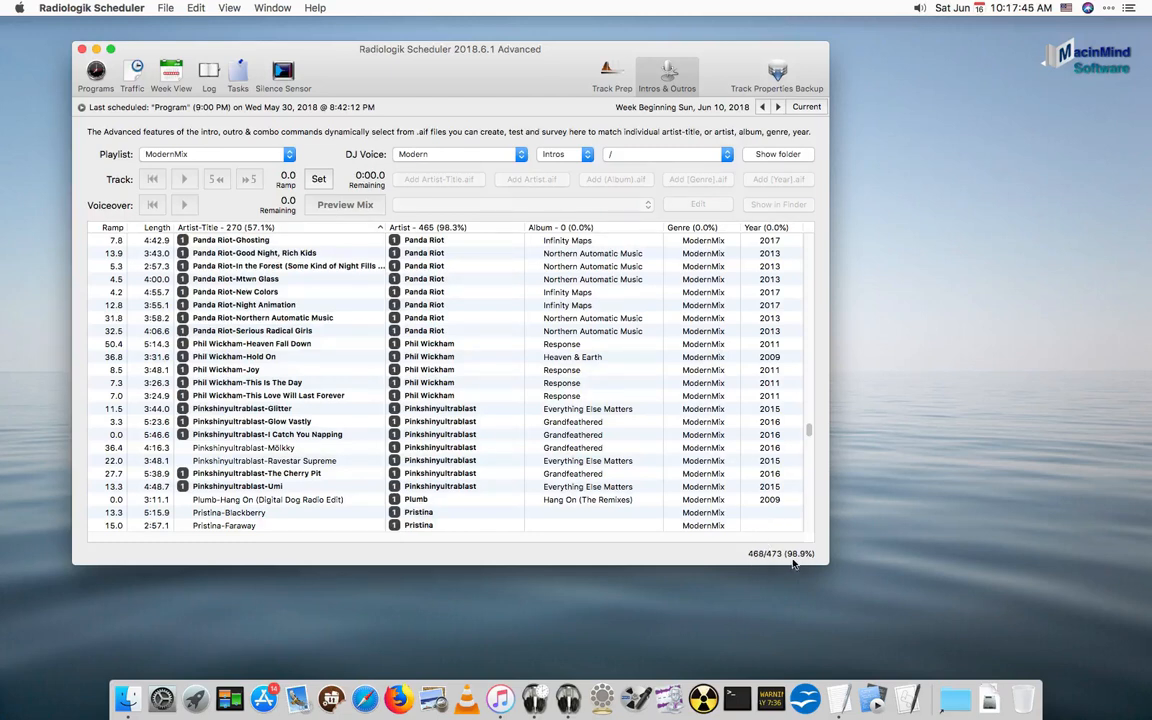
{"action": "mouse_move", "coordinate": [757, 560]}
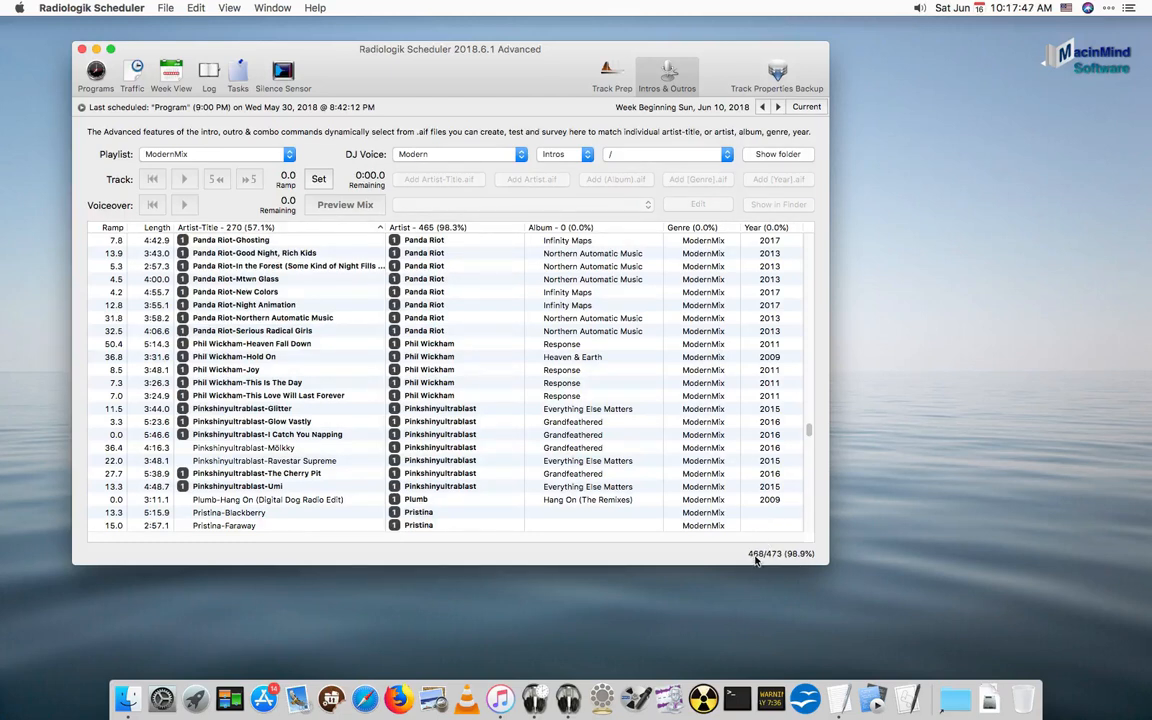
{"action": "mouse_move", "coordinate": [773, 560]}
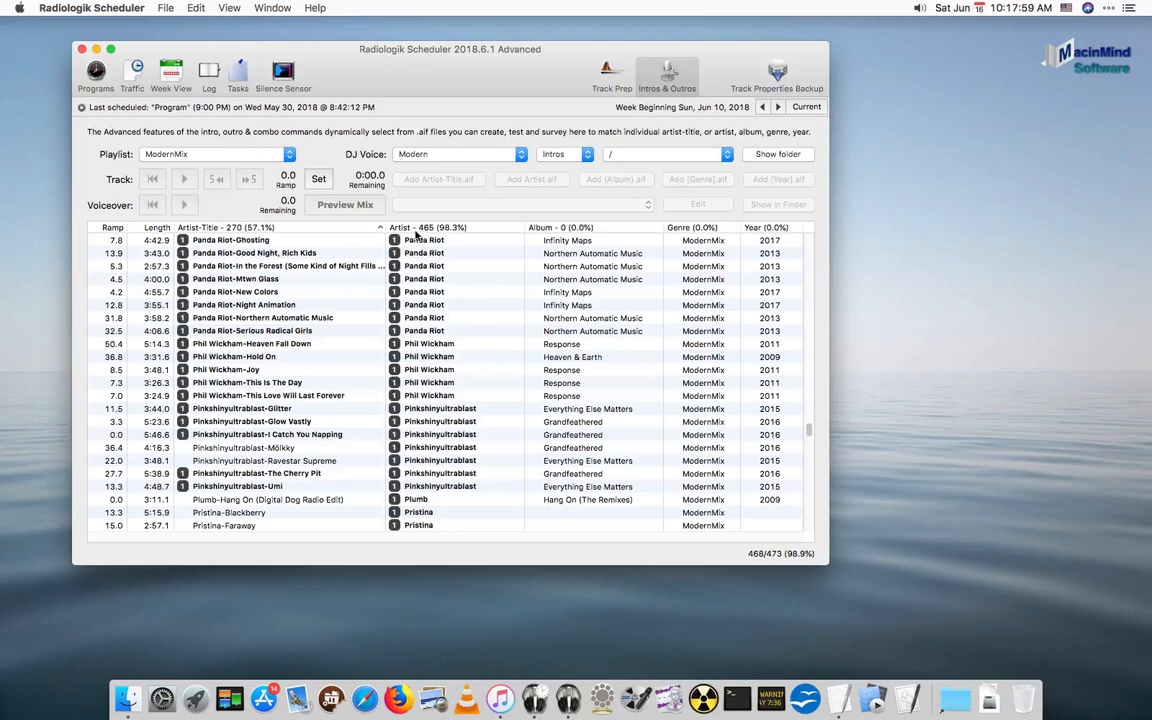
{"action": "scroll", "scroll_direction": "down", "scroll_amount": 3}
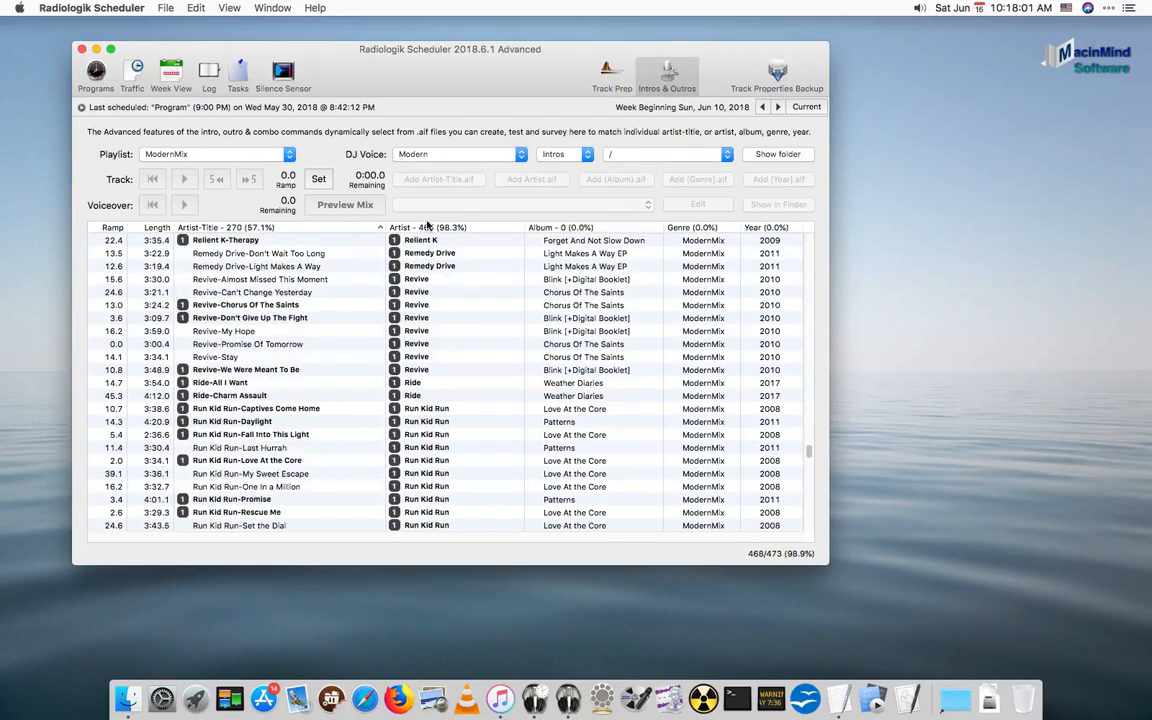
{"action": "scroll", "scroll_direction": "up", "scroll_amount": 3}
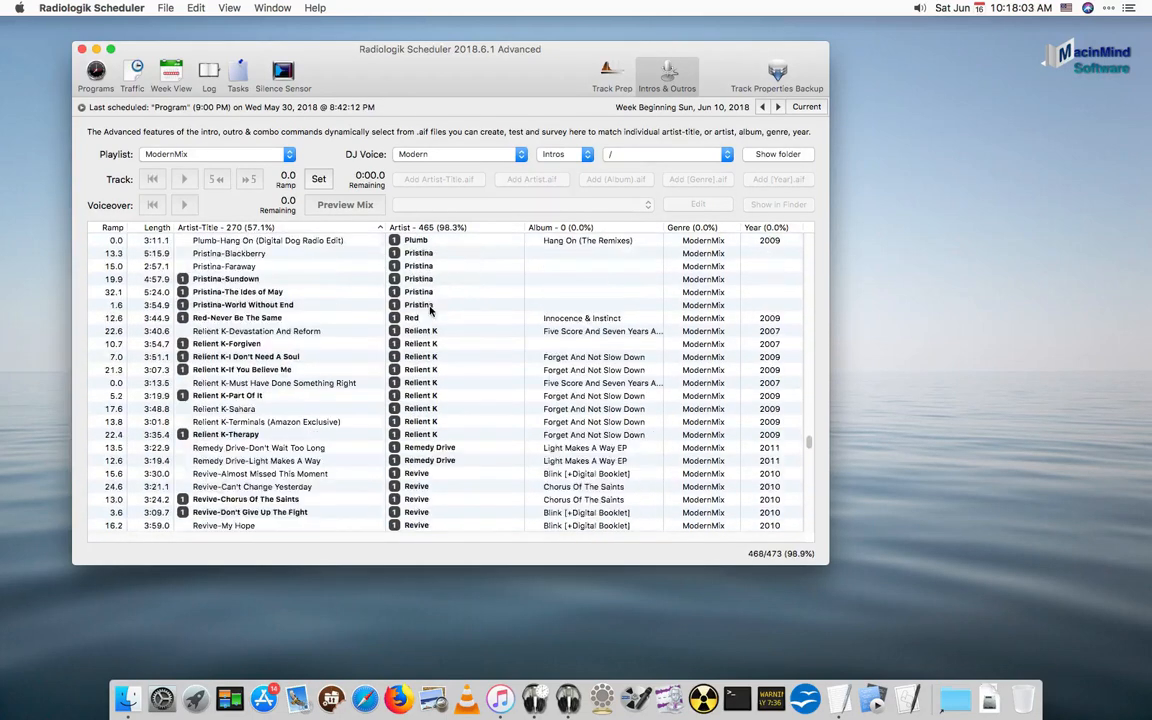
{"action": "scroll", "scroll_direction": "down", "scroll_amount": 3}
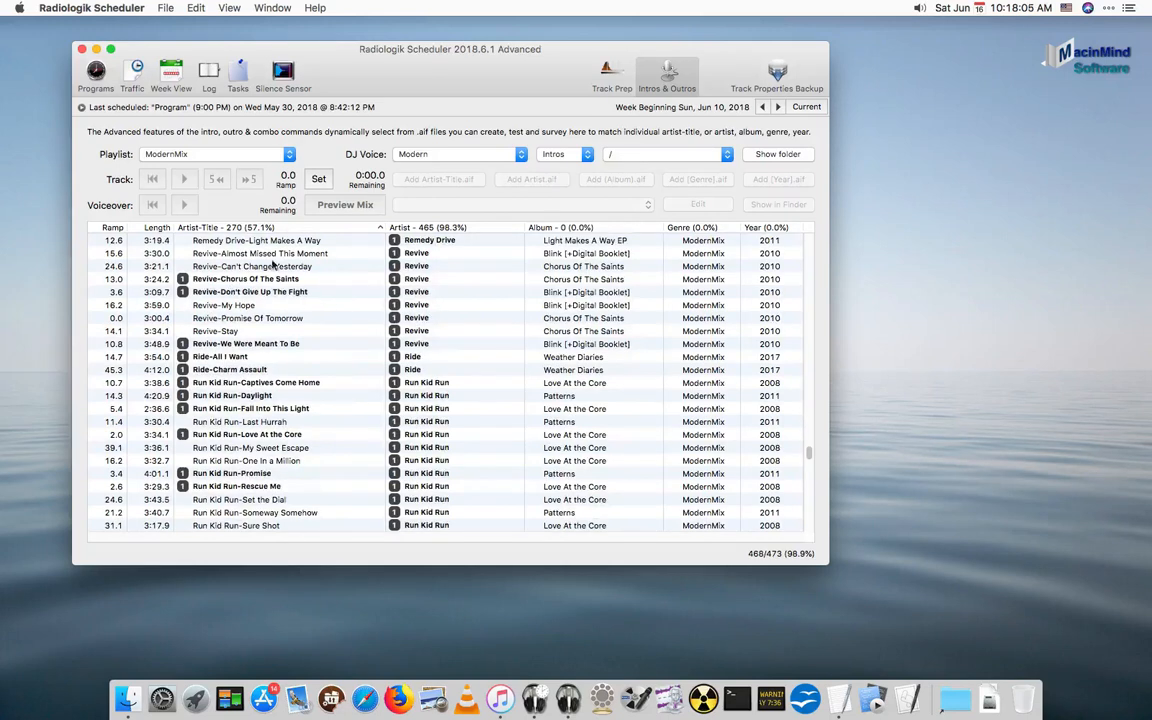
{"action": "left_click", "coordinate": [565, 154]}
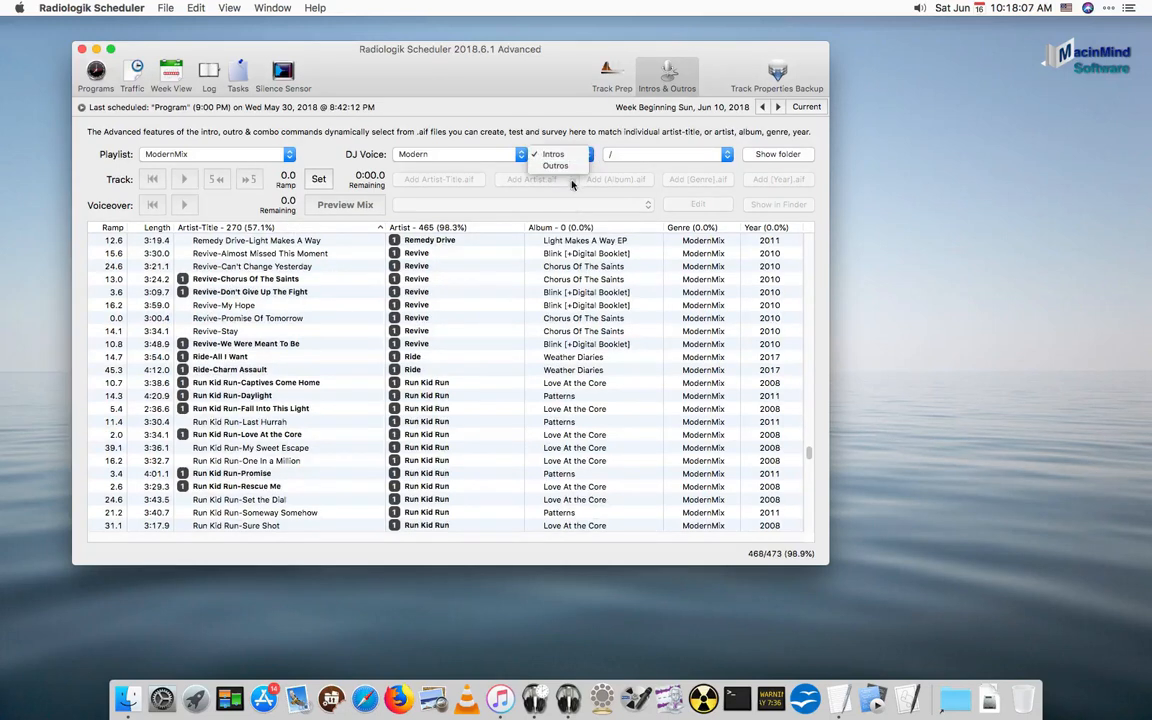
{"action": "left_click", "coordinate": [557, 165]}
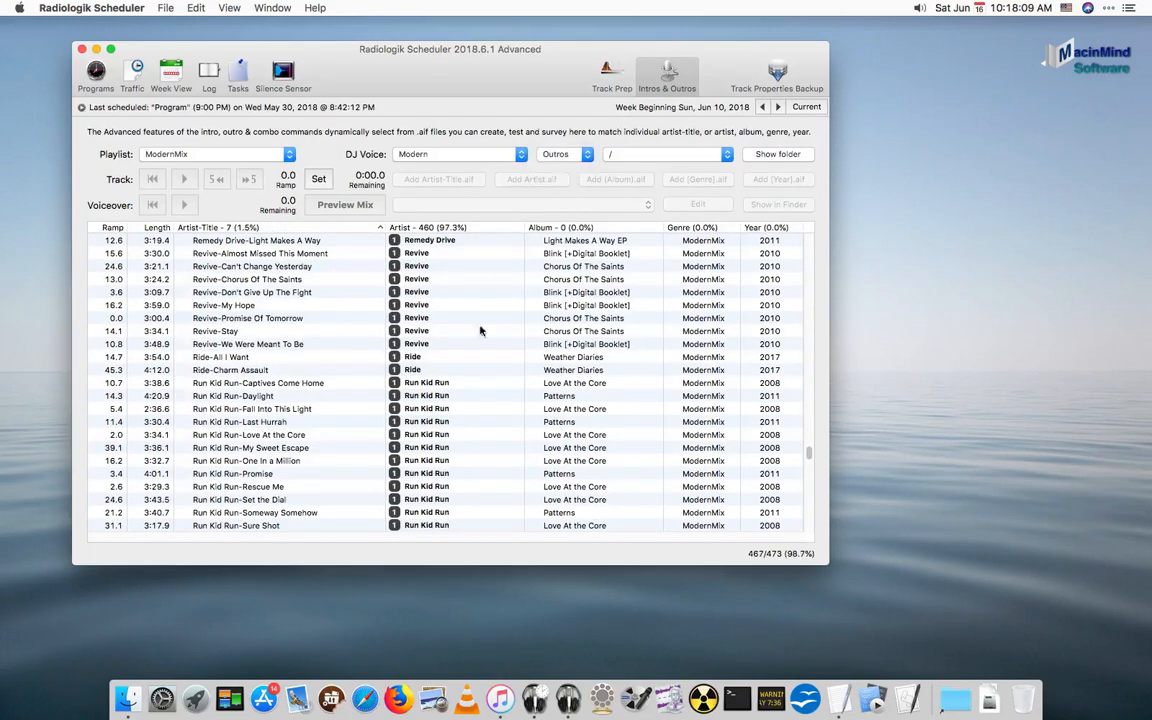
{"action": "scroll", "scroll_direction": "down", "scroll_amount": 3}
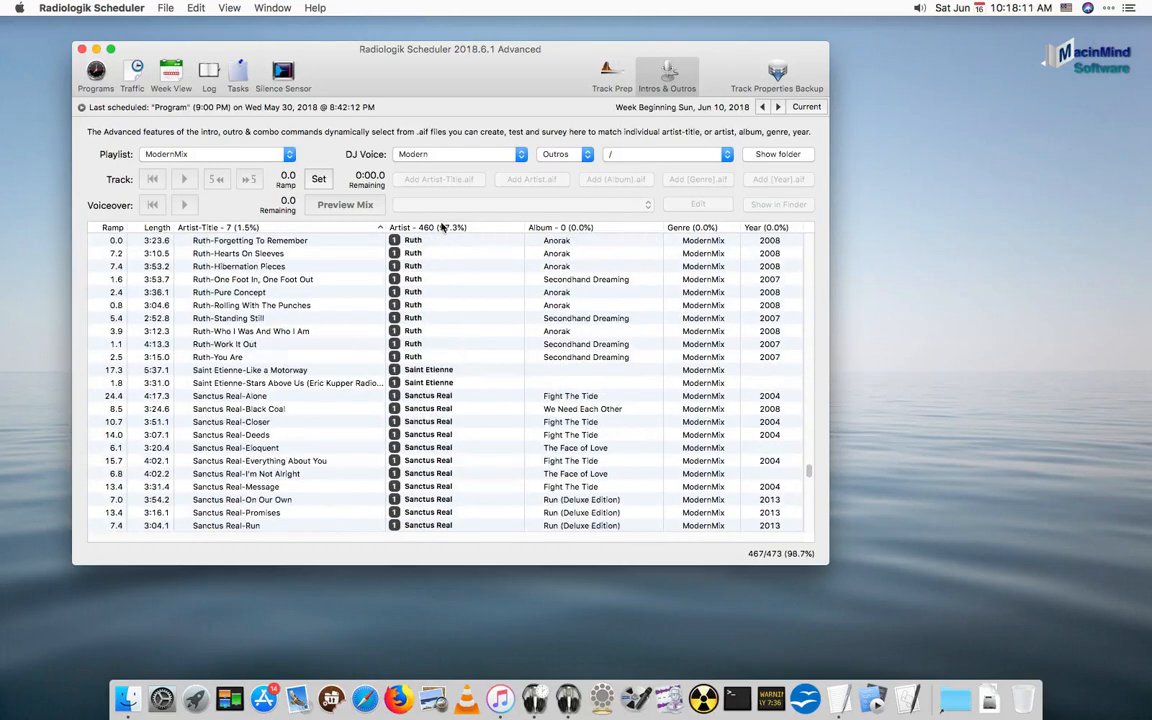
{"action": "scroll", "scroll_direction": "up", "scroll_amount": 3}
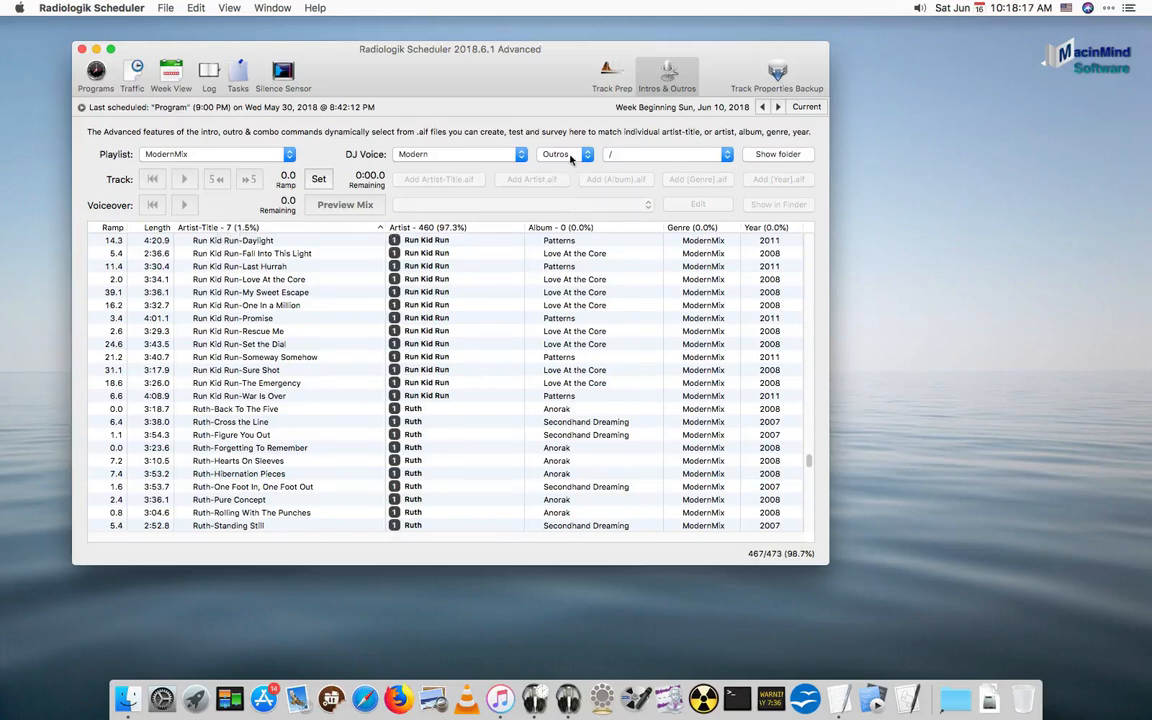
{"action": "left_click", "coordinate": [565, 154]}
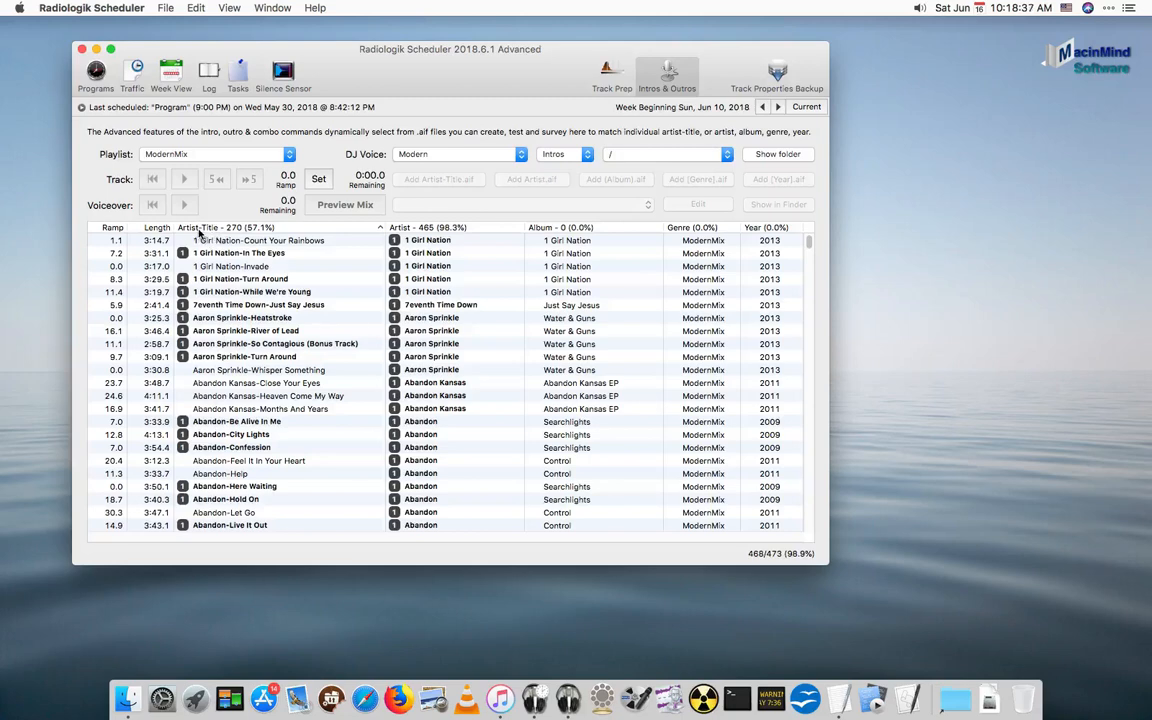
Scroll to Panda Riot-Amanda In the Clouds and select it, matched to Panda Riot.aif
{"action": "scroll", "scroll_direction": "down", "scroll_amount": 3}
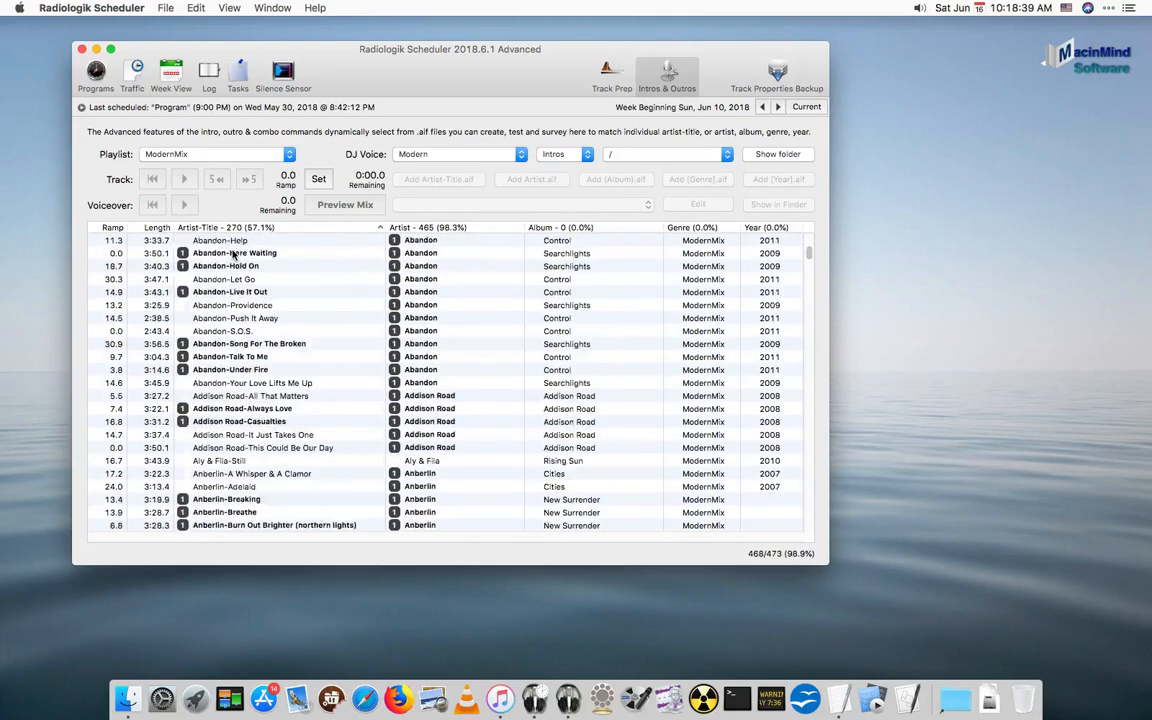
{"action": "scroll", "scroll_direction": "down", "scroll_amount": 3}
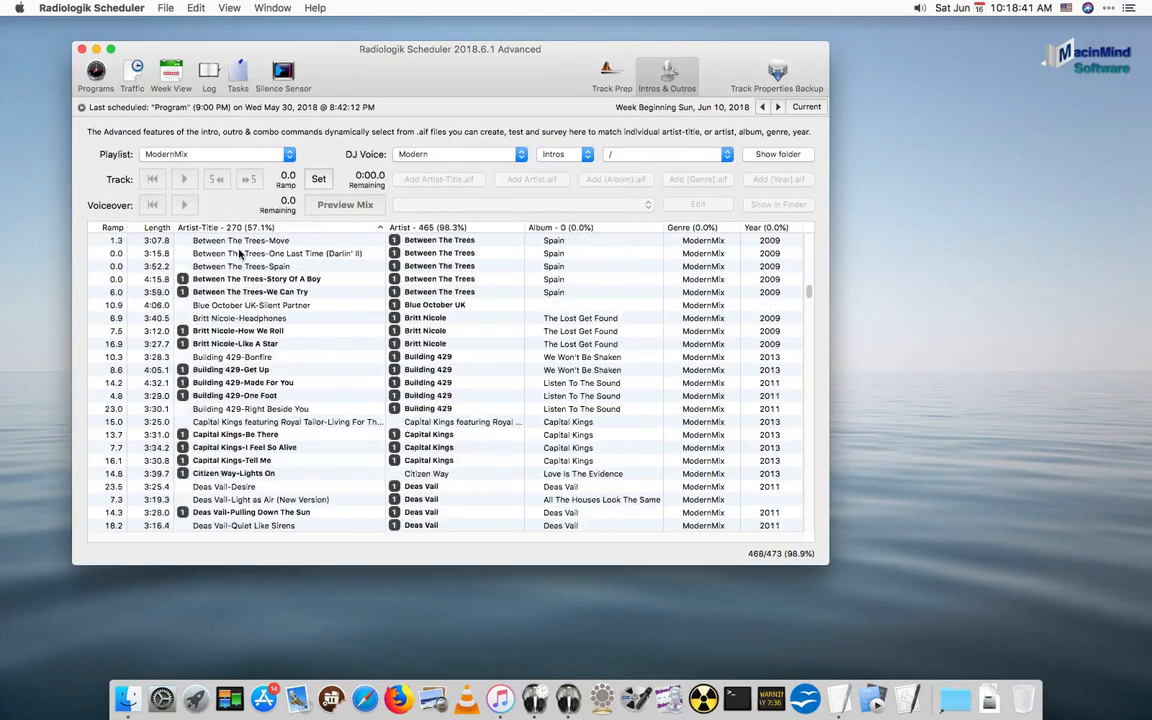
{"action": "scroll", "scroll_direction": "down", "scroll_amount": 3}
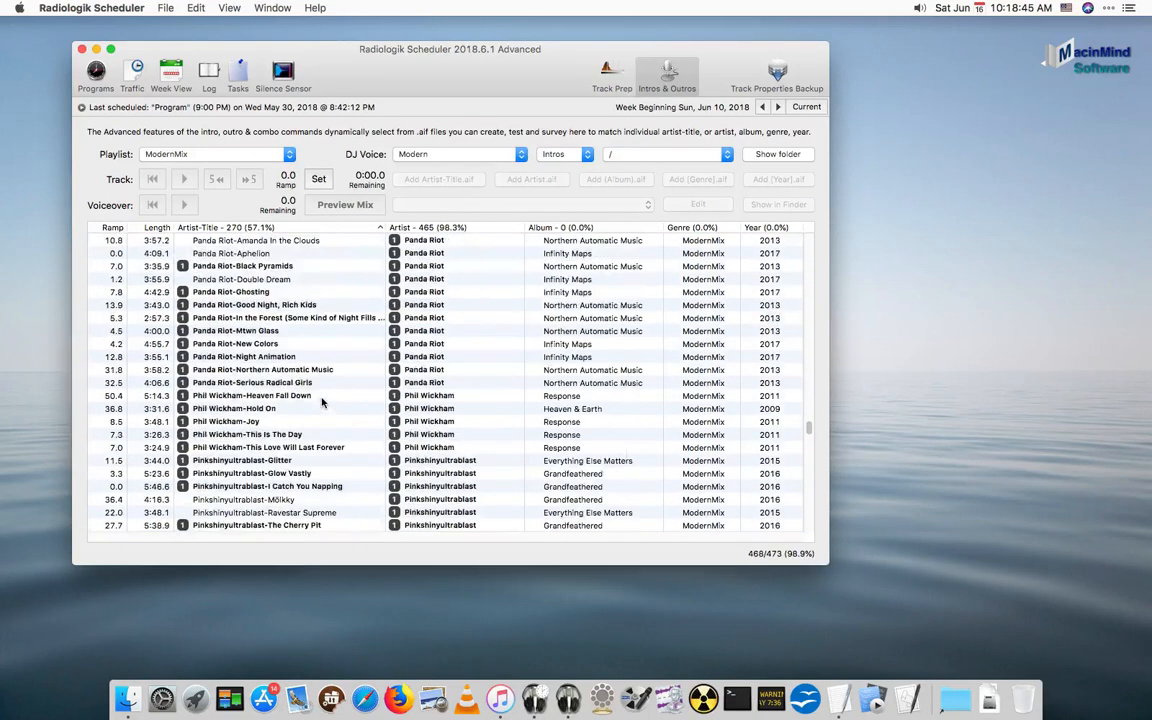
{"action": "scroll", "scroll_direction": "up", "scroll_amount": 3}
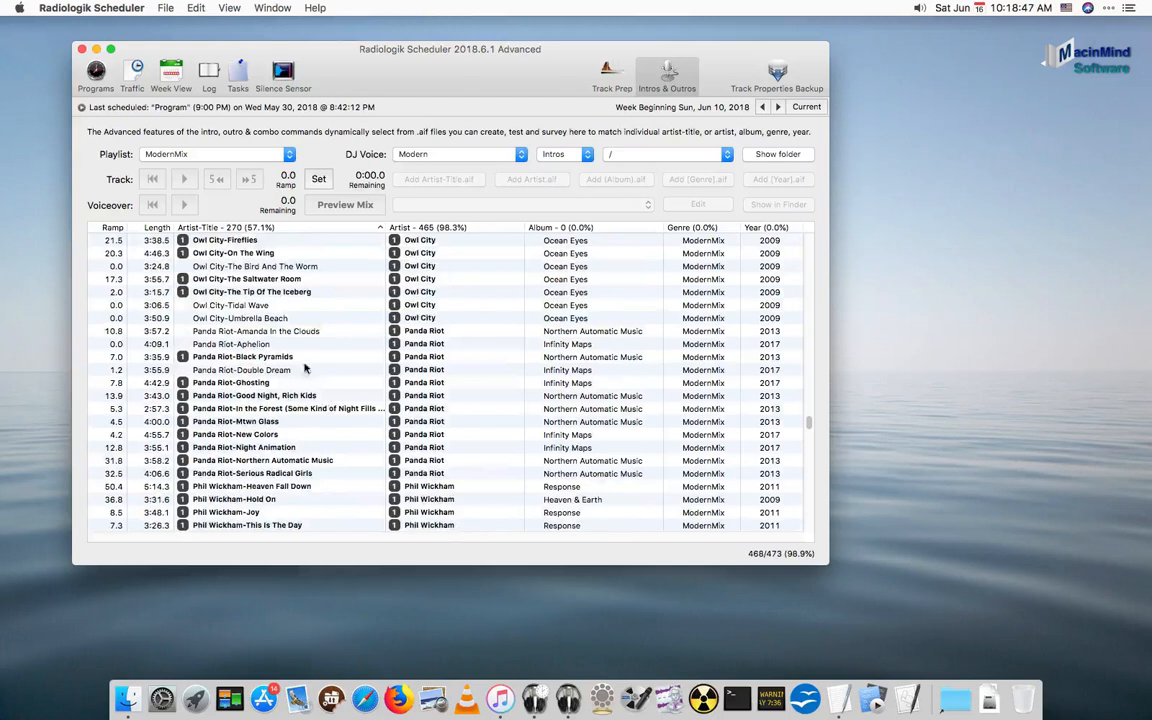
{"action": "left_click", "coordinate": [256, 330]}
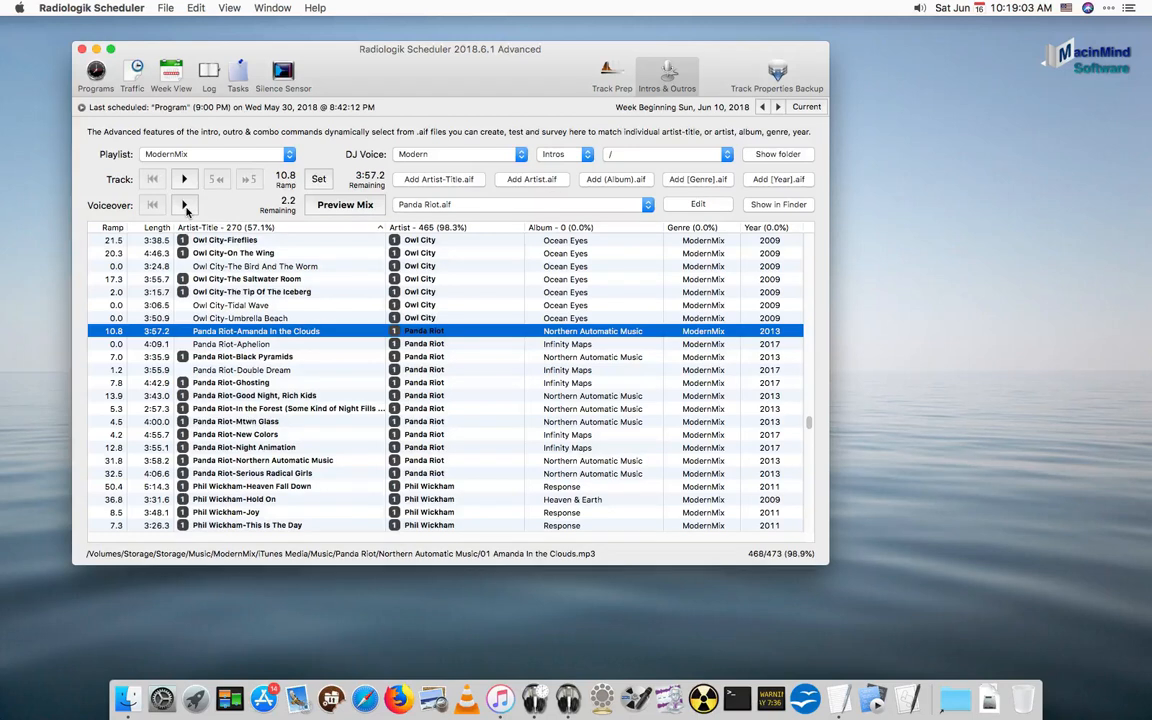
{"action": "left_click", "coordinate": [185, 204]}
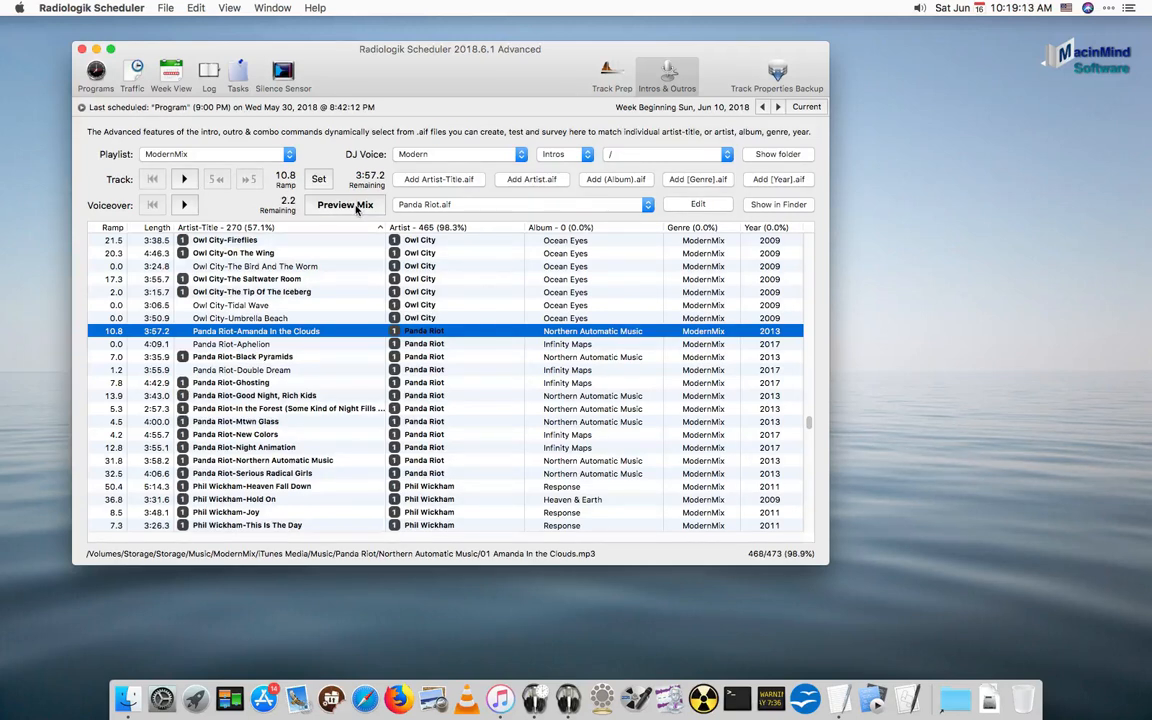
{"action": "left_click", "coordinate": [345, 204]}
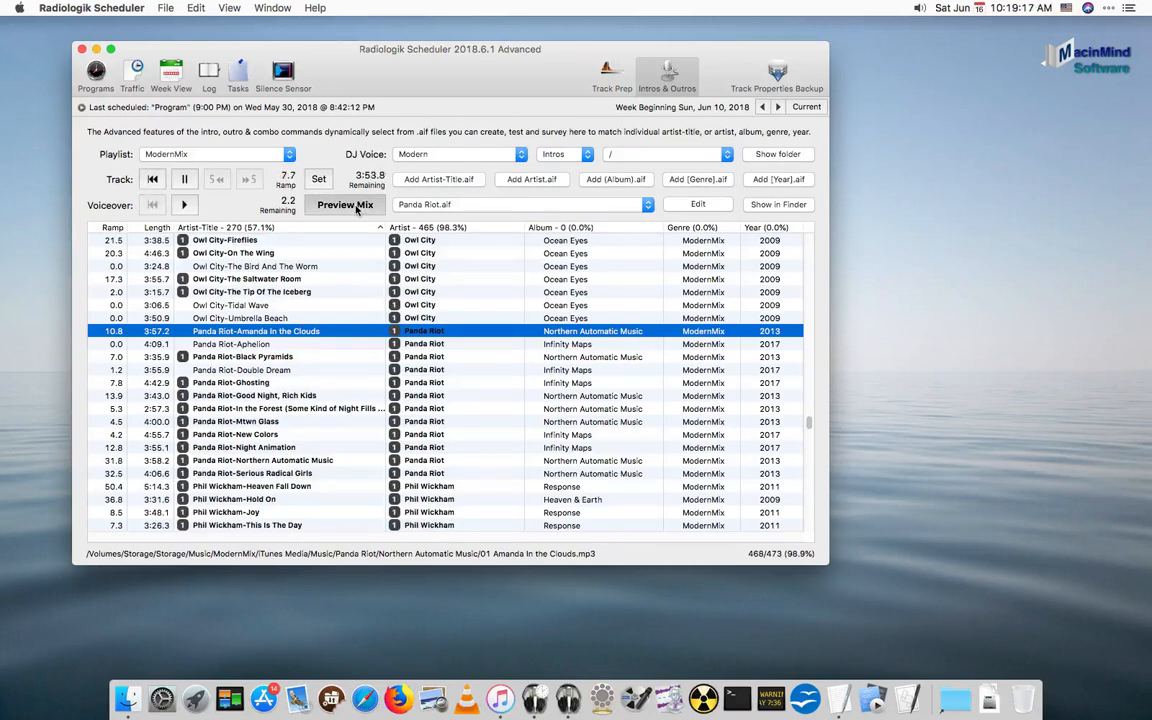
{"action": "left_click", "coordinate": [184, 179]}
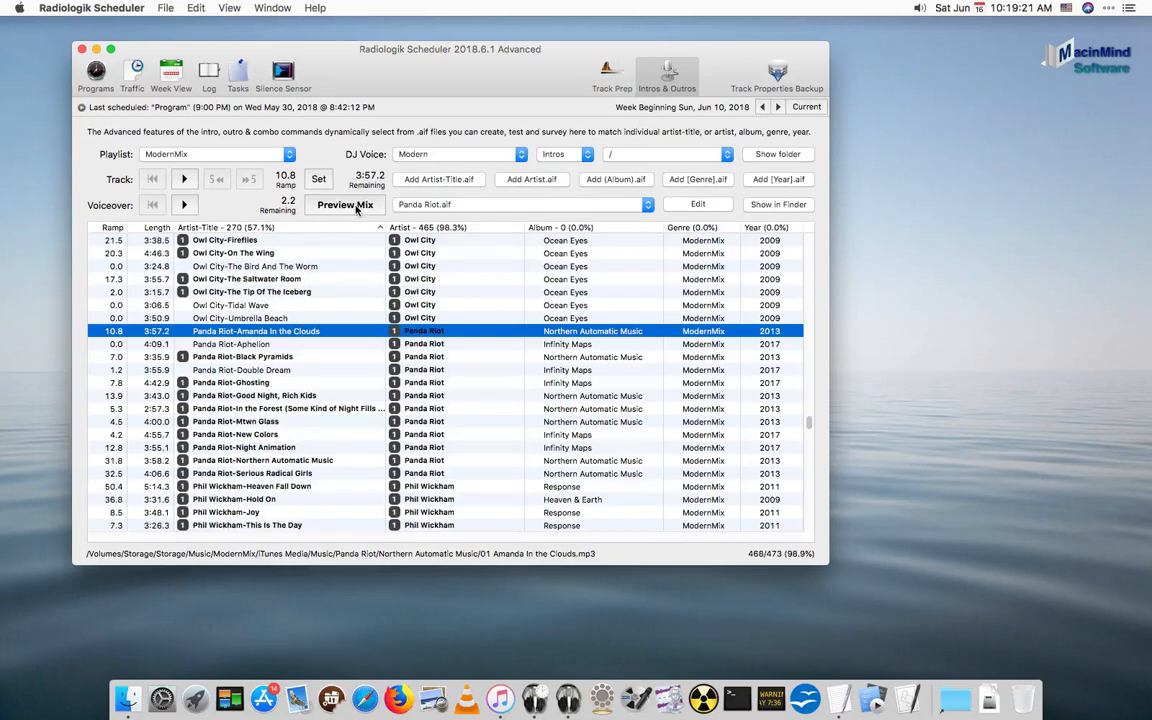
{"action": "mouse_move", "coordinate": [323, 297]}
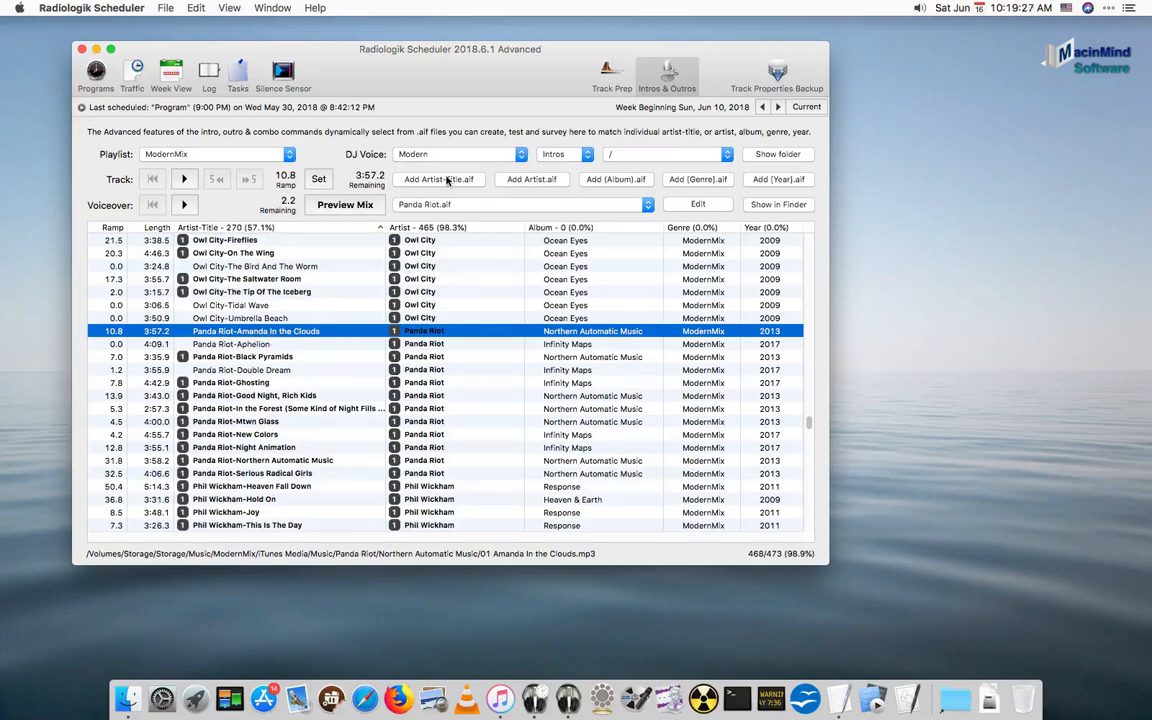
{"action": "mouse_move", "coordinate": [467, 184]}
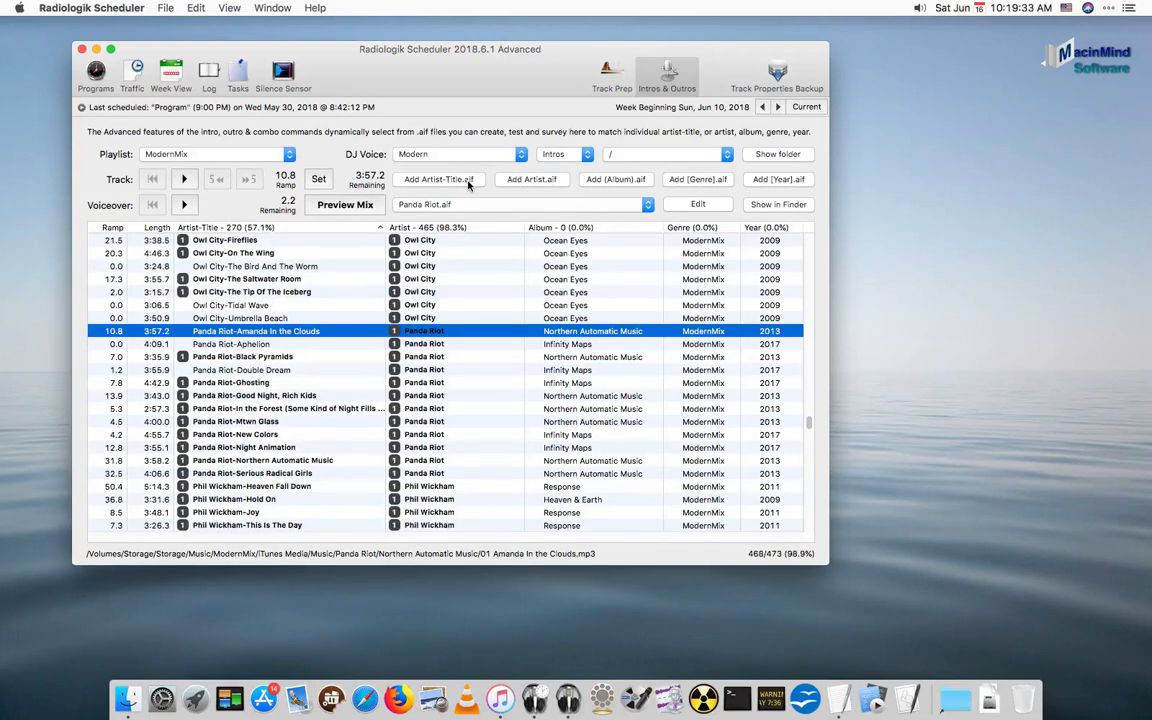
{"action": "left_click", "coordinate": [91, 8]}
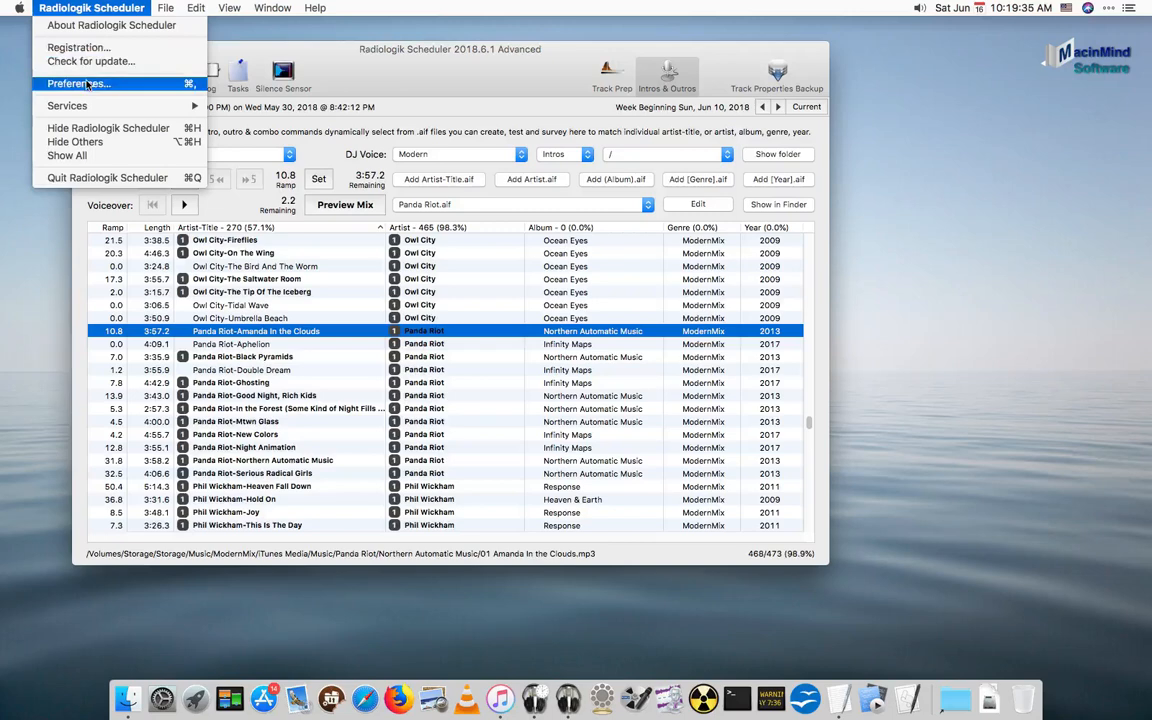
{"action": "left_click", "coordinate": [78, 83]}
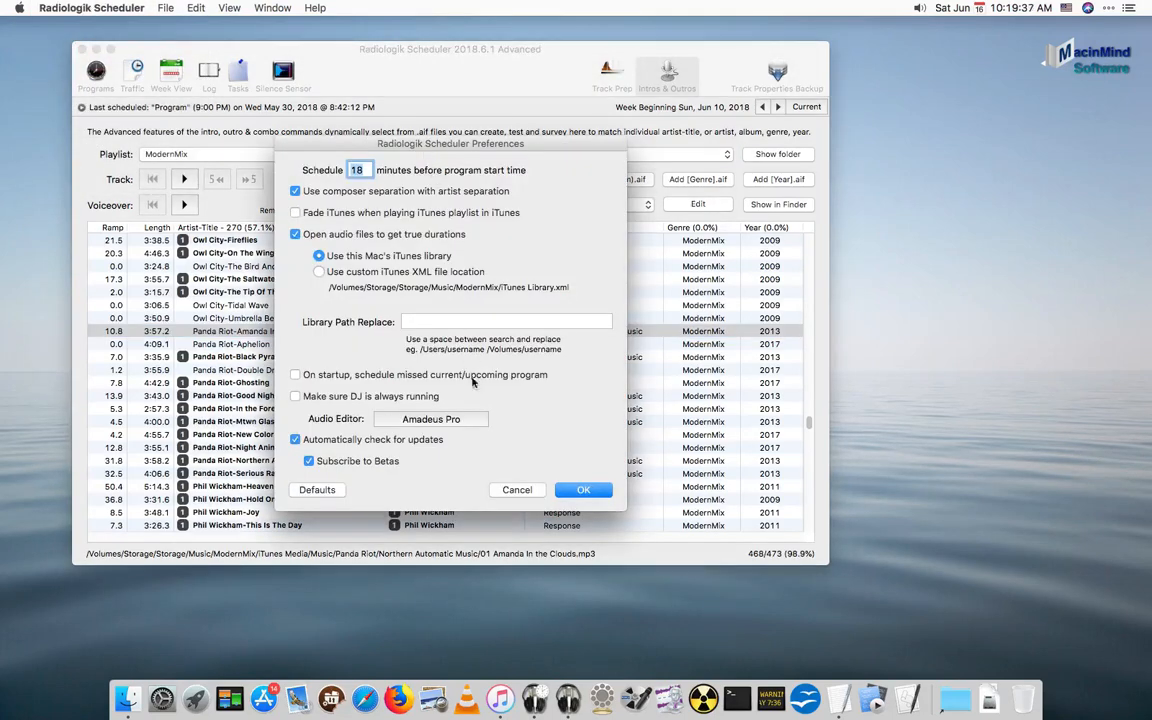
{"action": "mouse_move", "coordinate": [336, 429]}
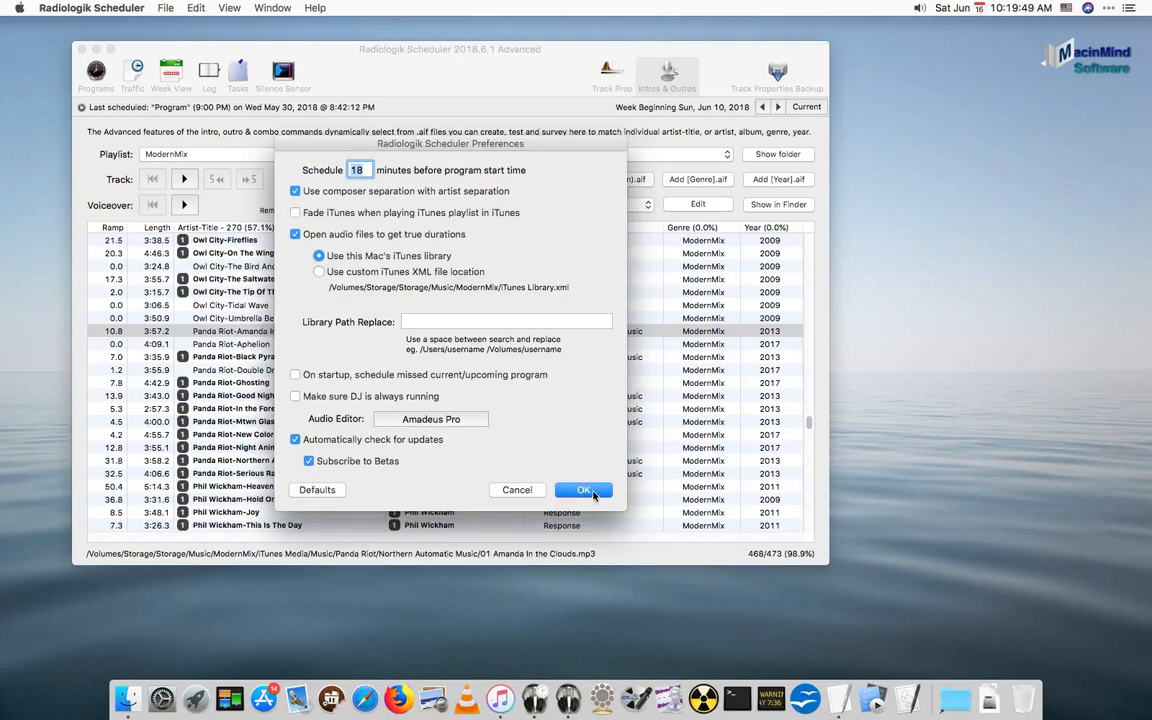
{"action": "left_click", "coordinate": [583, 490]}
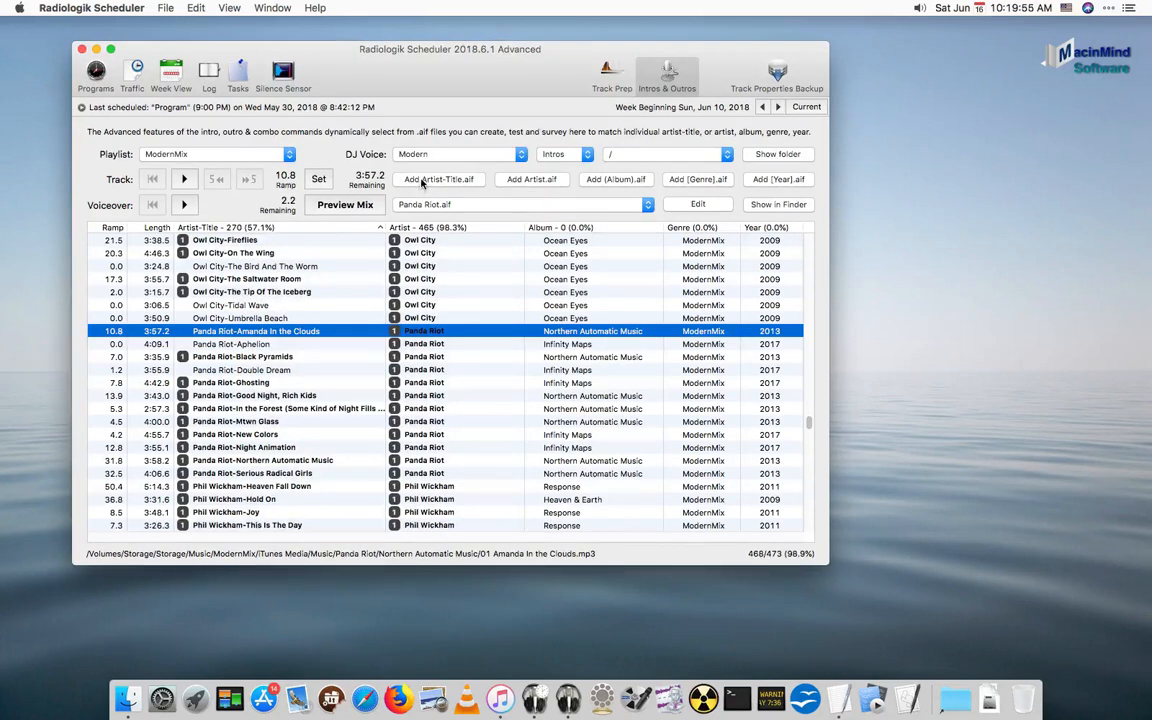
Record about ten seconds of spoken intro into 'Panda Riot-Amanda In the Clouds.aif'
{"action": "left_click", "coordinate": [668, 698]}
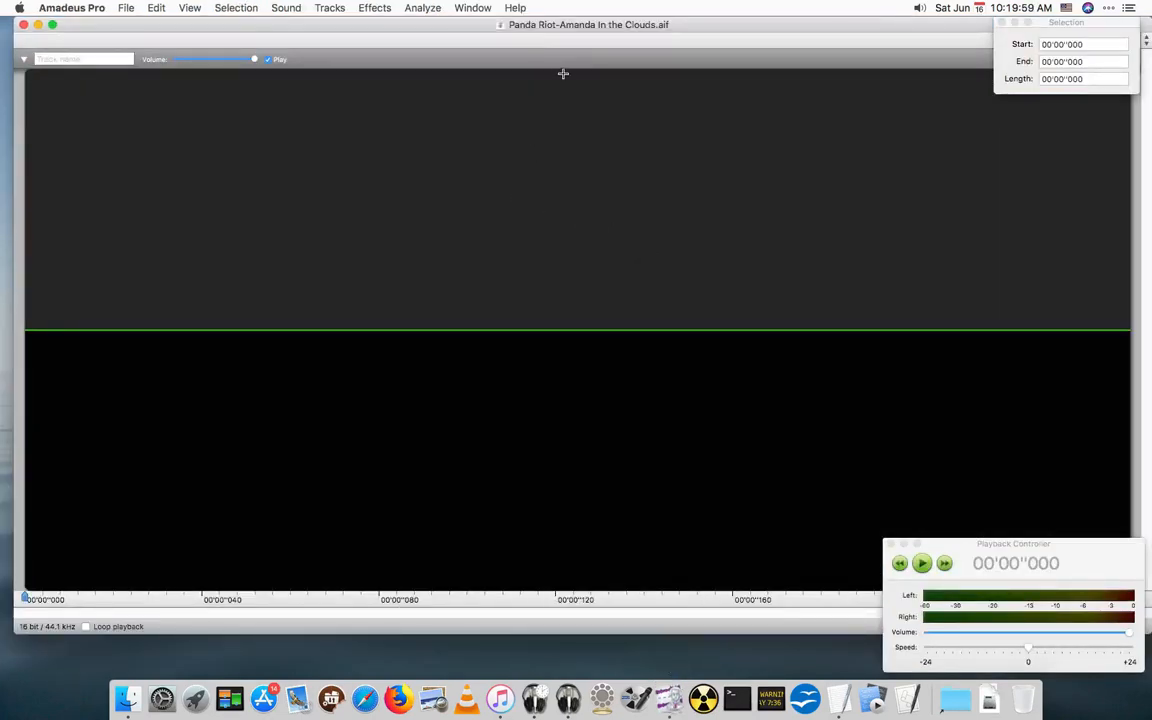
{"action": "mouse_move", "coordinate": [556, 56]}
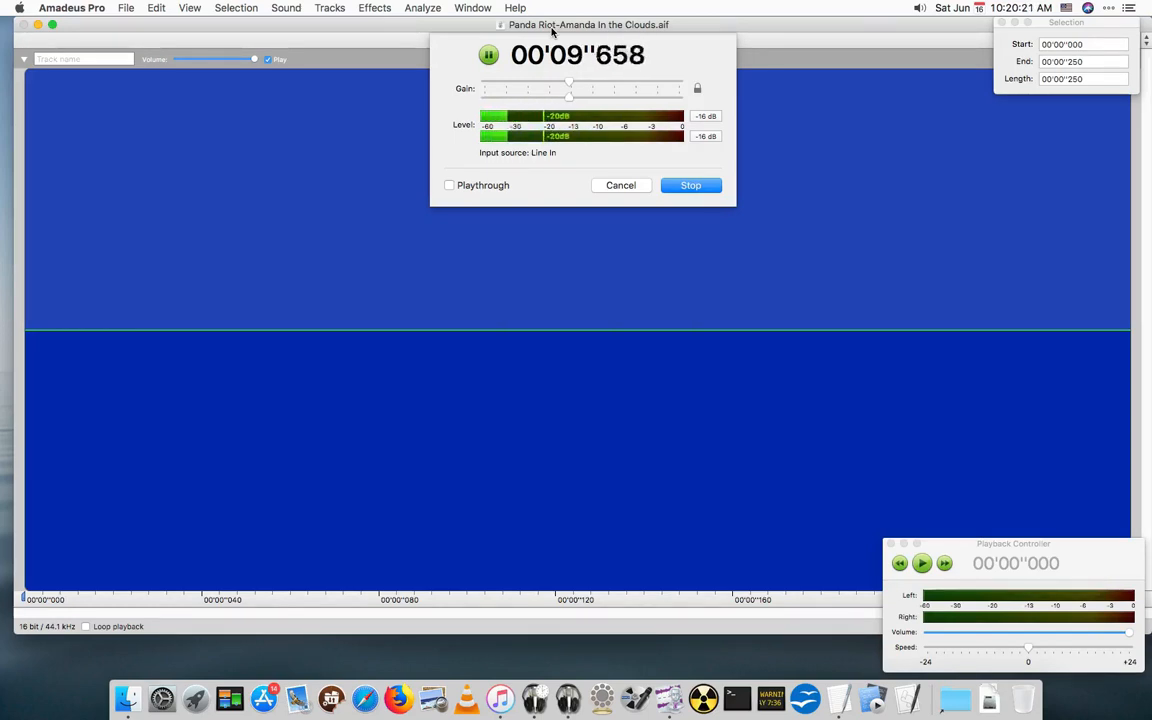
{"action": "left_click", "coordinate": [690, 185]}
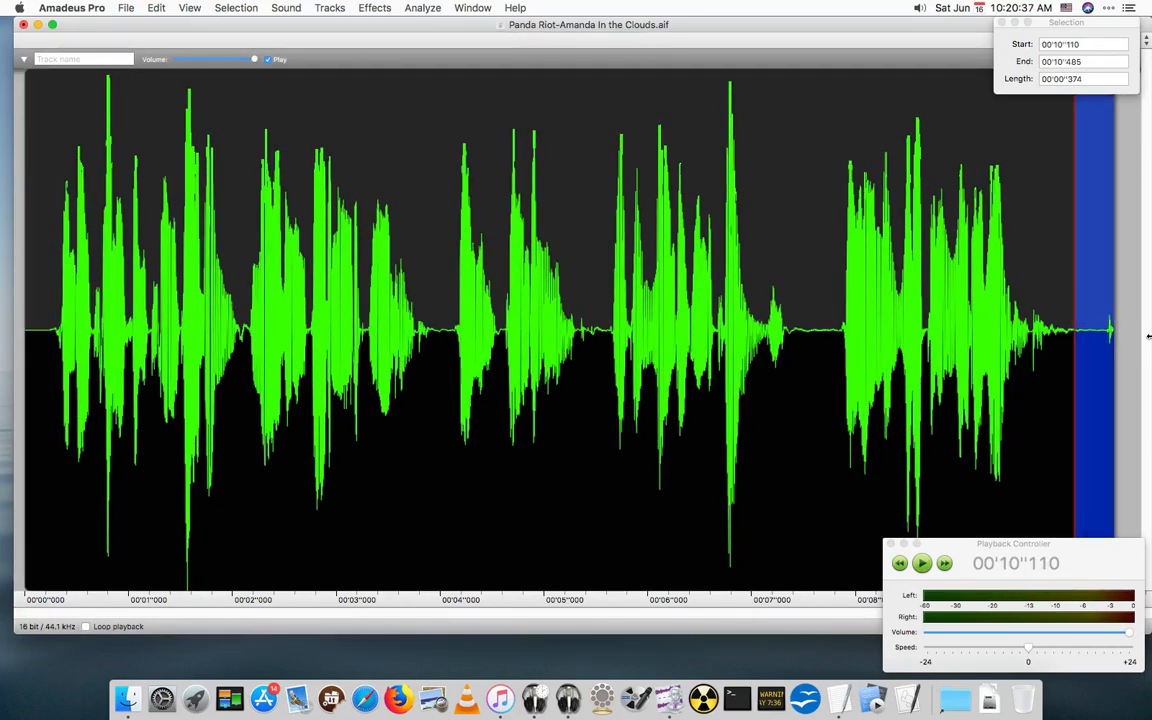
Trim the trailing fraction of a second off the voiceover's end
{"action": "left_click", "coordinate": [1058, 311]}
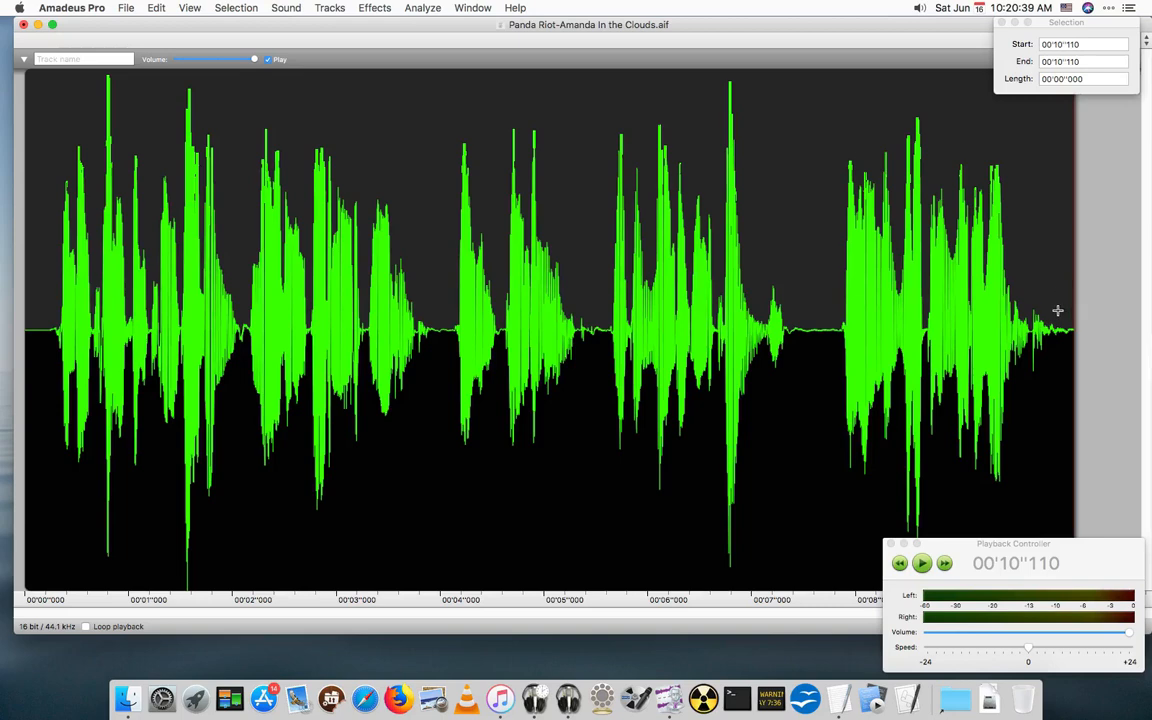
{"action": "left_click_drag", "start_coordinate": [1050, 310], "coordinate": [1075, 330]}
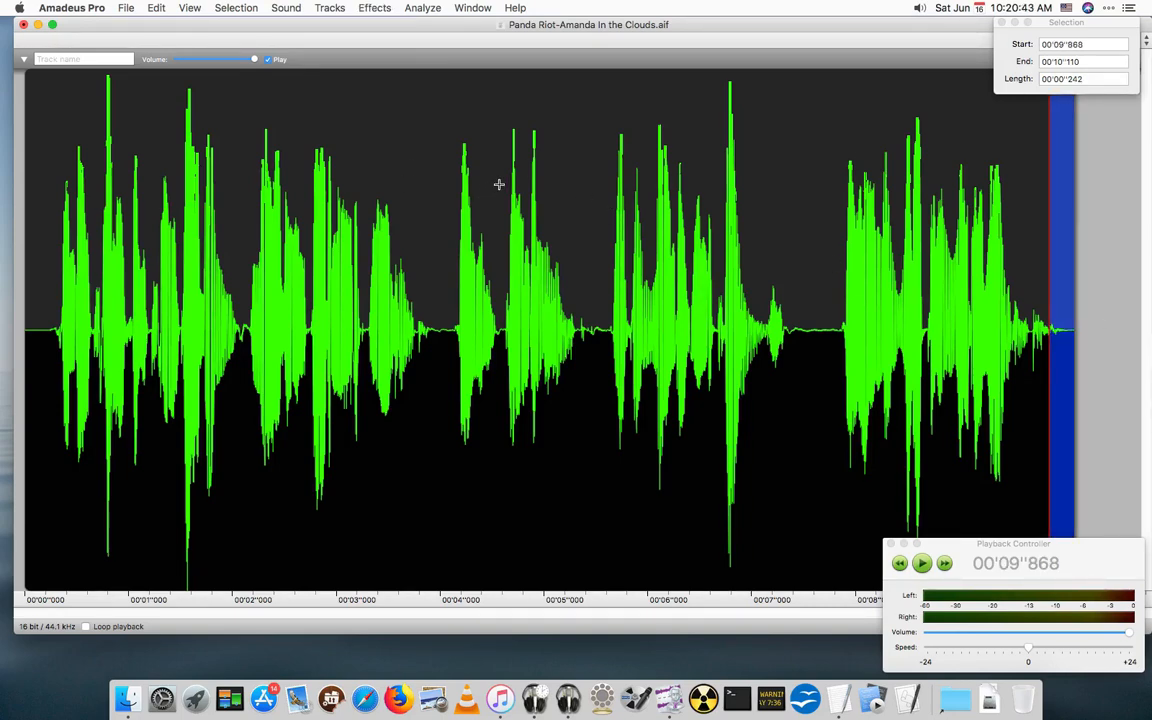
{"action": "left_click", "coordinate": [921, 563]}
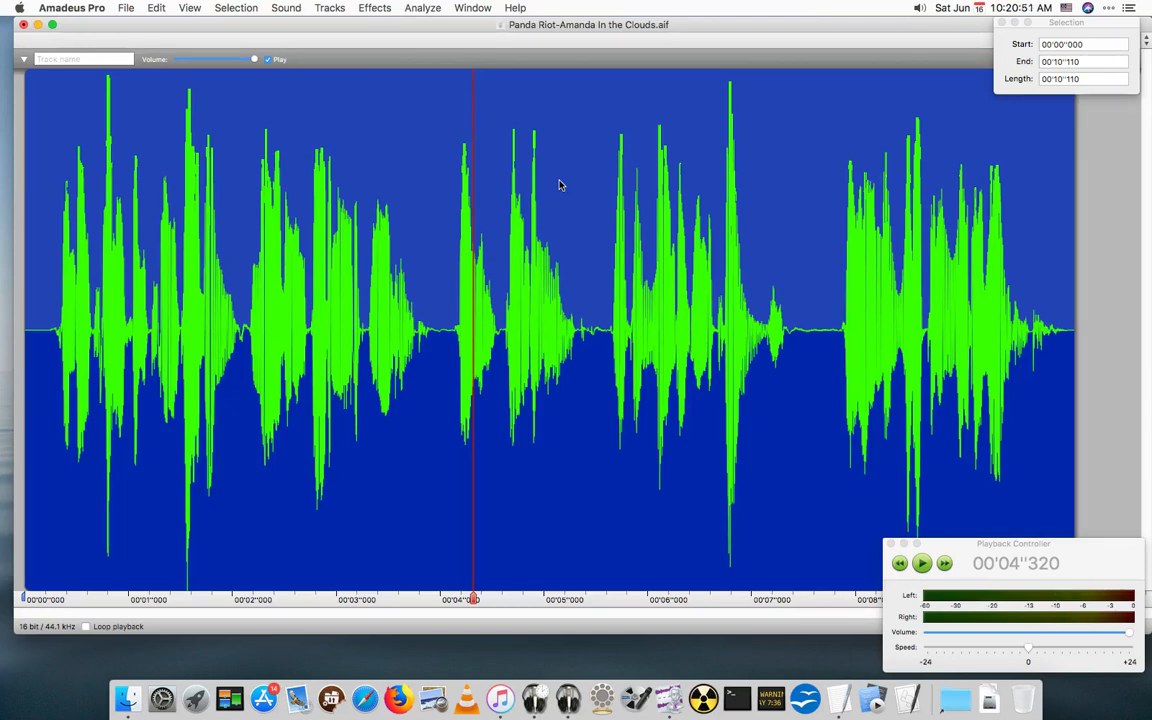
Apply AUGraphicEQ's Bass Reduce/RumbleGone preset to the recording and play it back
{"action": "left_click", "coordinate": [374, 7]}
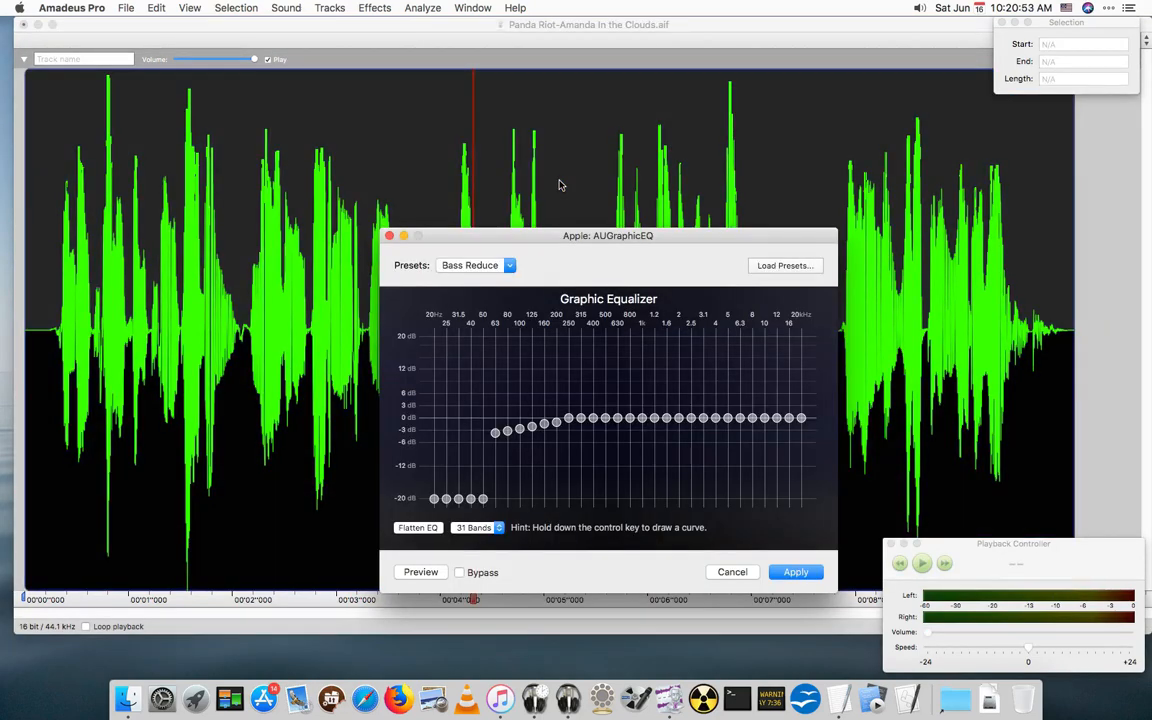
{"action": "left_click", "coordinate": [795, 572]}
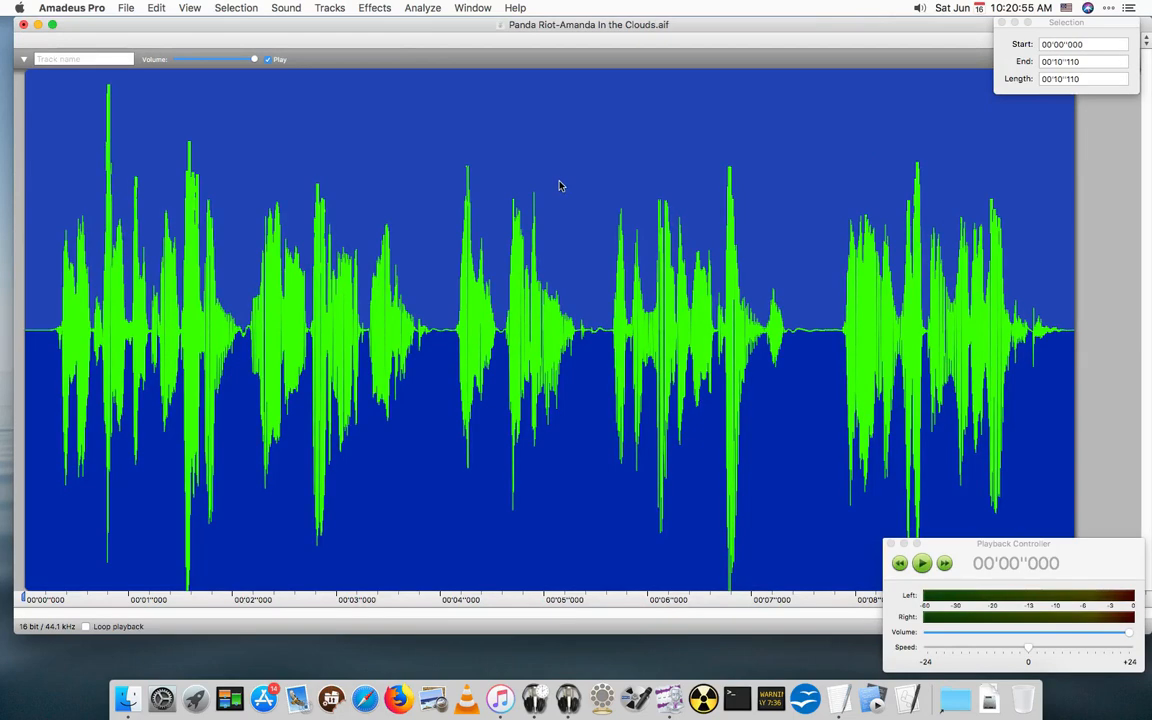
{"action": "left_click", "coordinate": [921, 562]}
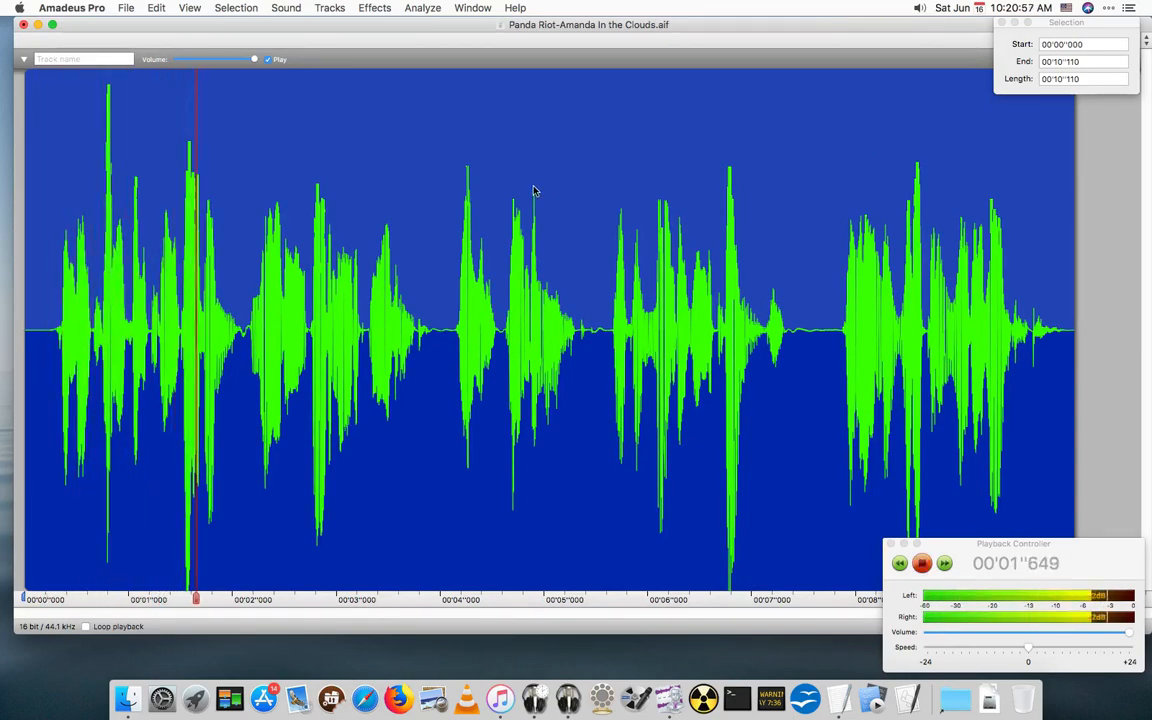
{"action": "left_click", "coordinate": [944, 563]}
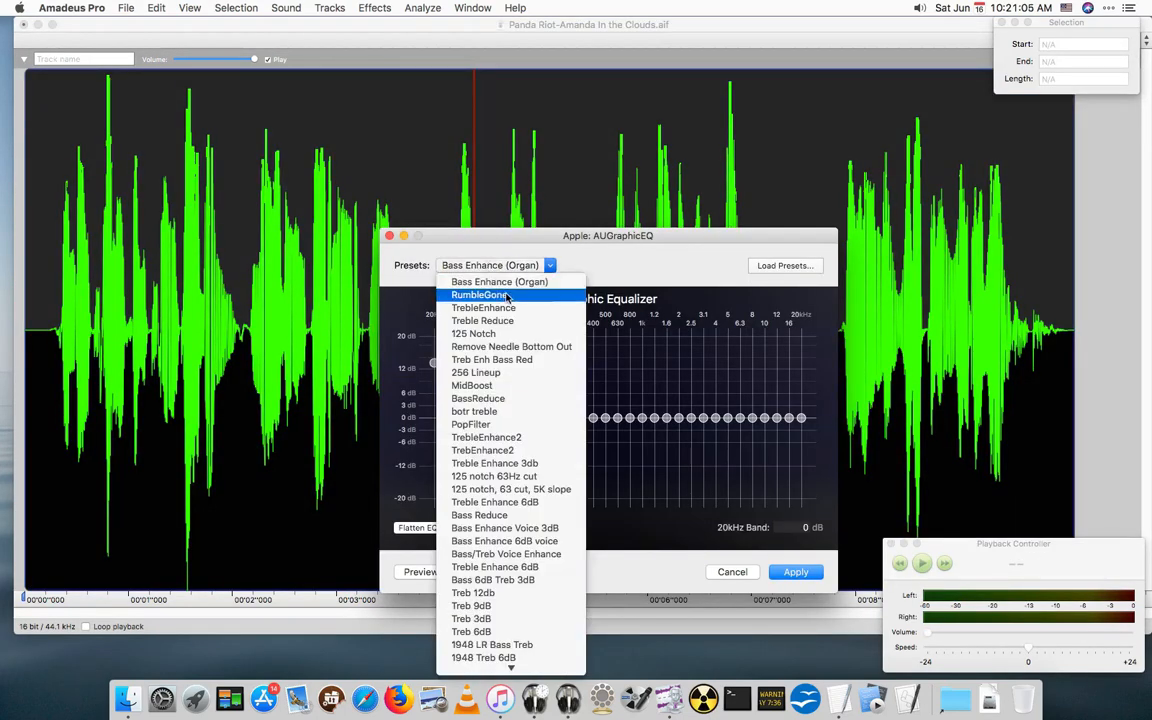
{"action": "left_click", "coordinate": [479, 294]}
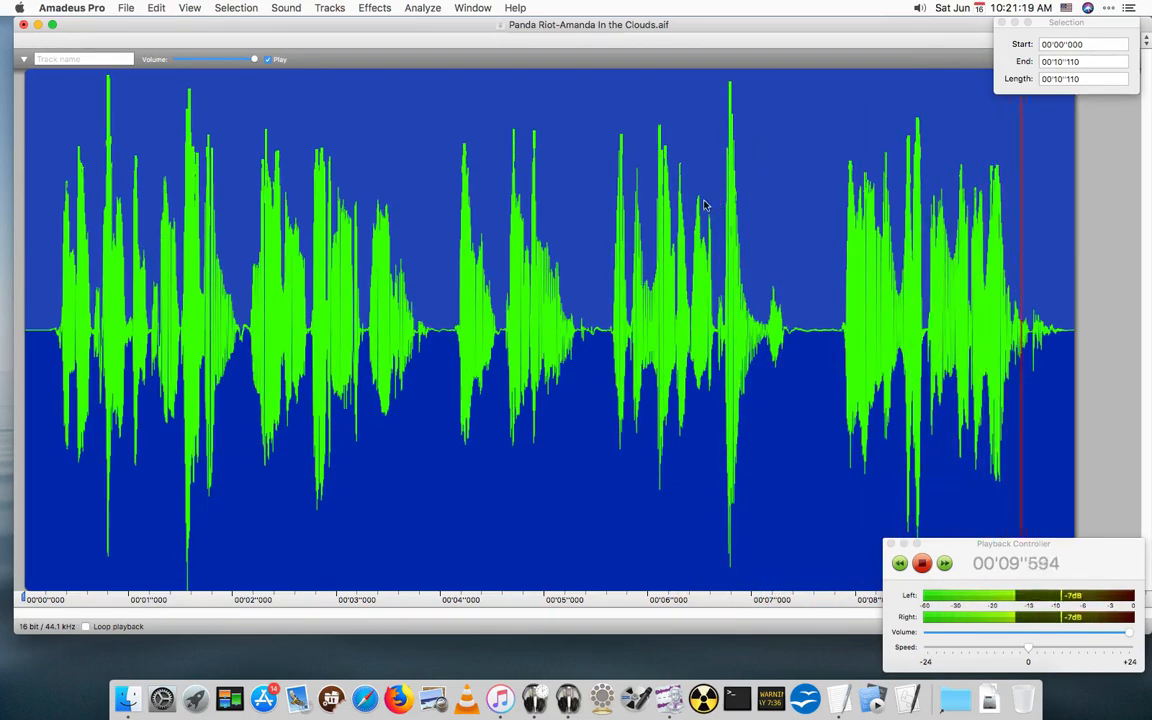
{"action": "left_click", "coordinate": [440, 305]}
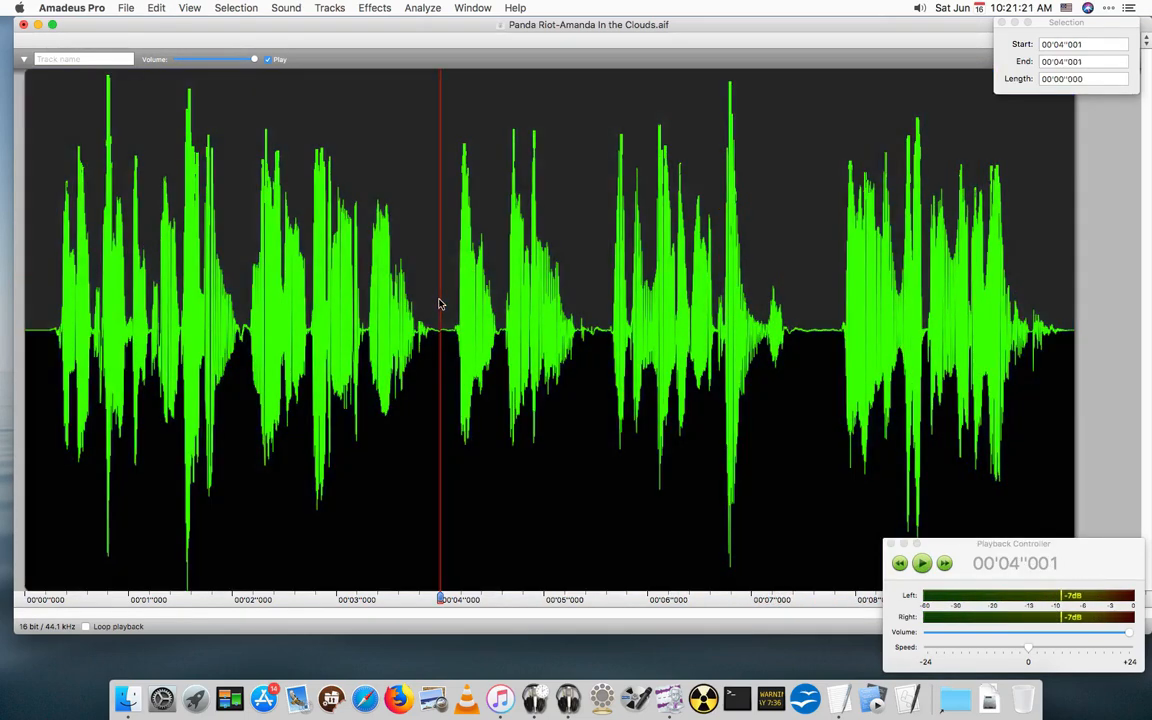
{"action": "left_click_drag", "start_coordinate": [440, 300], "coordinate": [590, 300]}
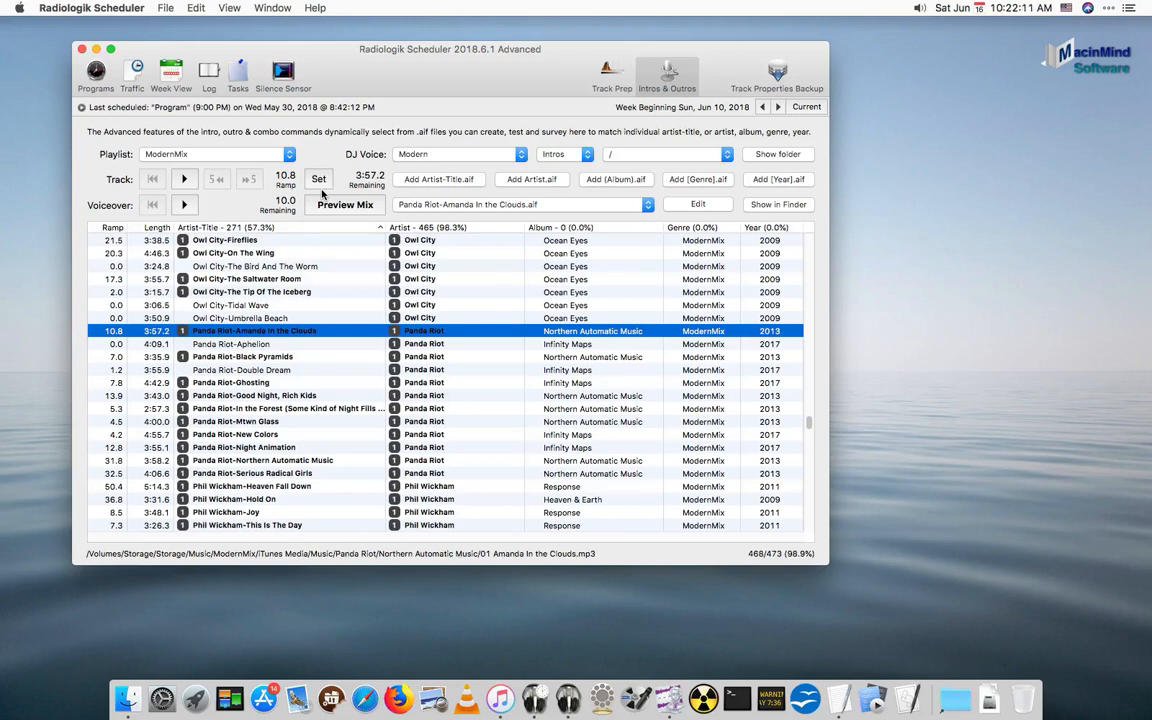
{"action": "mouse_move", "coordinate": [298, 308]}
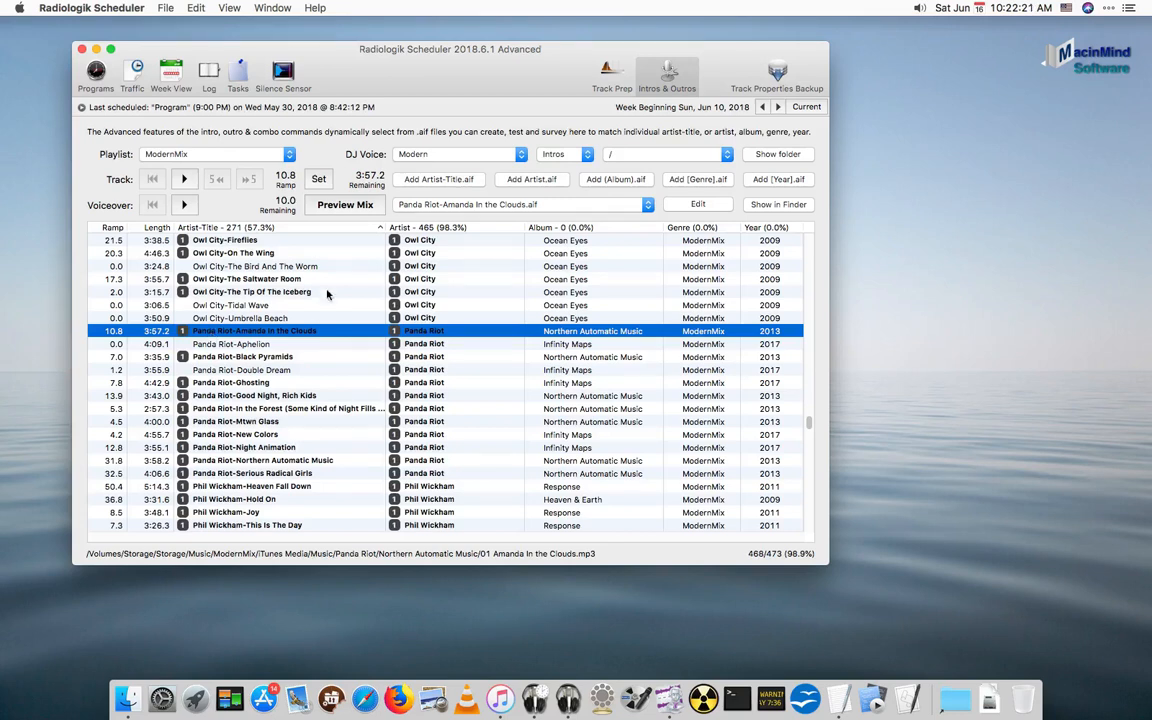
{"action": "mouse_move", "coordinate": [550, 175]}
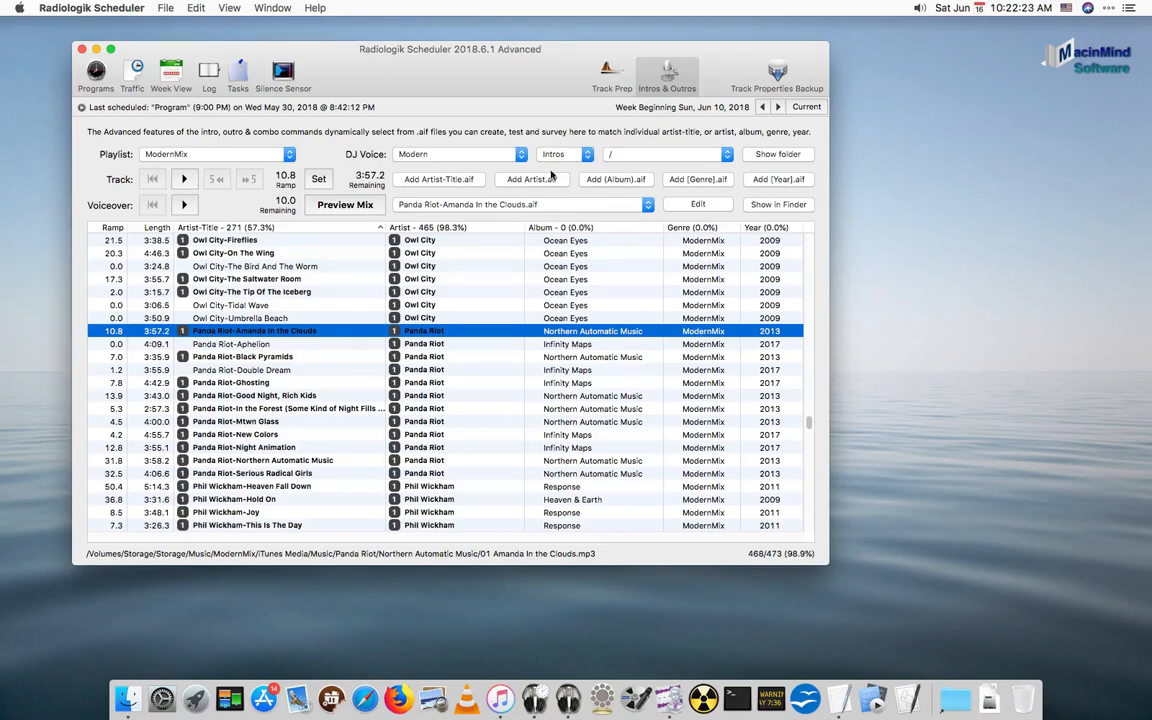
{"action": "mouse_move", "coordinate": [460, 184]}
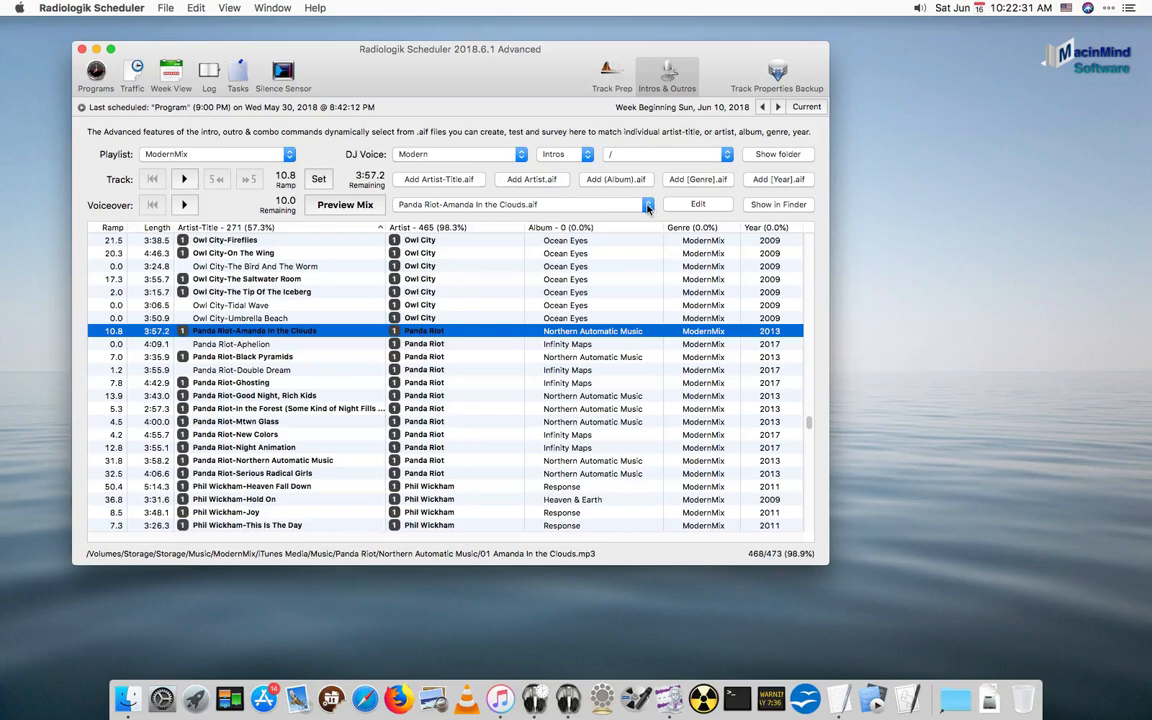
Compare voiceover options by previewing the song with the artist-only Panda Riot.aif
{"action": "left_click", "coordinate": [647, 204]}
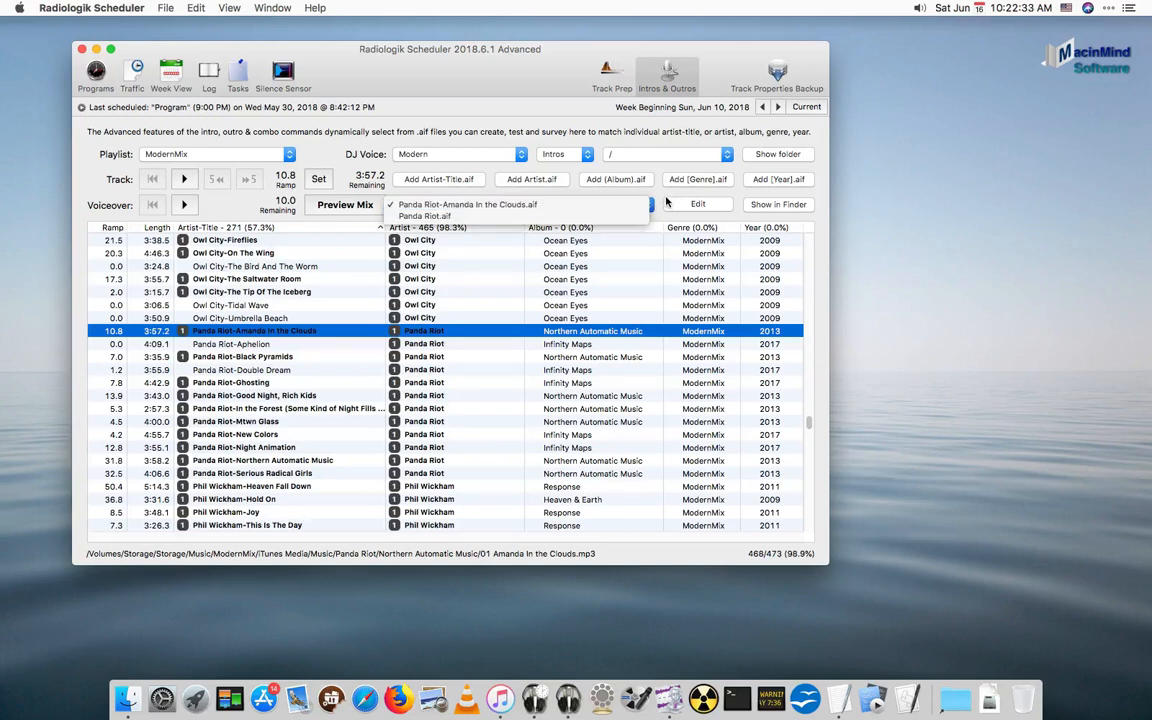
{"action": "left_click", "coordinate": [467, 204]}
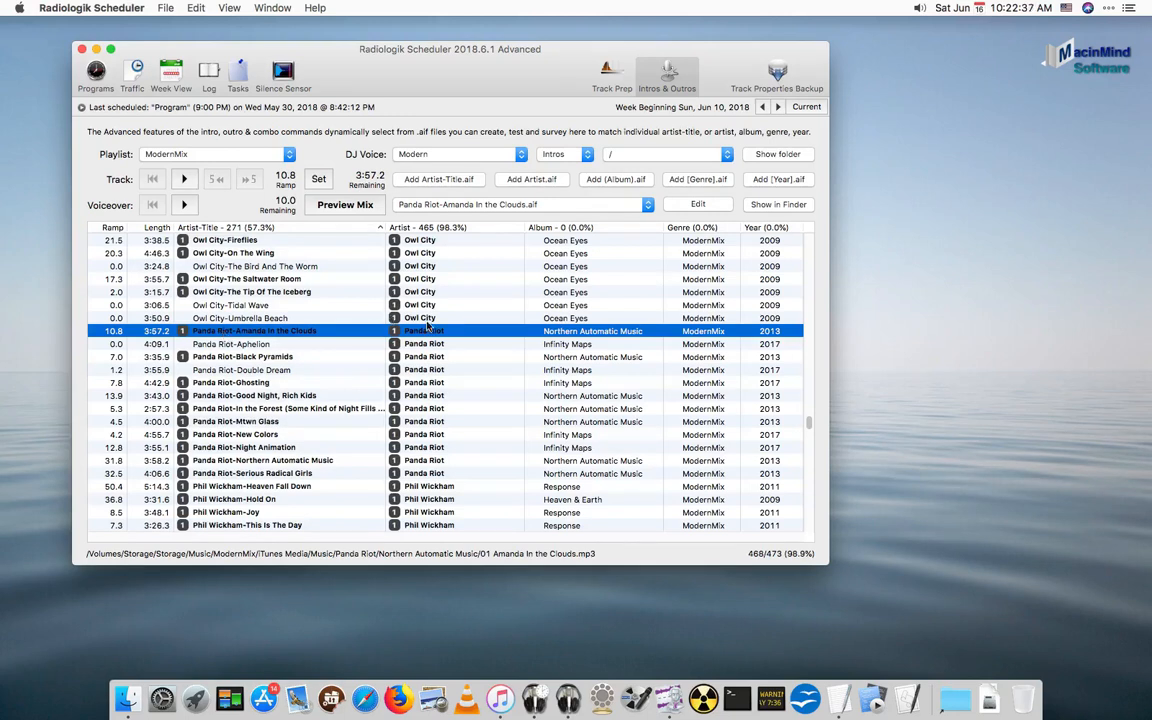
{"action": "left_click", "coordinate": [647, 204]}
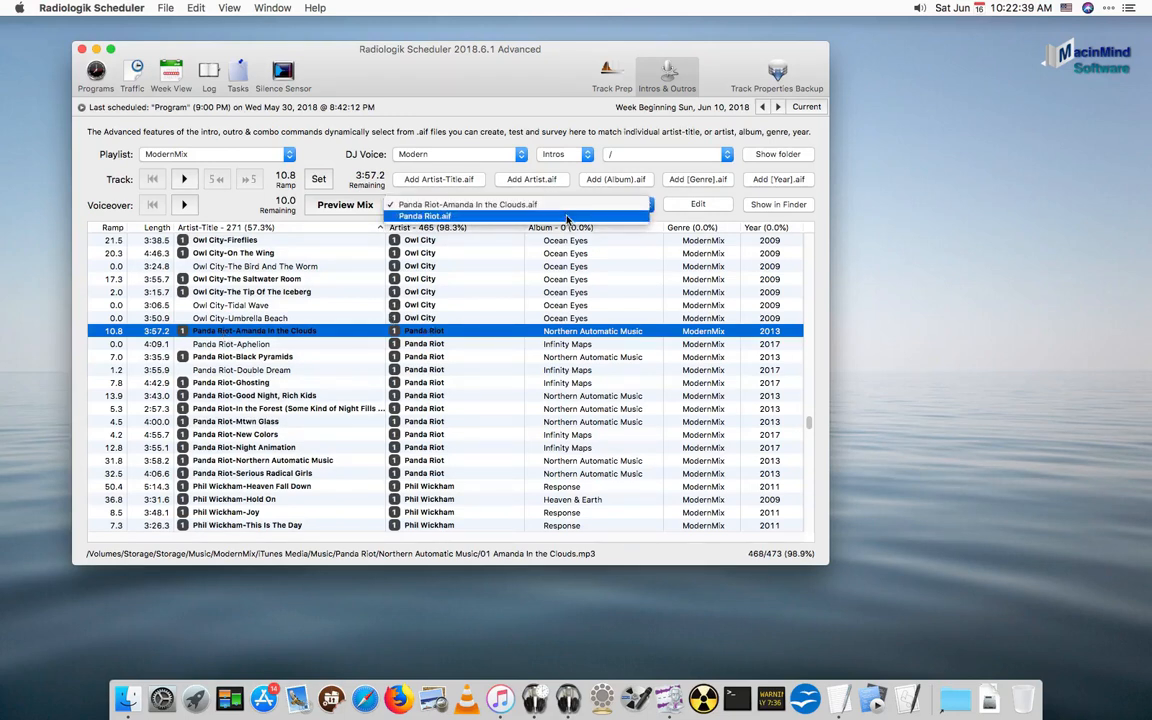
{"action": "left_click", "coordinate": [344, 204]}
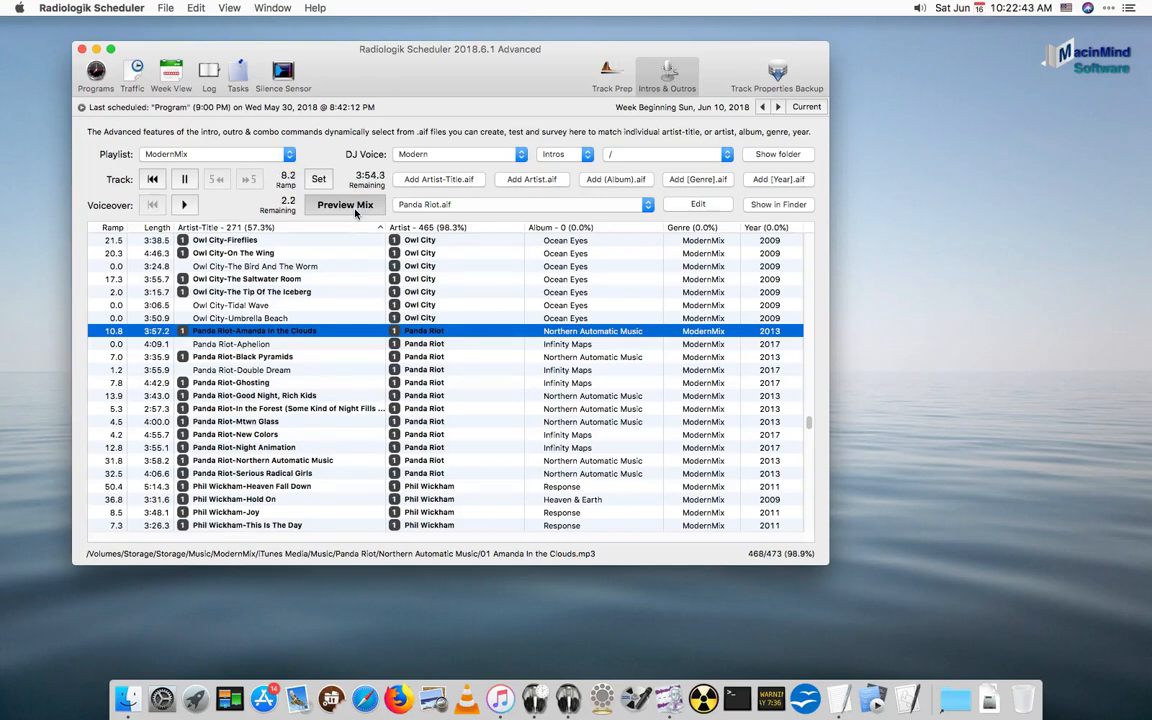
{"action": "left_click", "coordinate": [345, 204]}
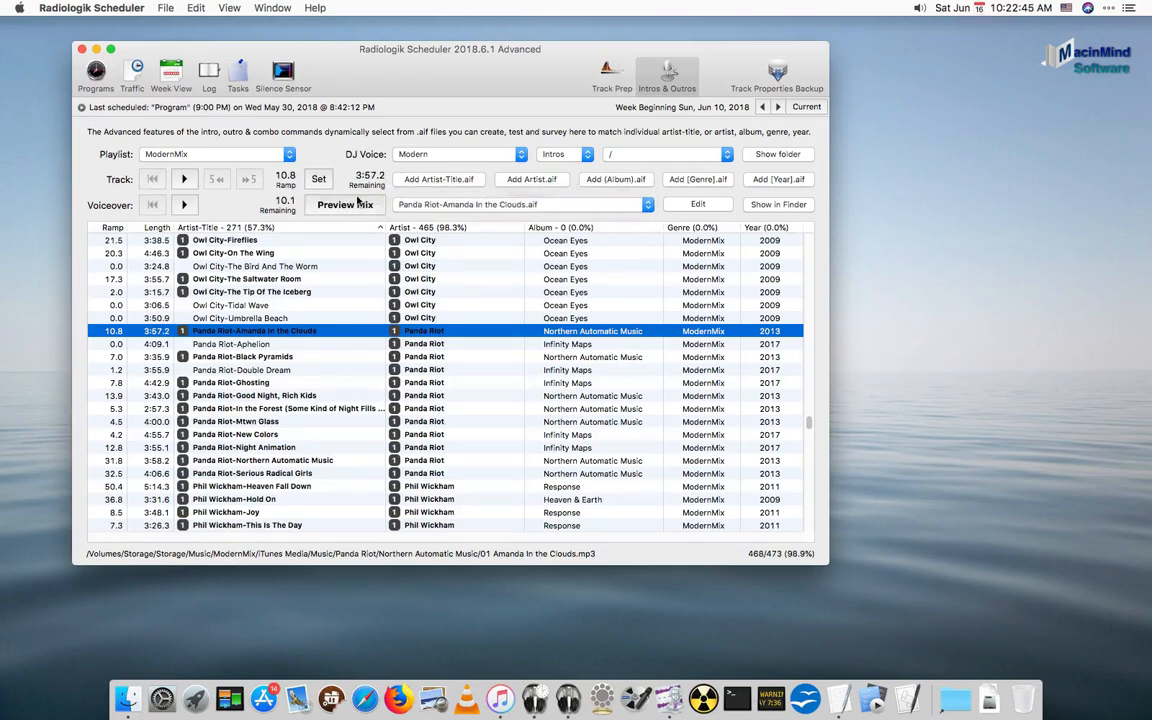
Preview the mix with the new Amanda In the Clouds voiceover, then open it for editing
{"action": "left_click", "coordinate": [345, 204]}
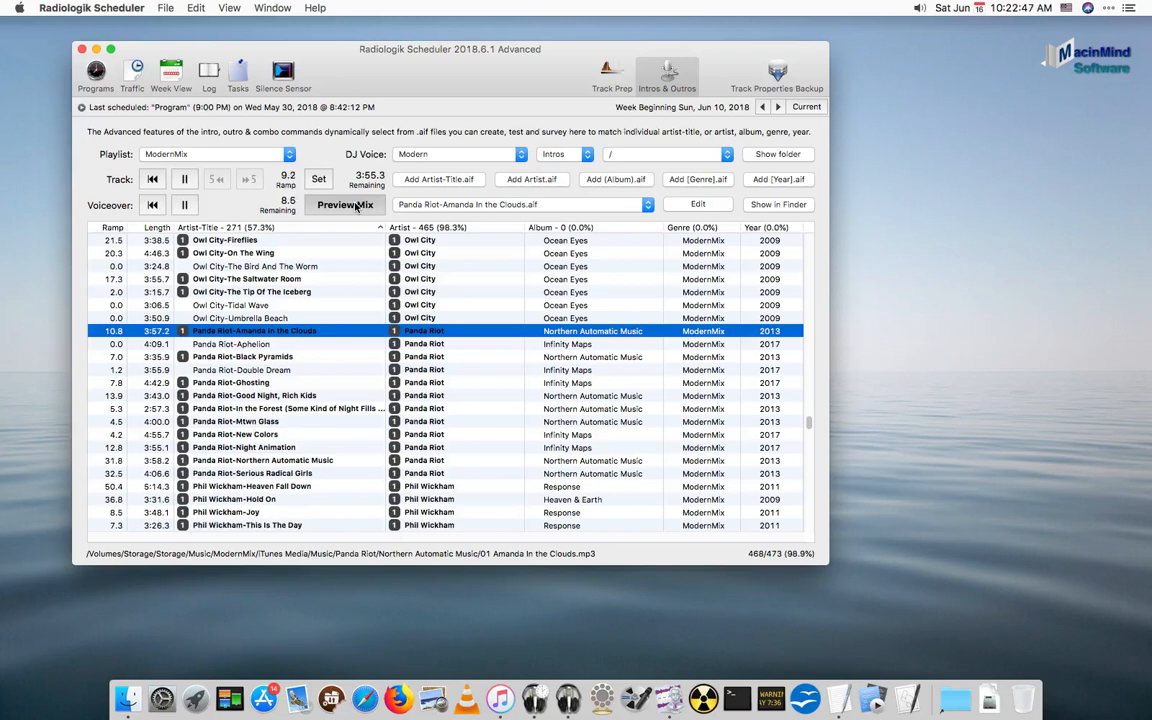
{"action": "left_click", "coordinate": [345, 204]}
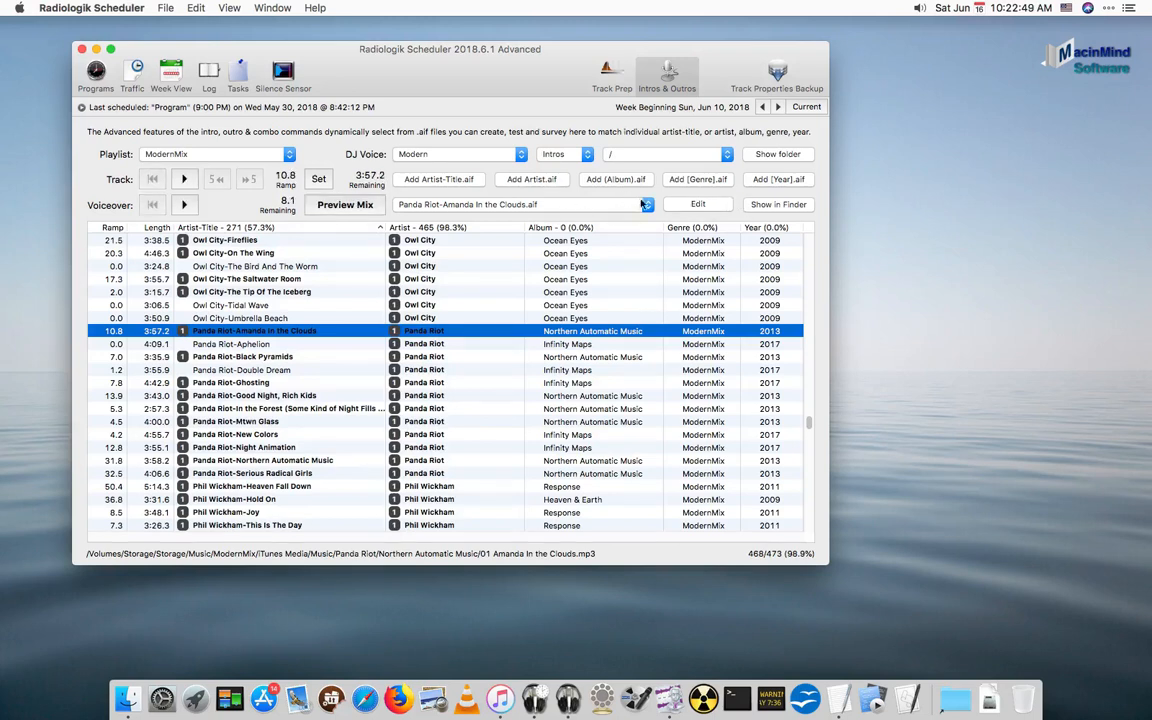
{"action": "mouse_move", "coordinate": [595, 207]}
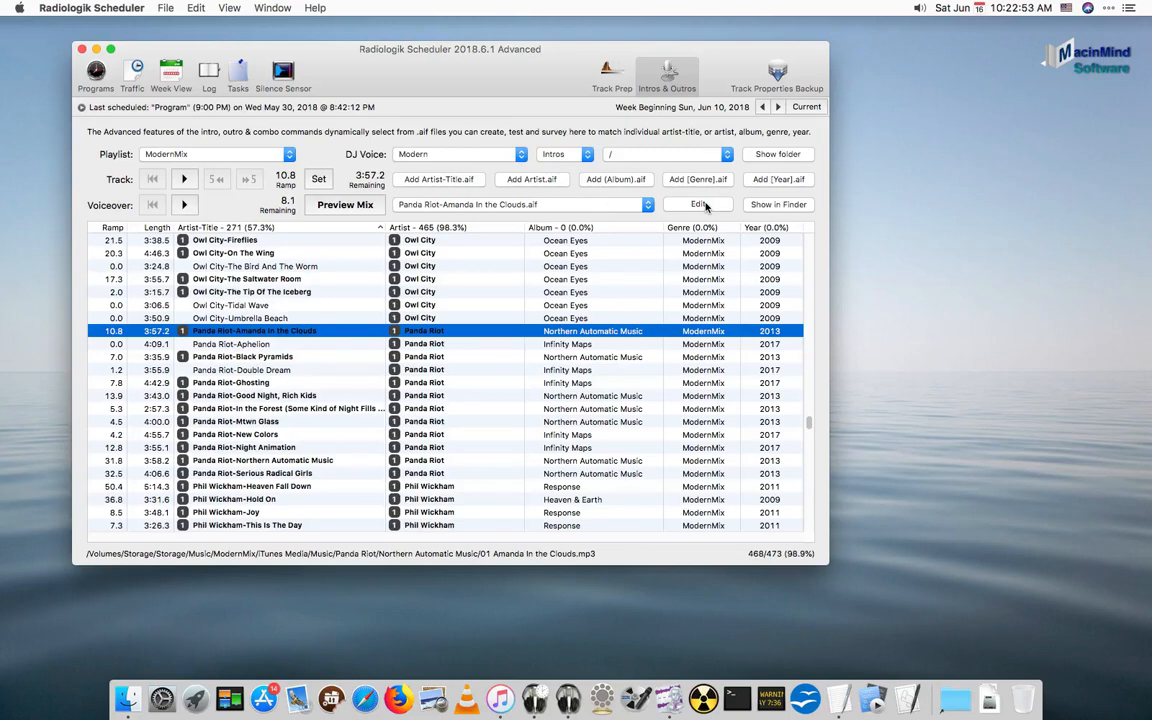
{"action": "left_click", "coordinate": [697, 204]}
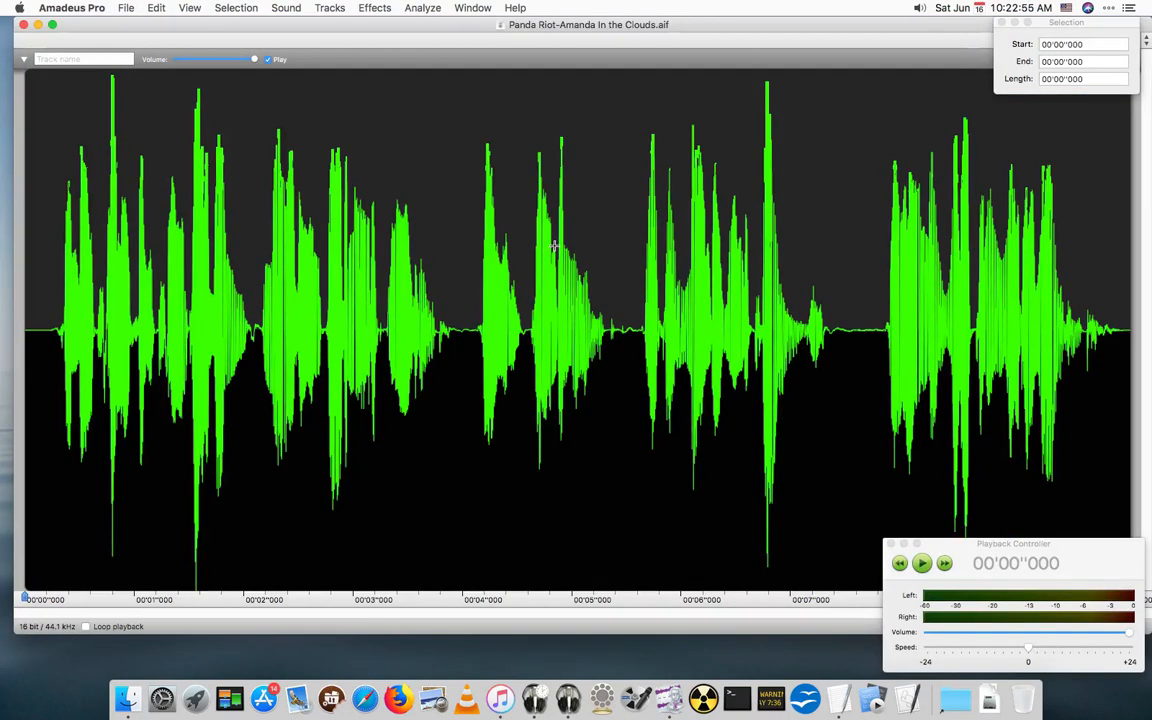
{"action": "mouse_move", "coordinate": [302, 135]}
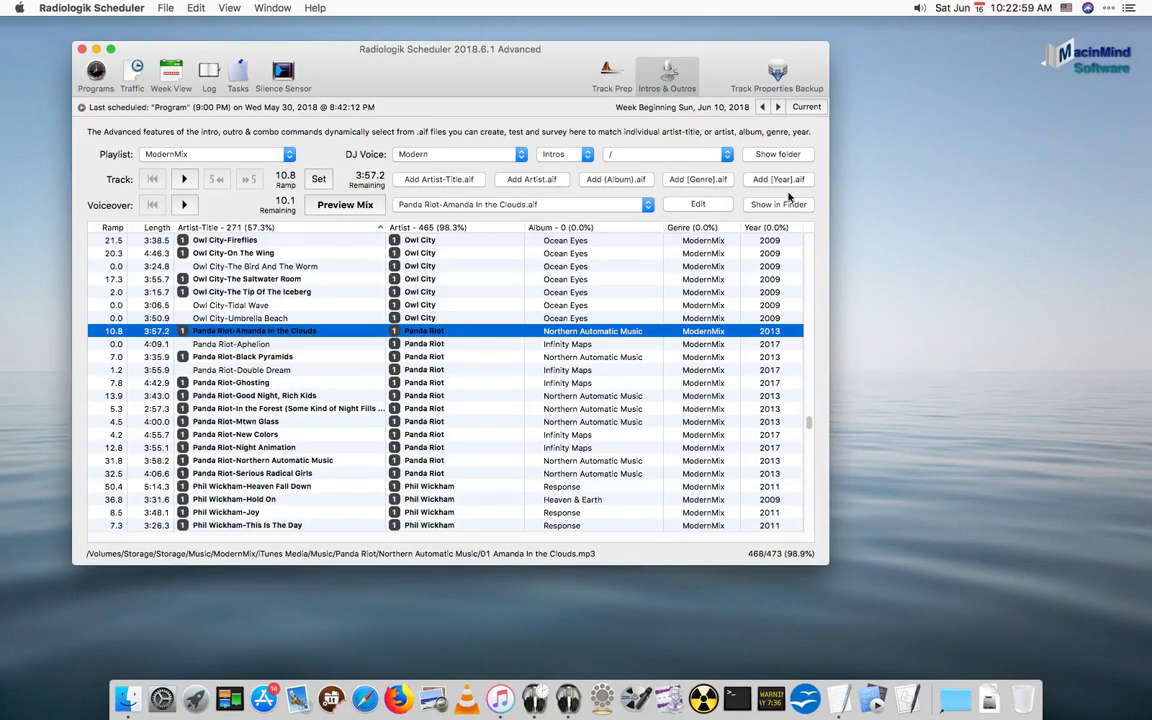
{"action": "mouse_move", "coordinate": [789, 207]}
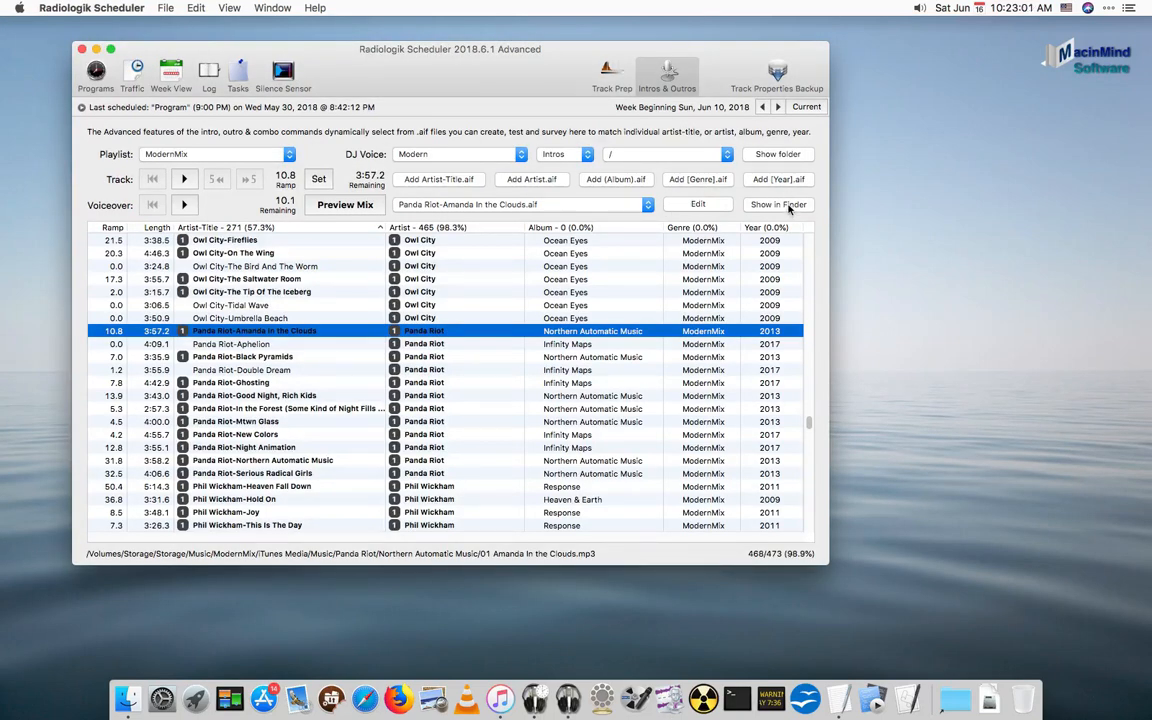